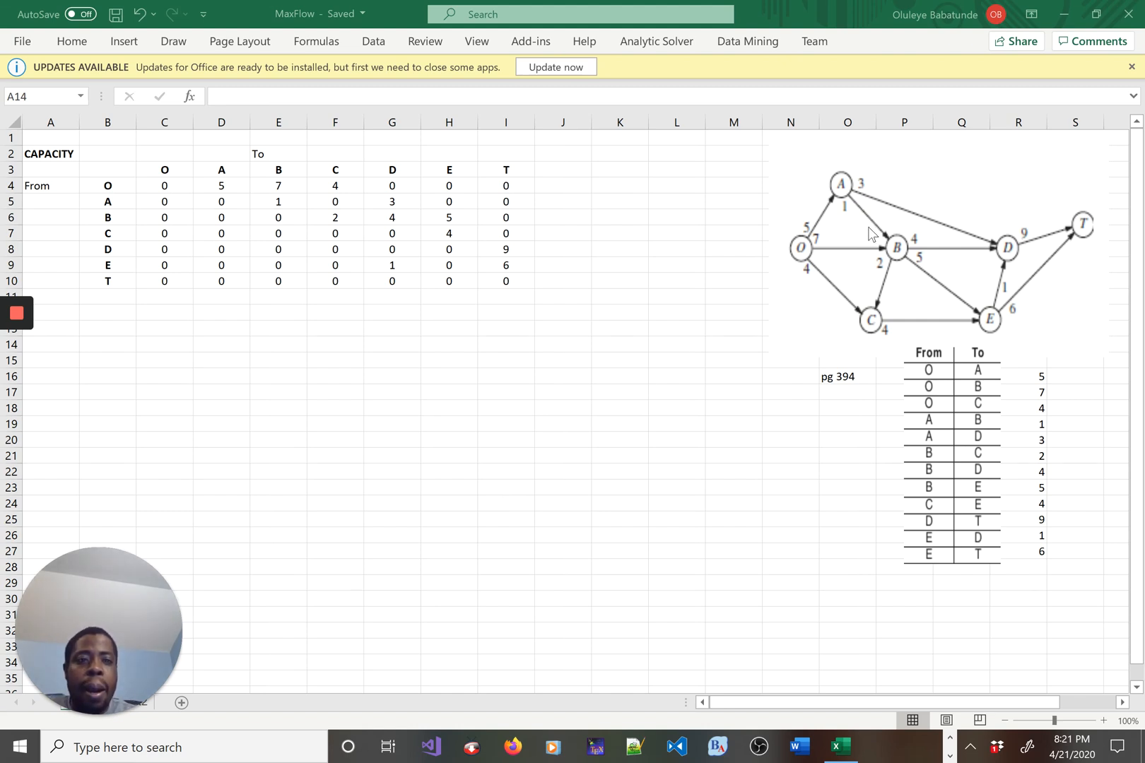
mouse_move(828, 364)
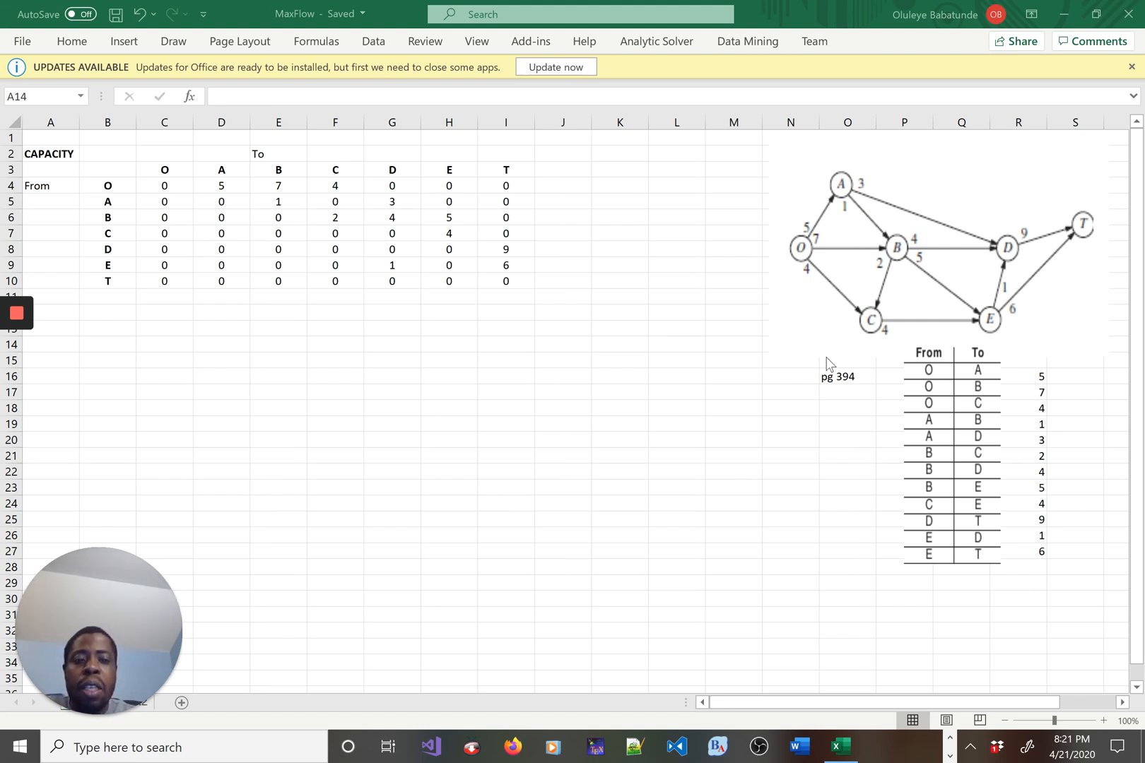
Walk through the CAPACITY table's O–T headings and node O's outgoing capacities (7 to B, 4 to C)
left_click_drag(51, 344, 562, 535)
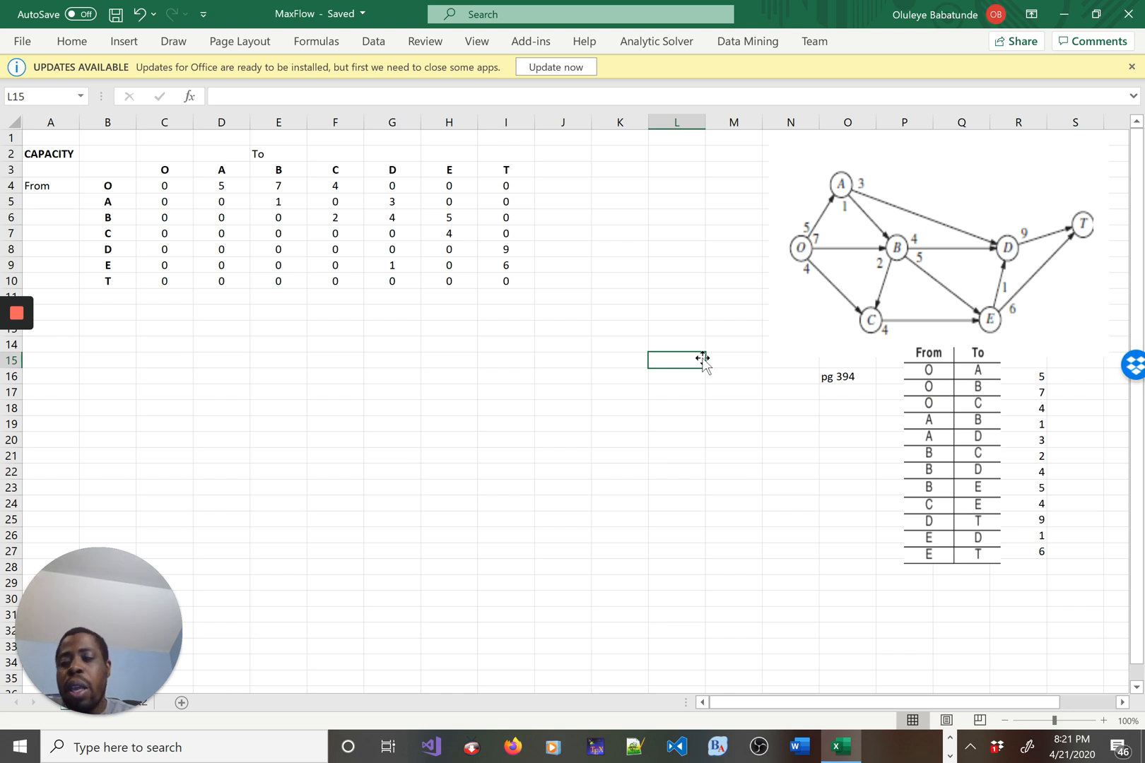
mouse_move(808, 253)
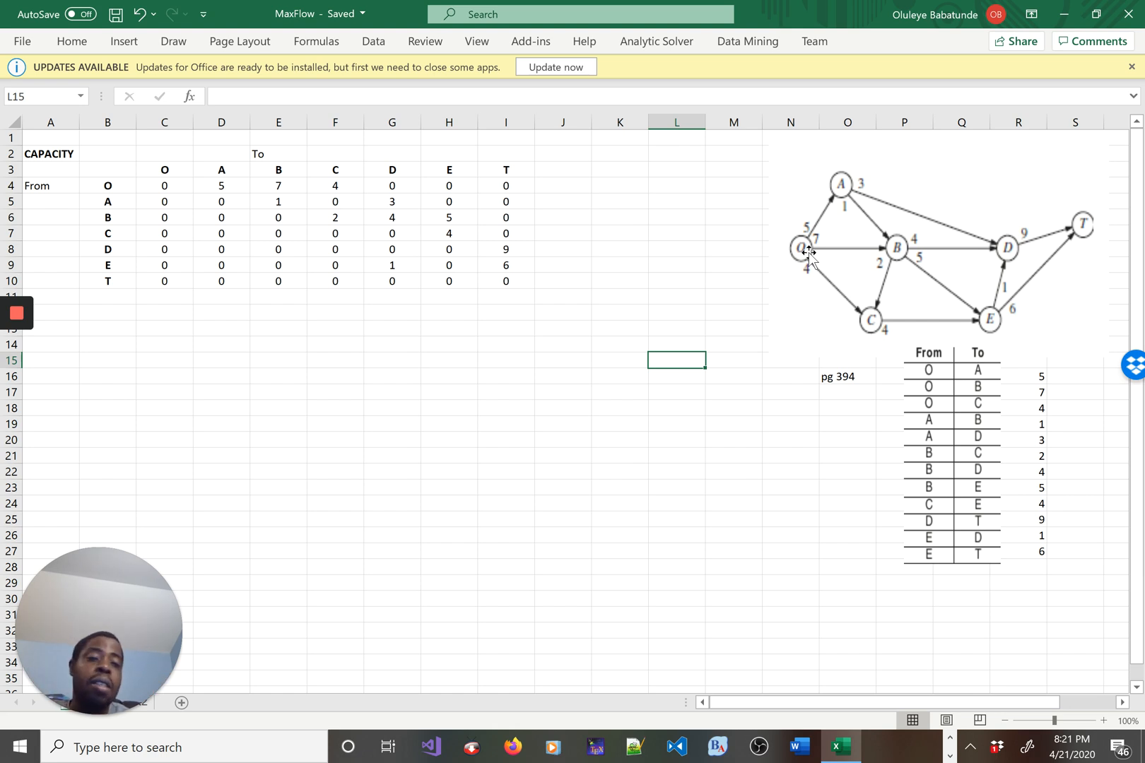
mouse_move(801, 249)
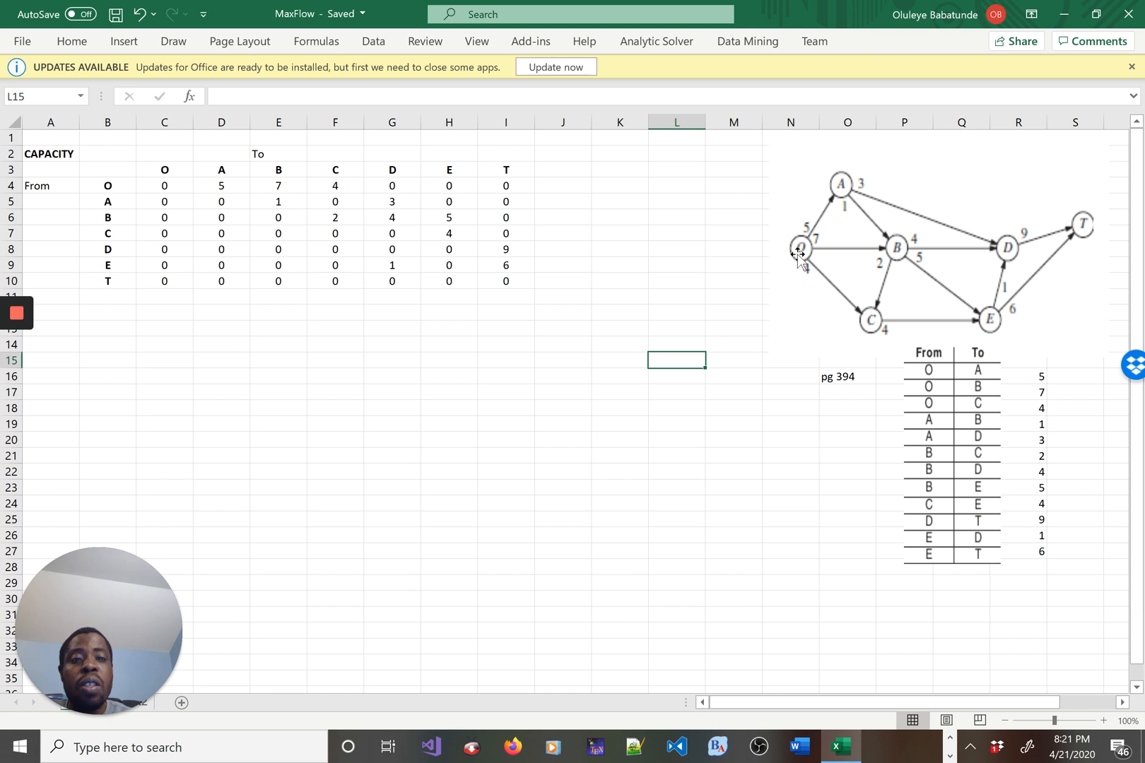
mouse_move(798, 258)
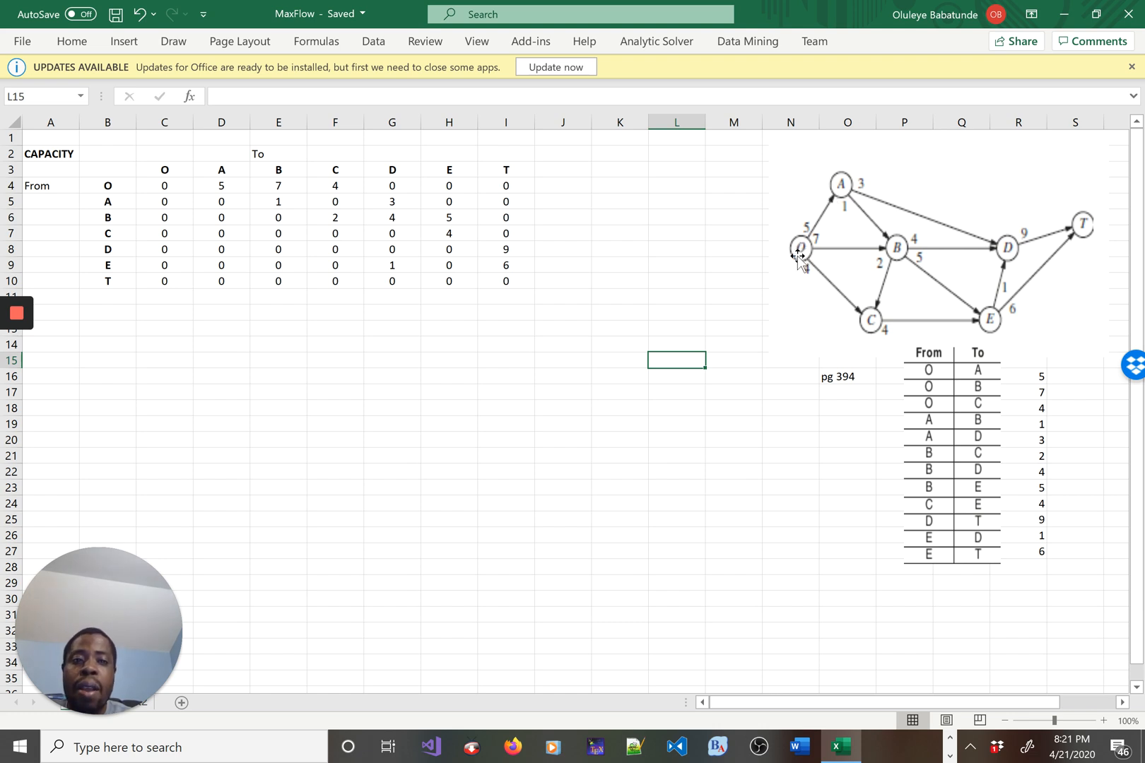
mouse_move(825, 212)
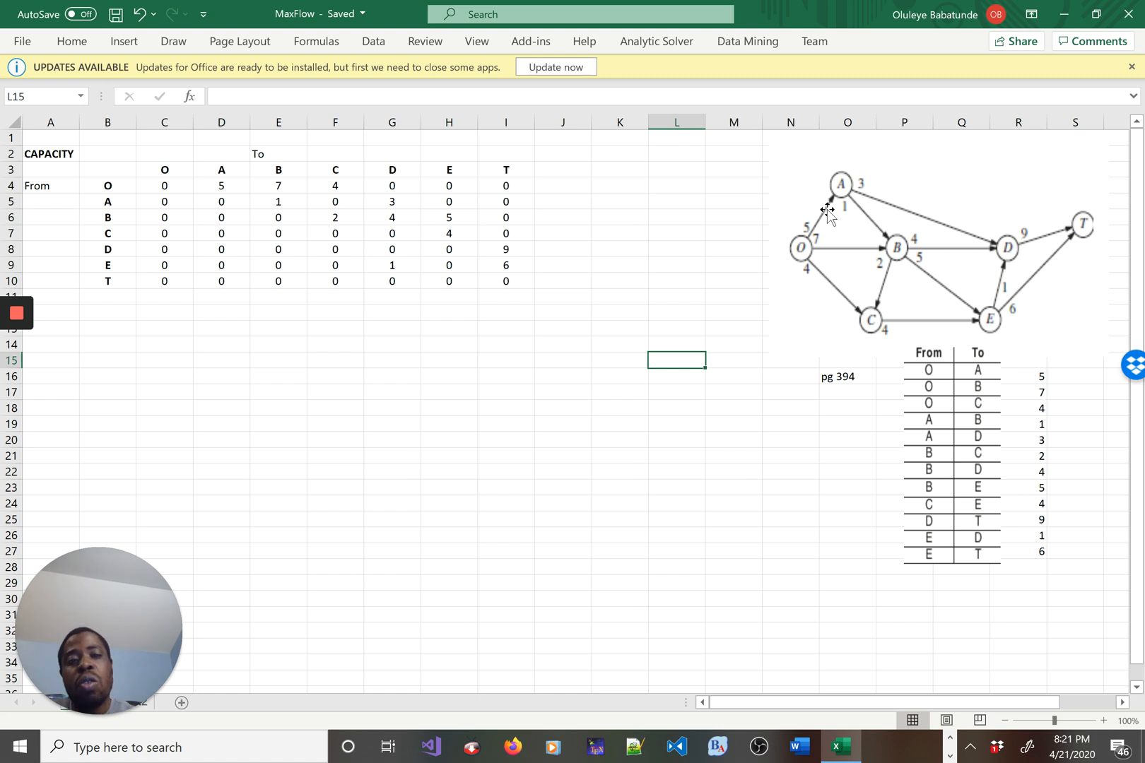
mouse_move(801, 247)
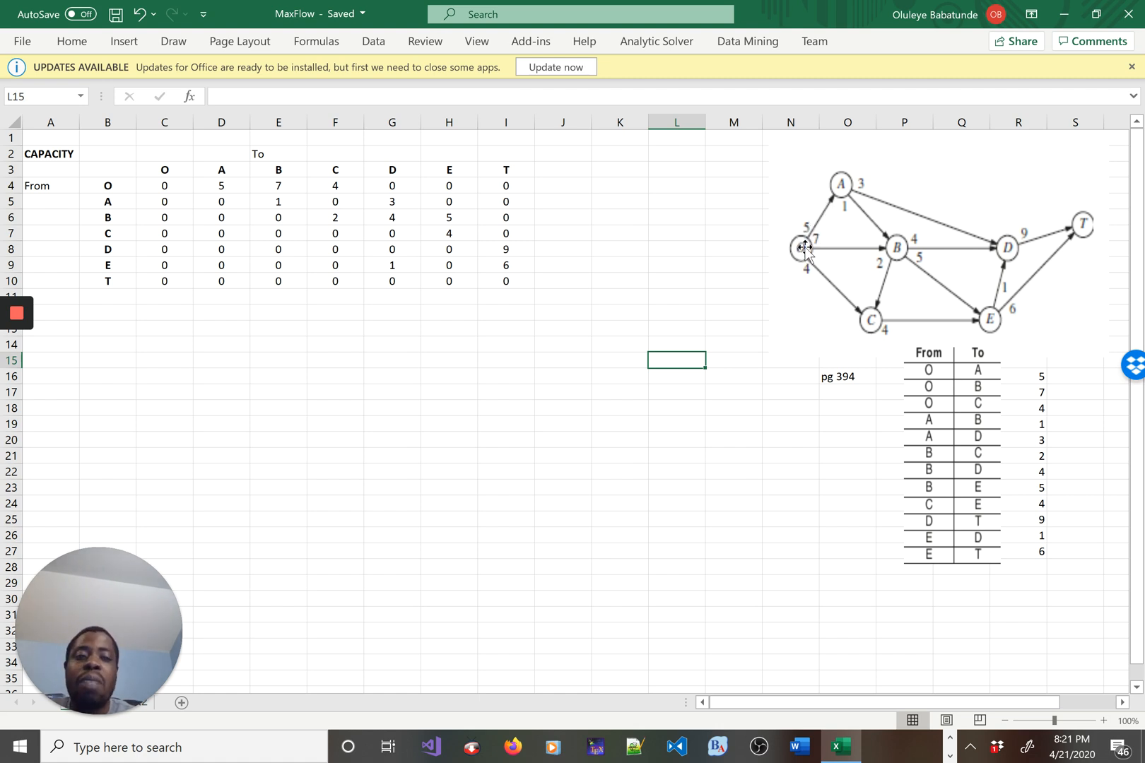
mouse_move(843, 180)
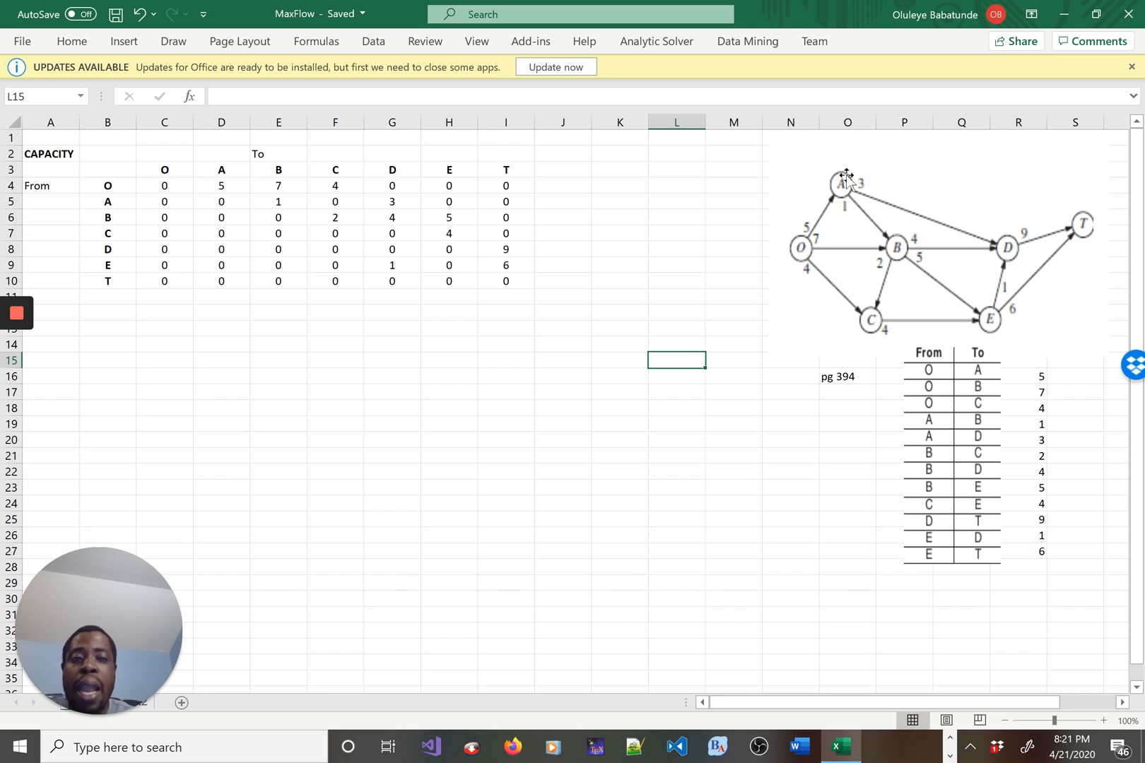
mouse_move(838, 197)
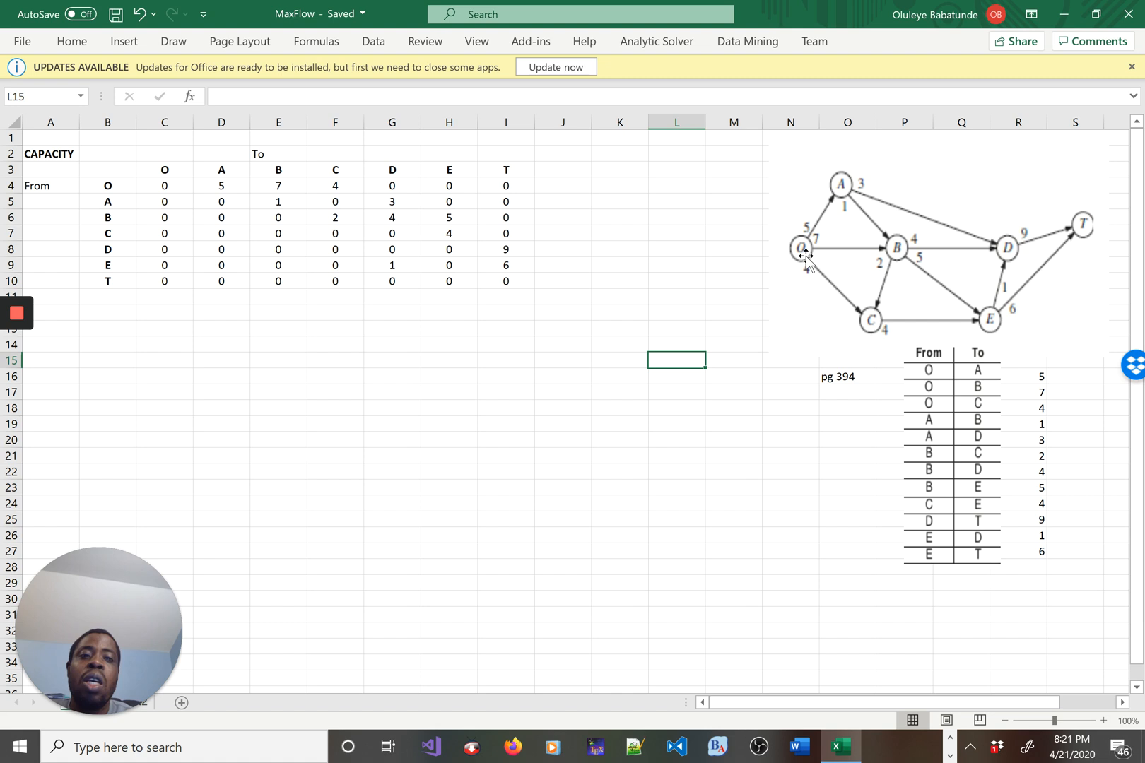
mouse_move(832, 300)
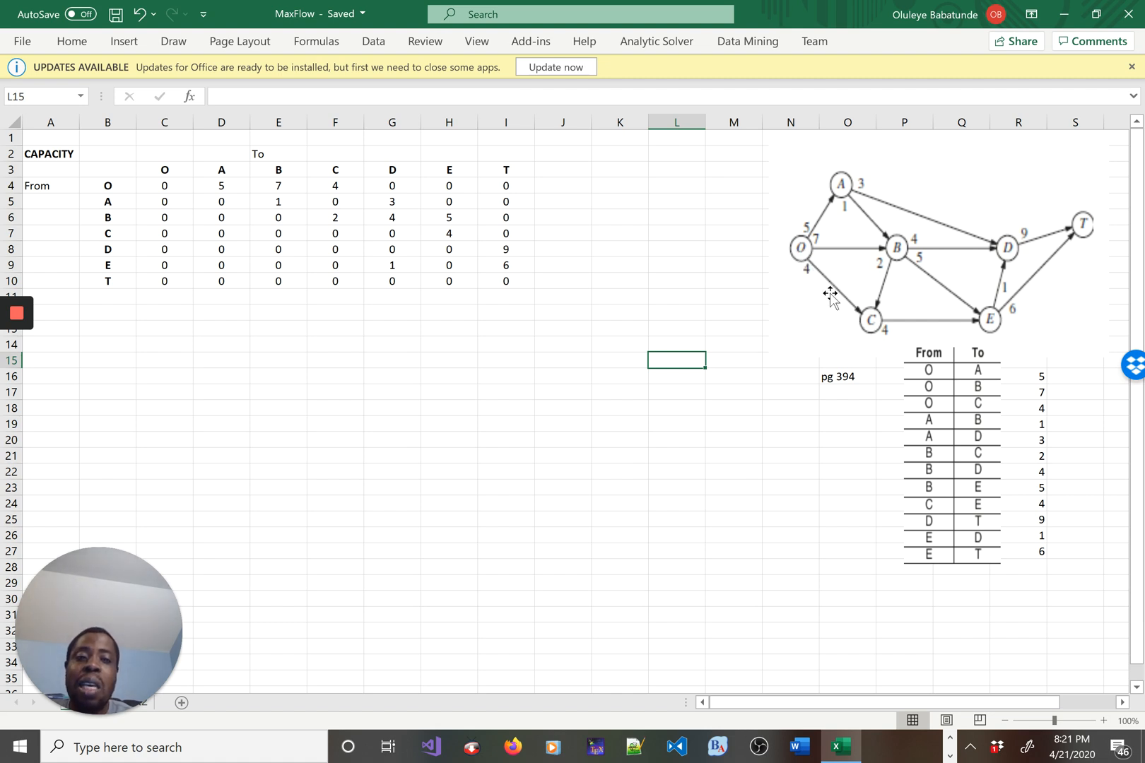
mouse_move(821, 286)
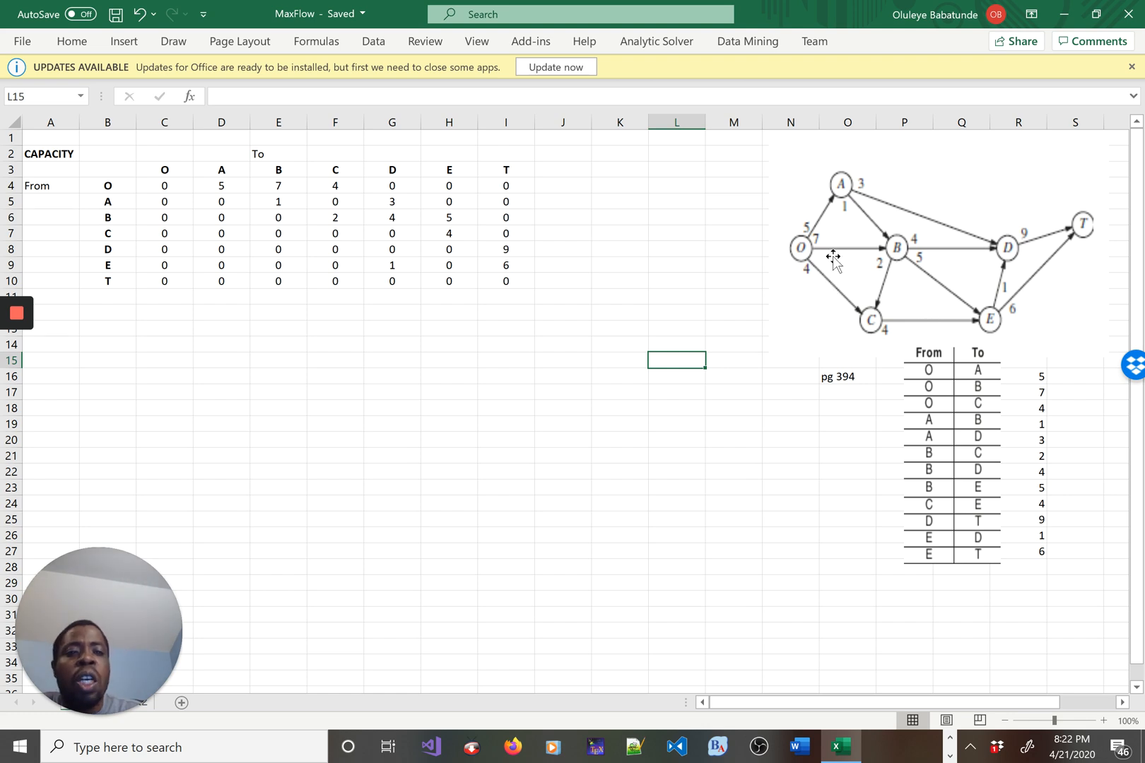
mouse_move(795, 226)
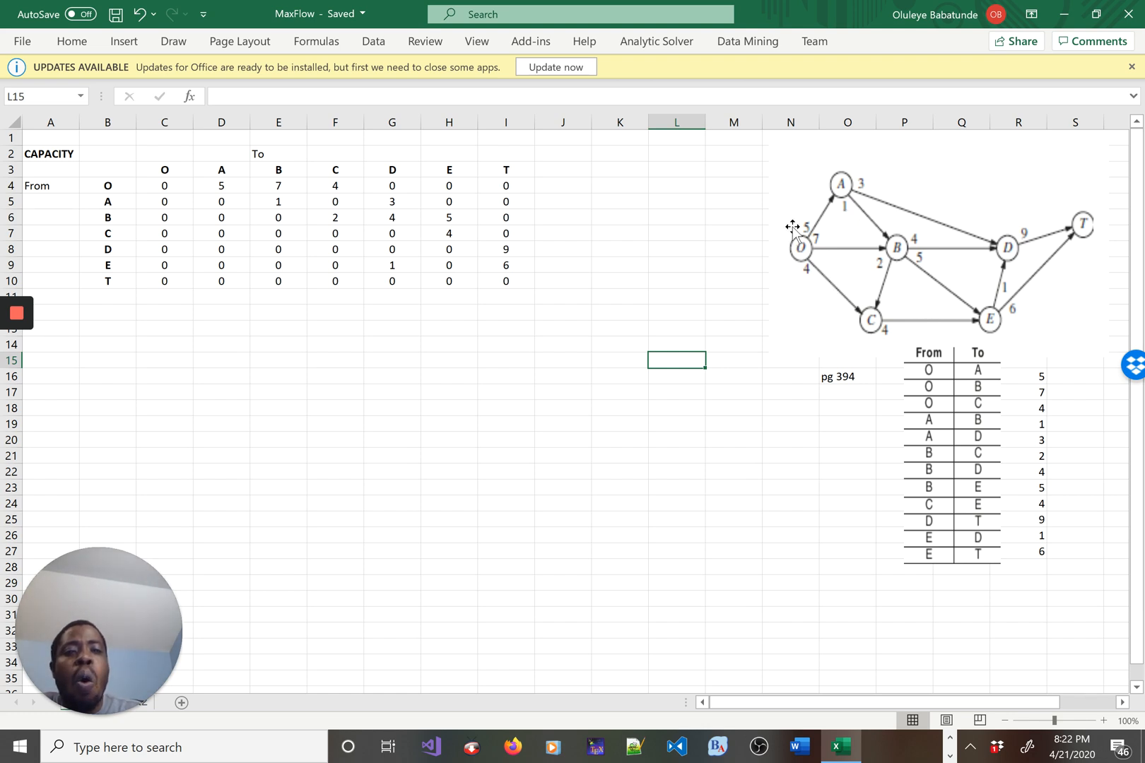
mouse_move(777, 244)
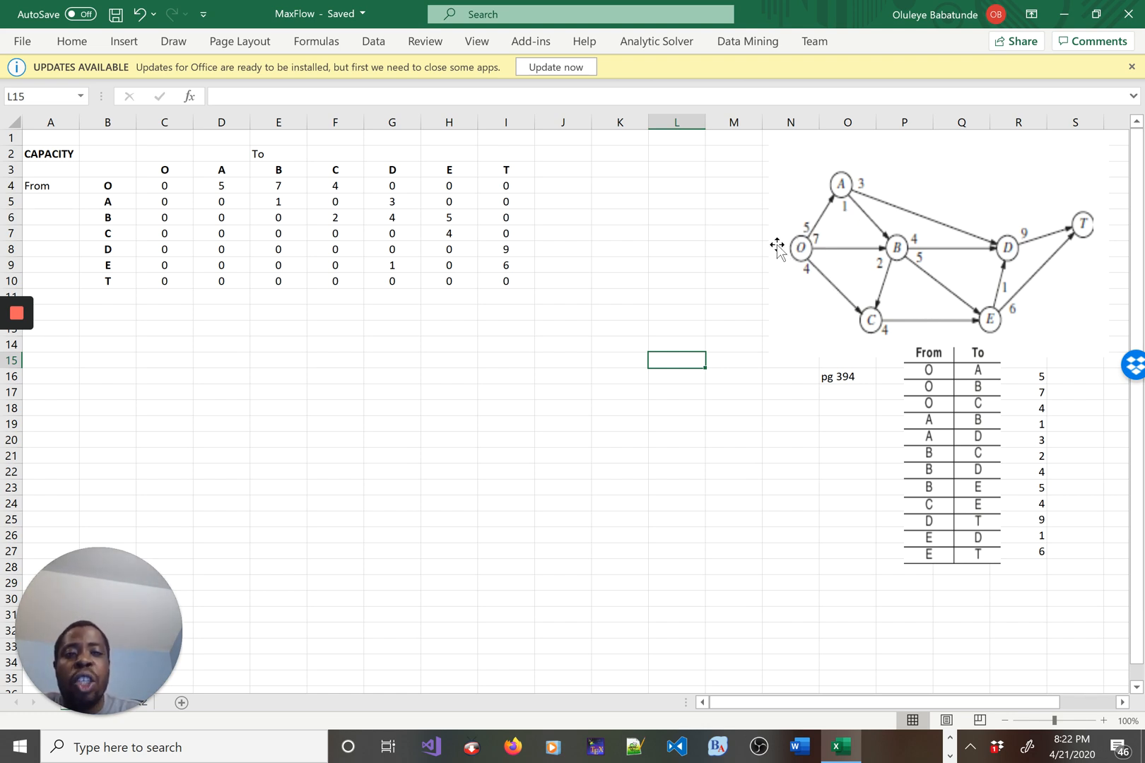
mouse_move(1088, 233)
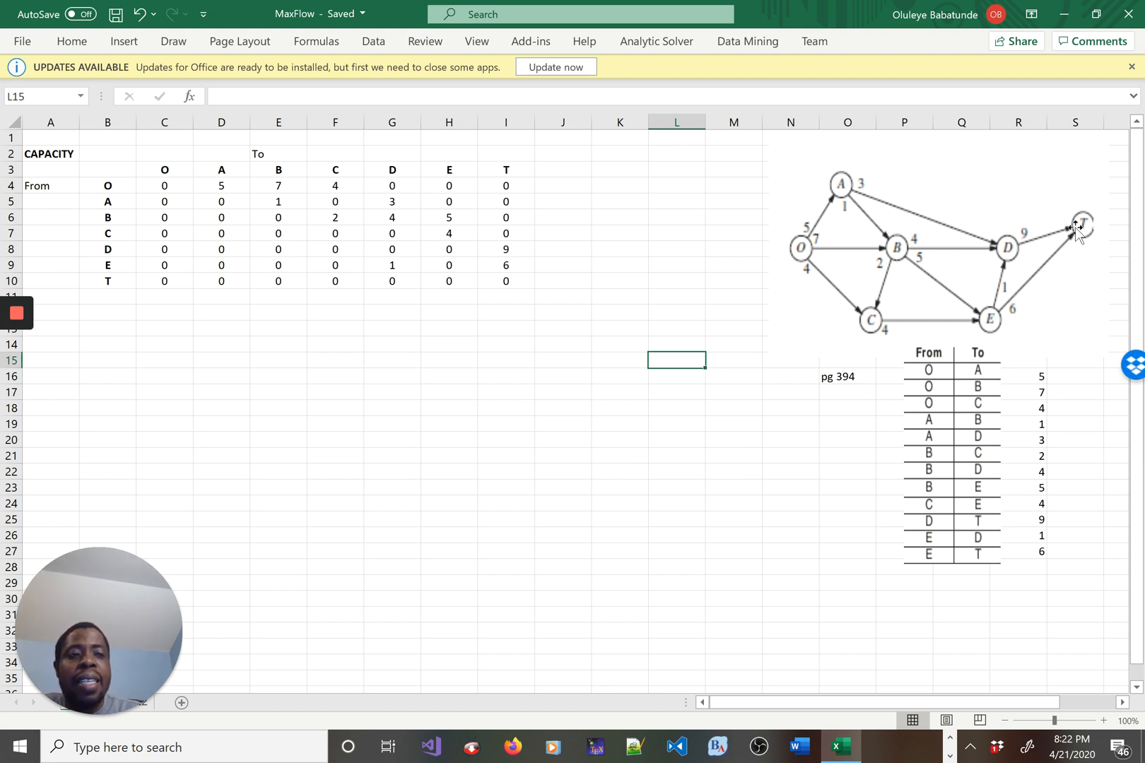
mouse_move(897, 244)
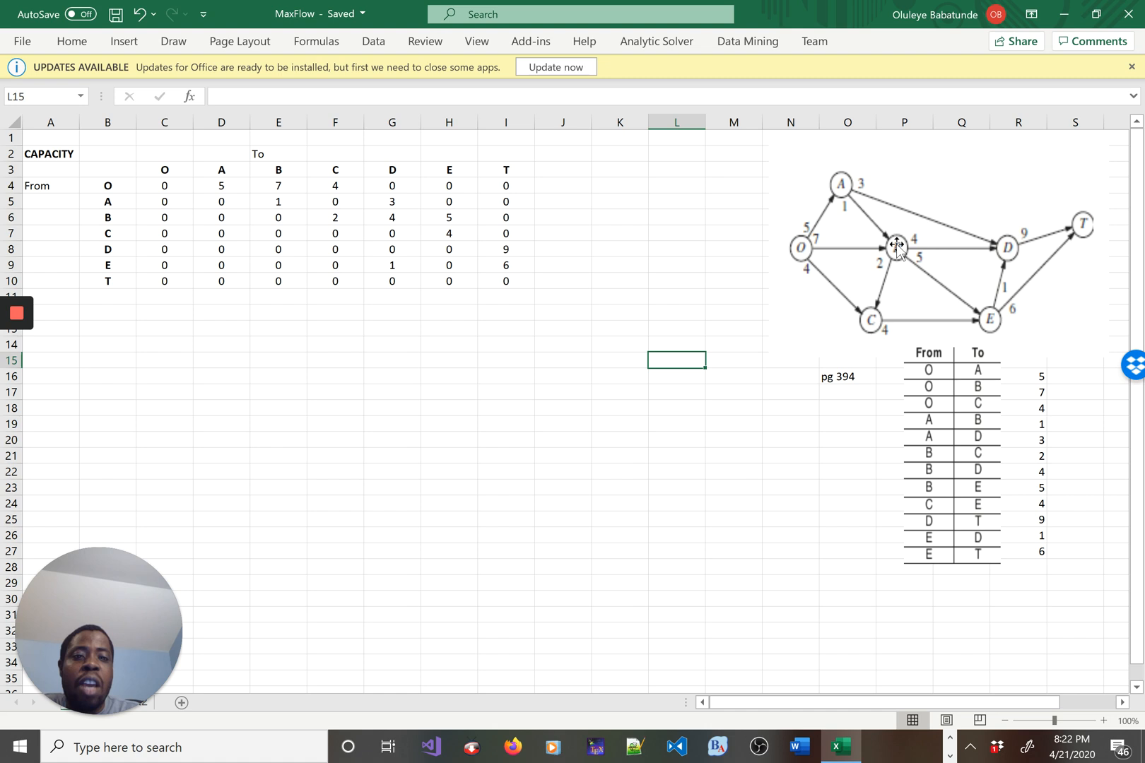
mouse_move(1077, 233)
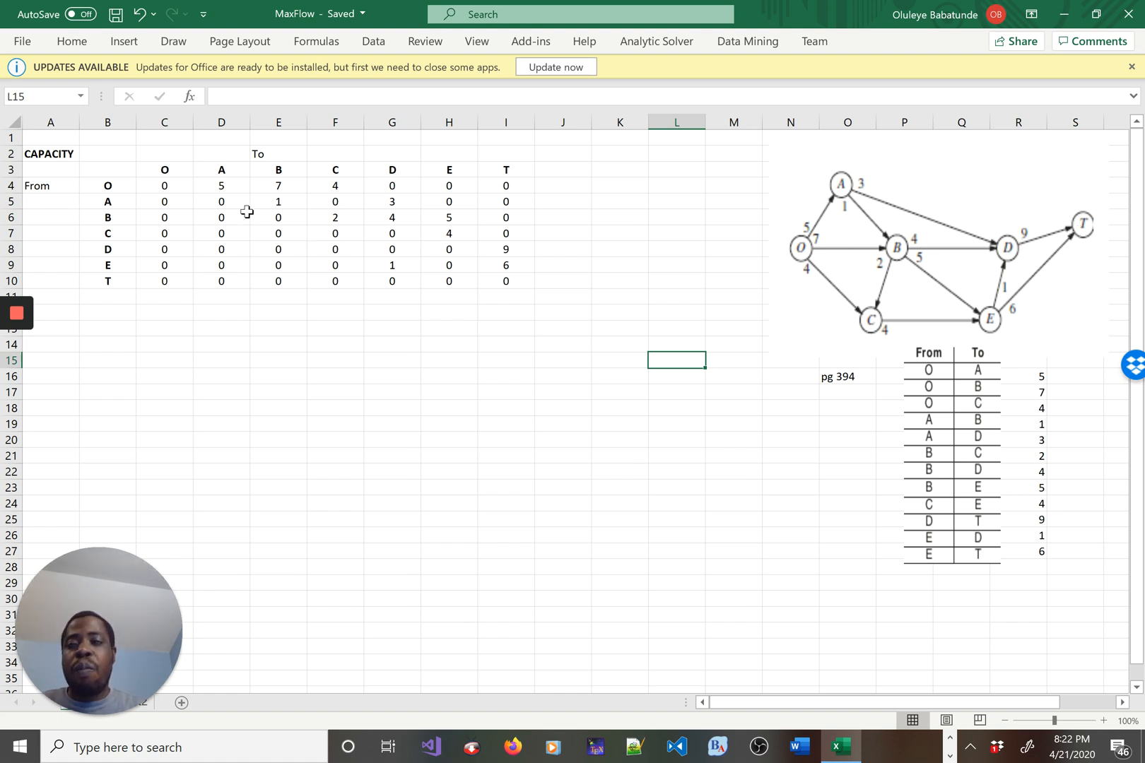
left_click(163, 170)
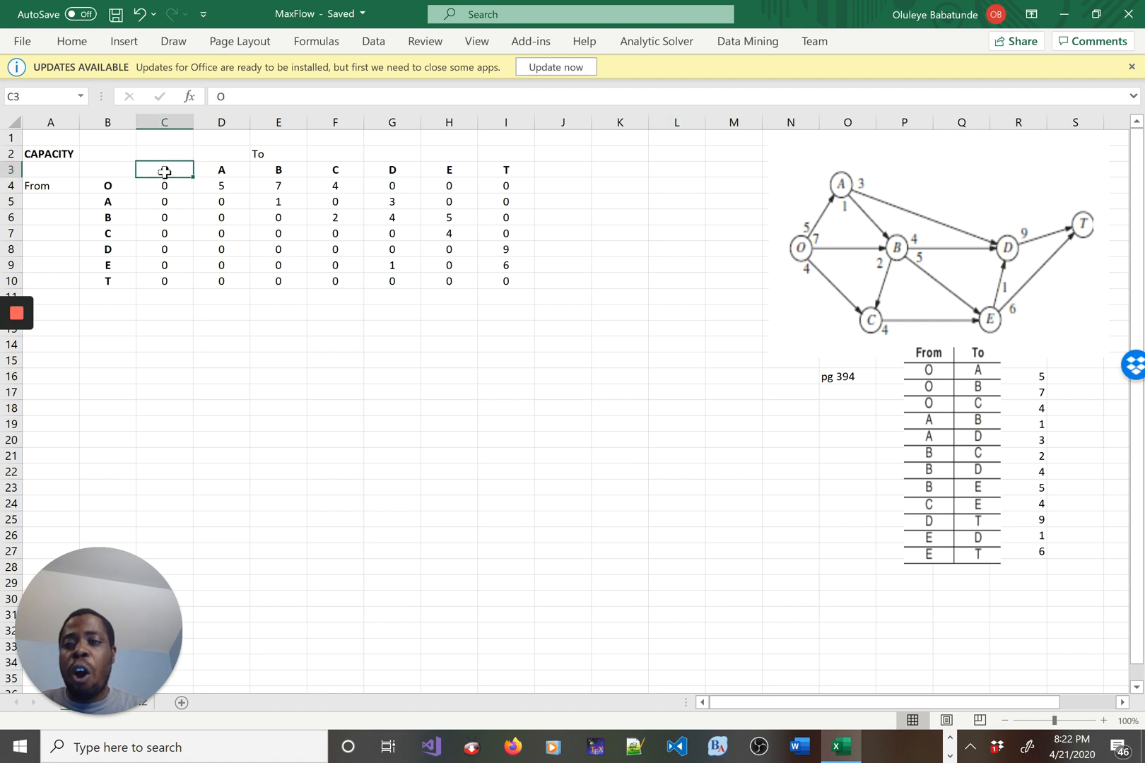
left_click_drag(163, 170, 504, 169)
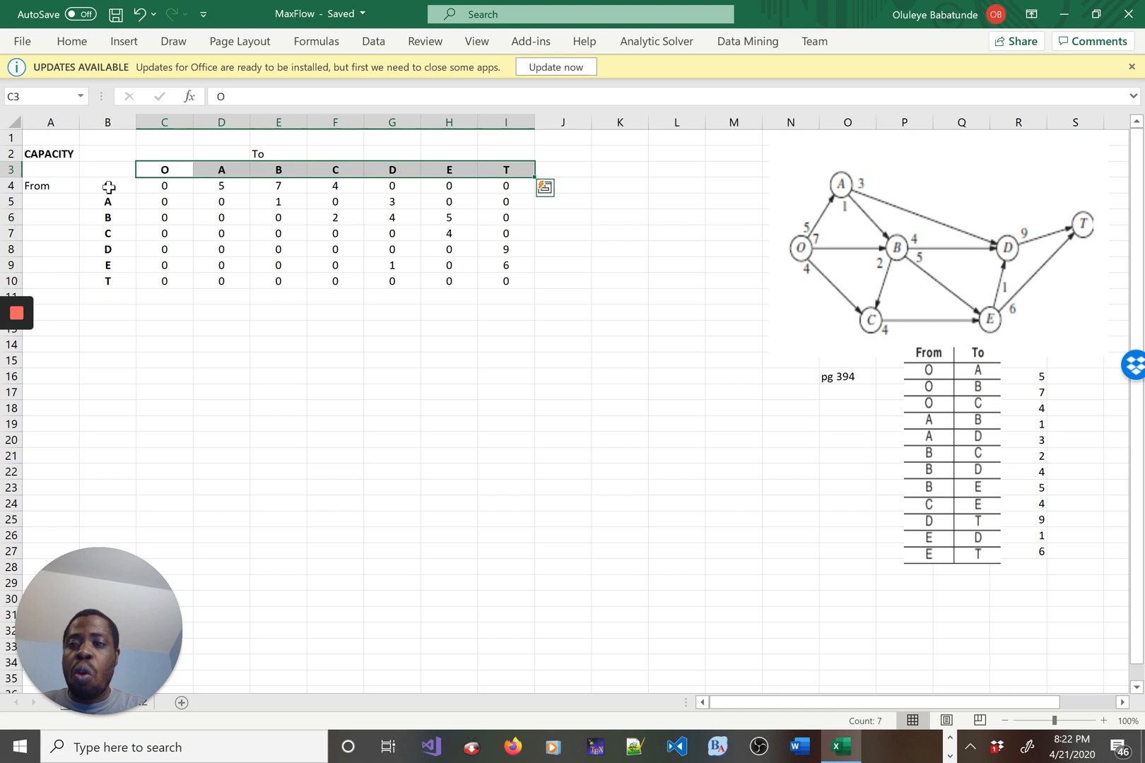
left_click_drag(108, 185, 108, 264)
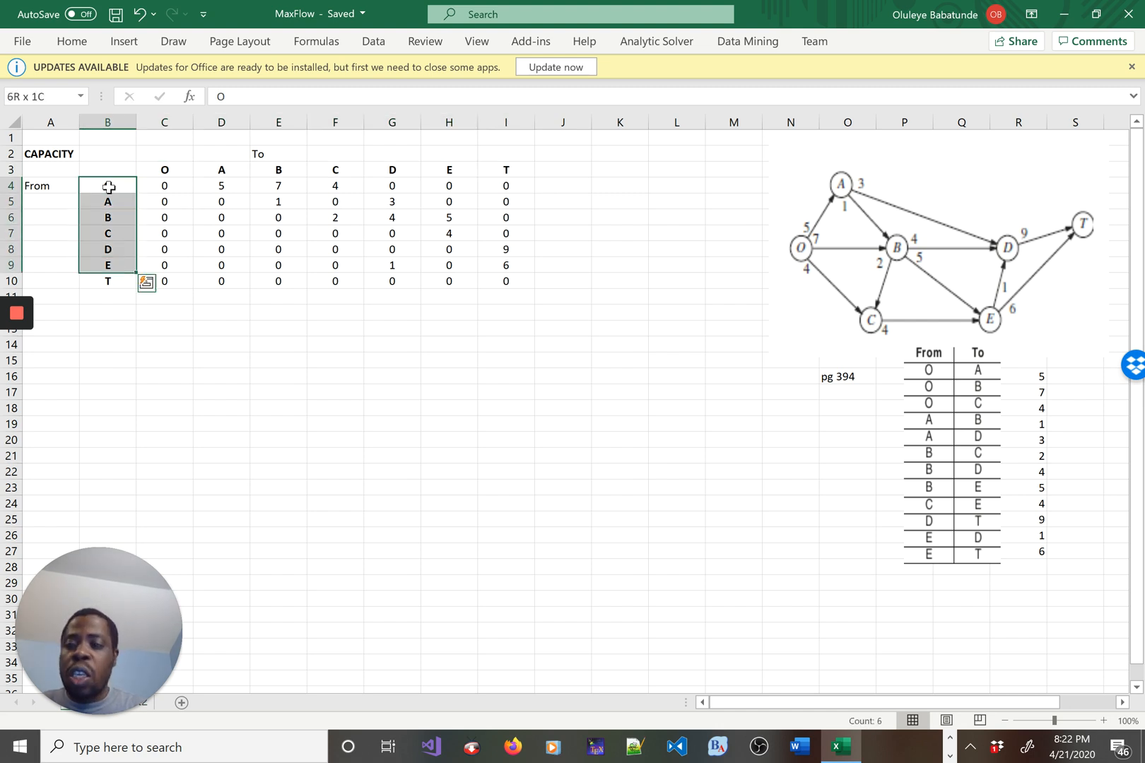
left_click(164, 185)
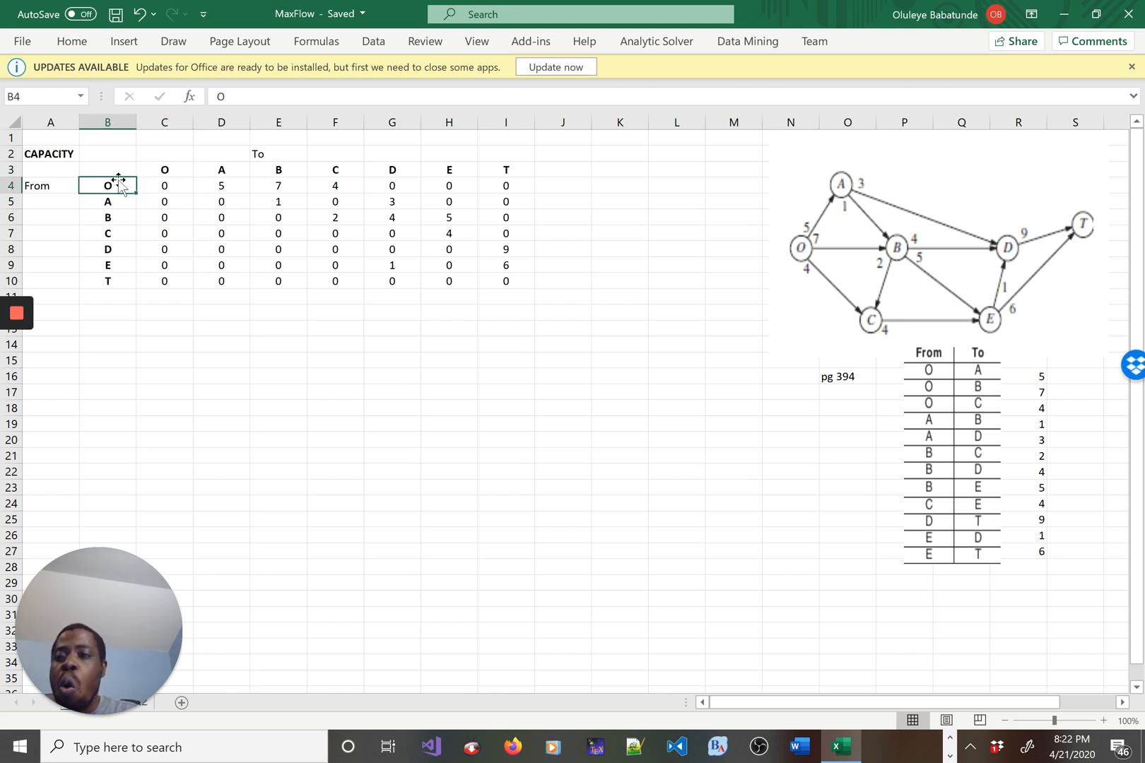
left_click(164, 185)
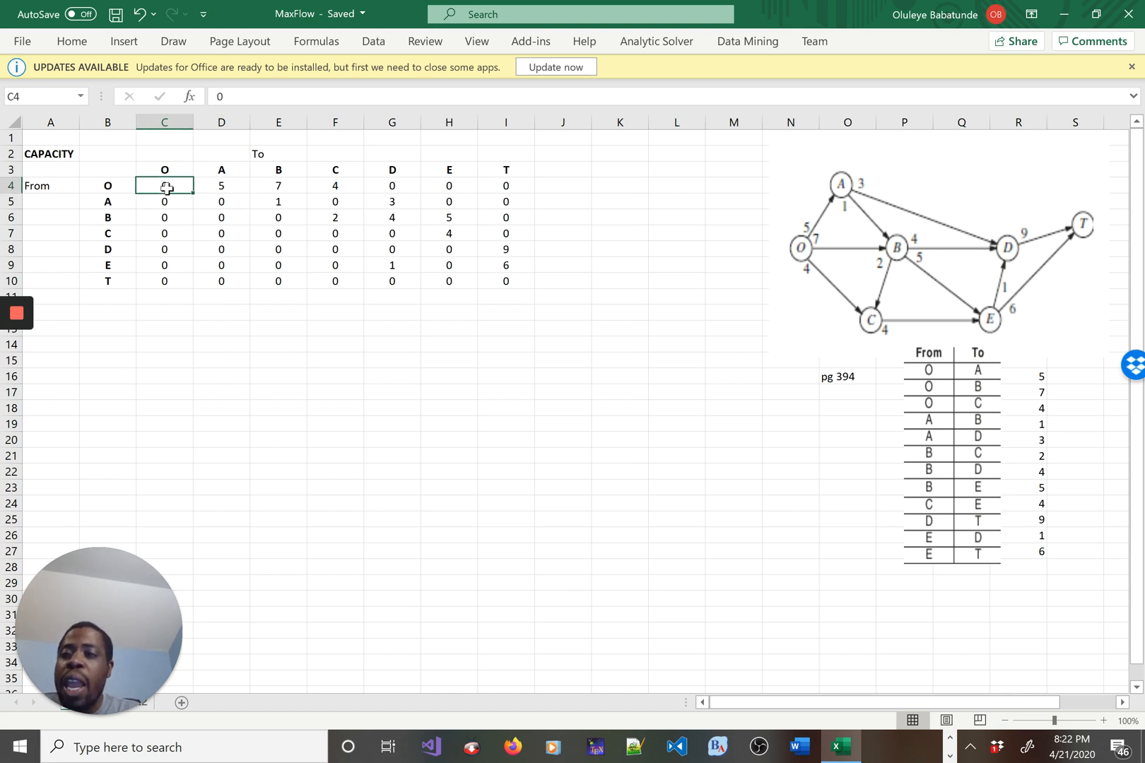
left_click(277, 185)
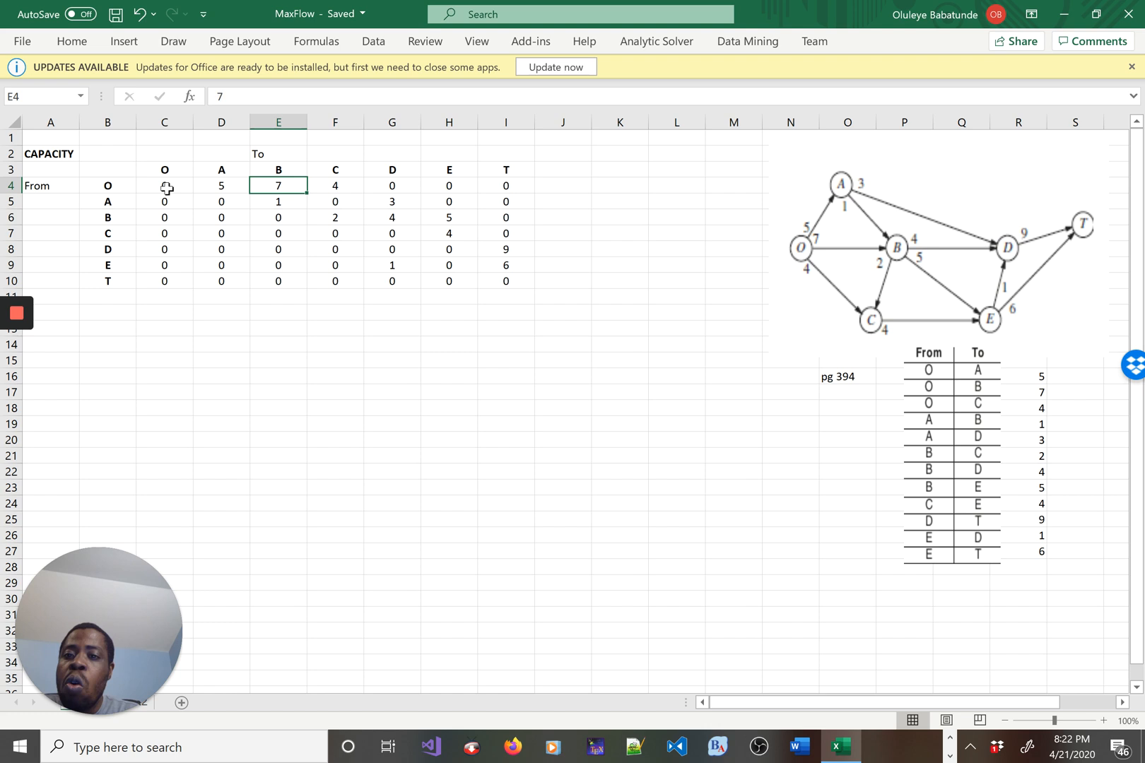
left_click(335, 185)
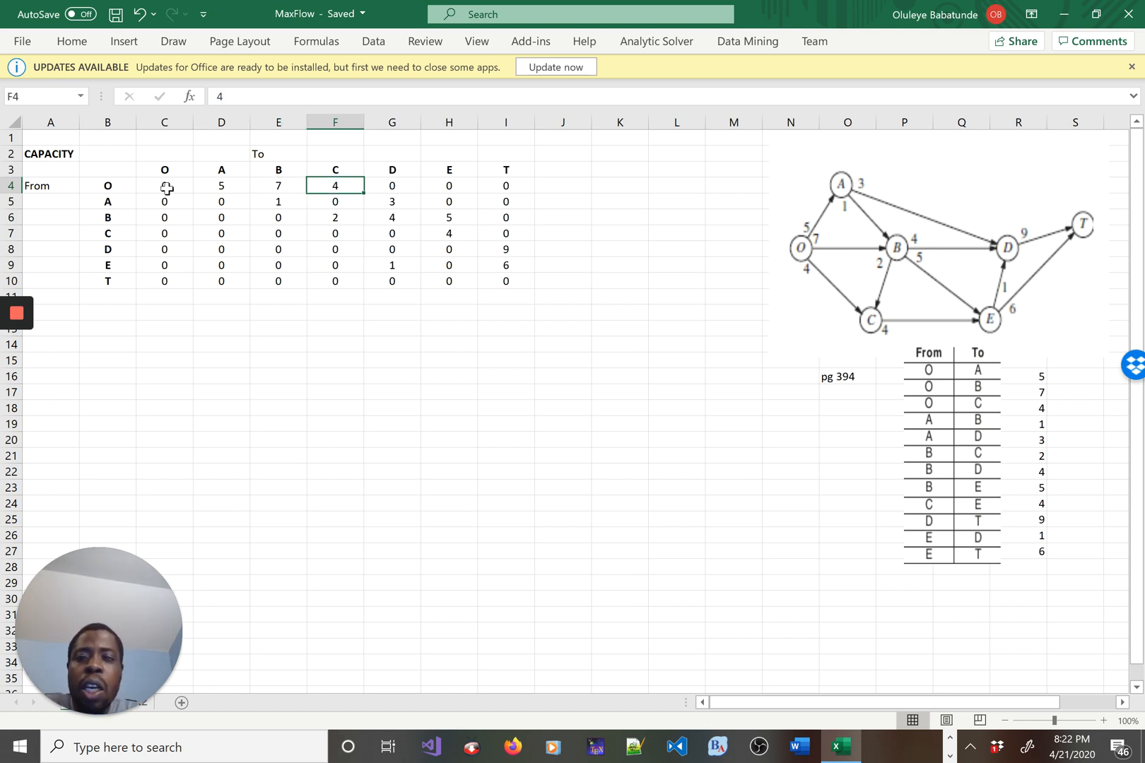
left_click(392, 186)
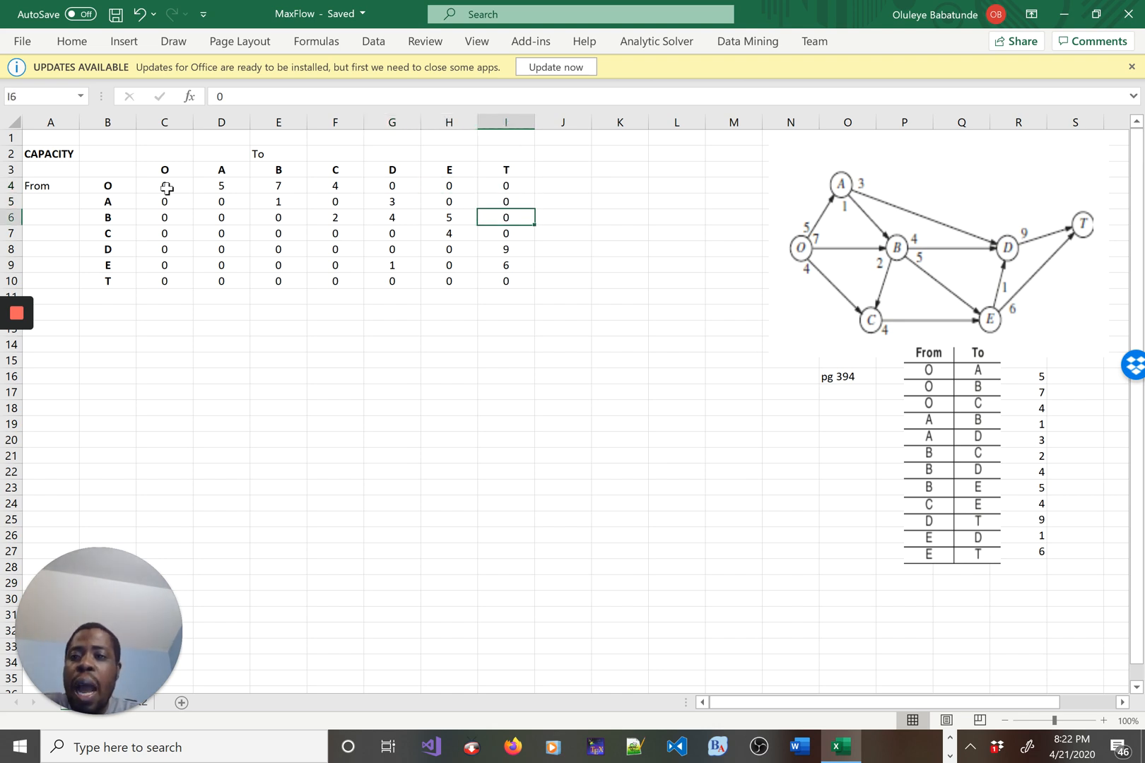
left_click(448, 201)
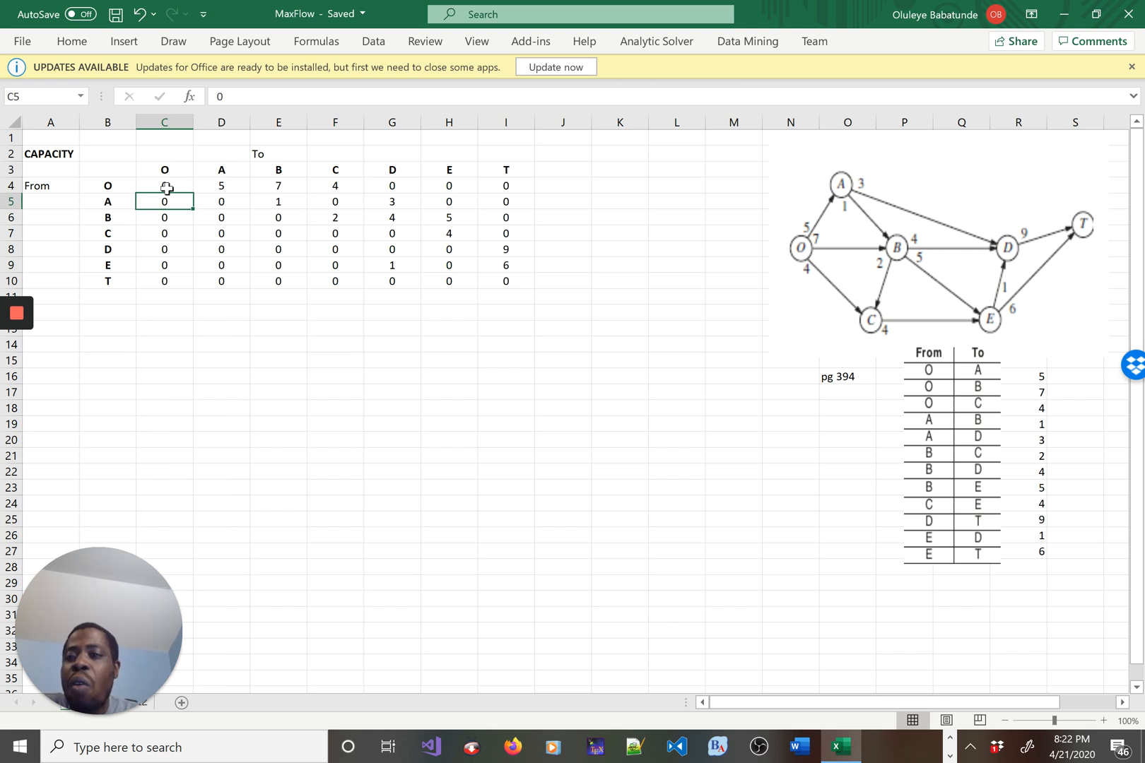
left_click(164, 185)
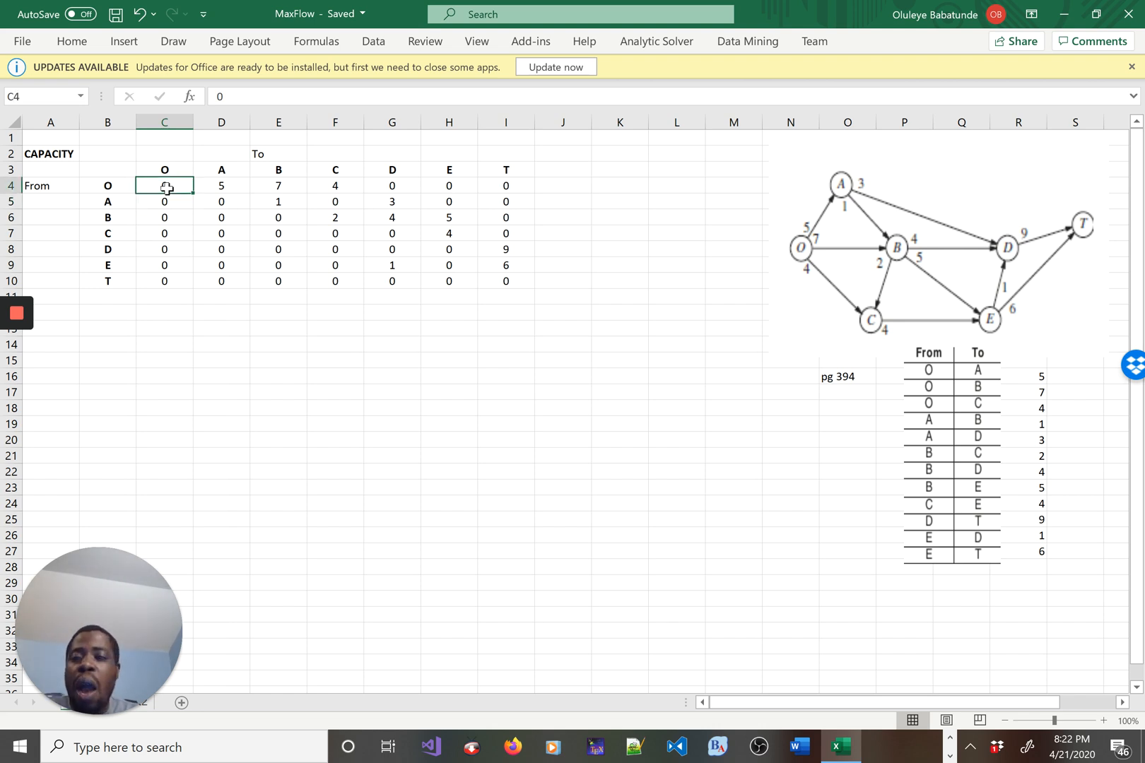
left_click_drag(164, 185, 505, 185)
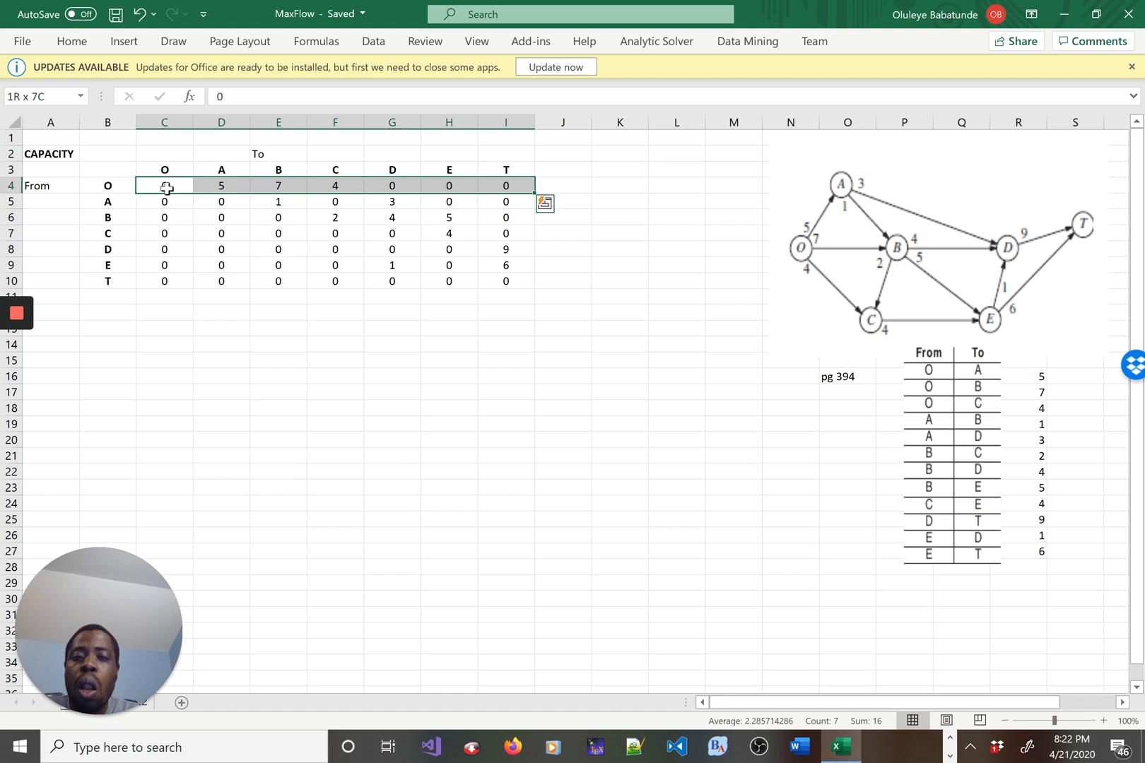
Overwrite the copied table's CAPACITY title cell with FLOW
left_click(164, 154)
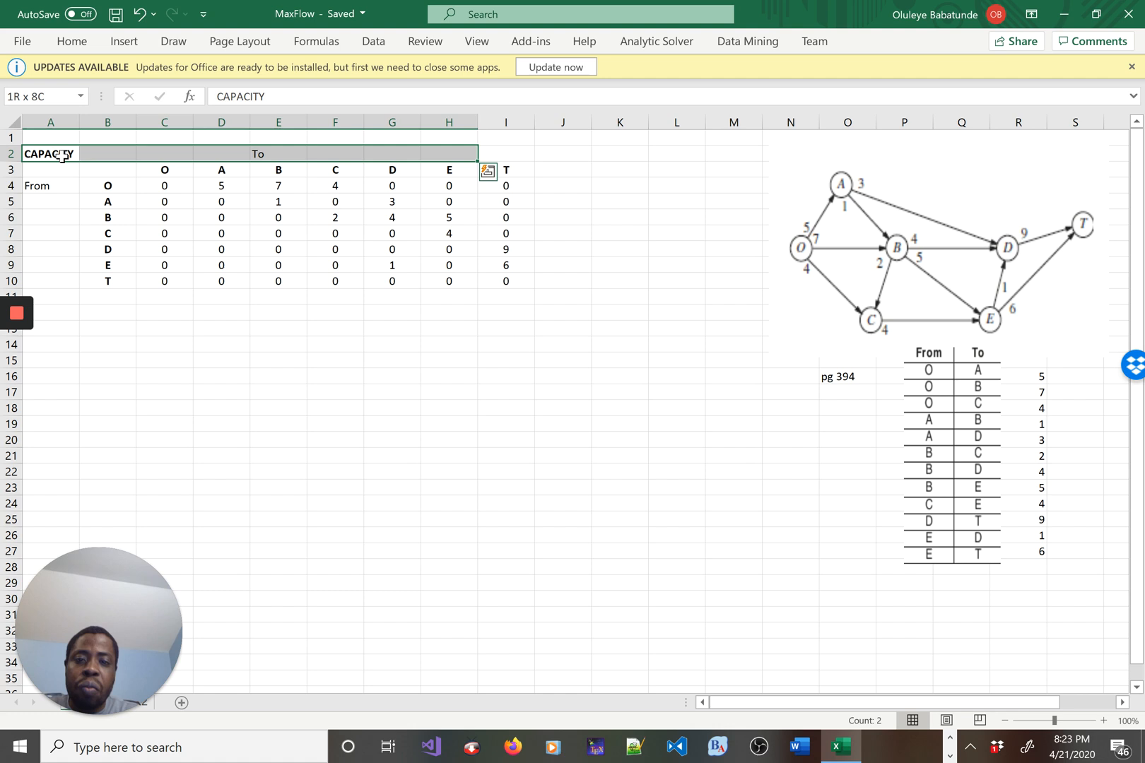
left_click_drag(48, 154, 504, 281)
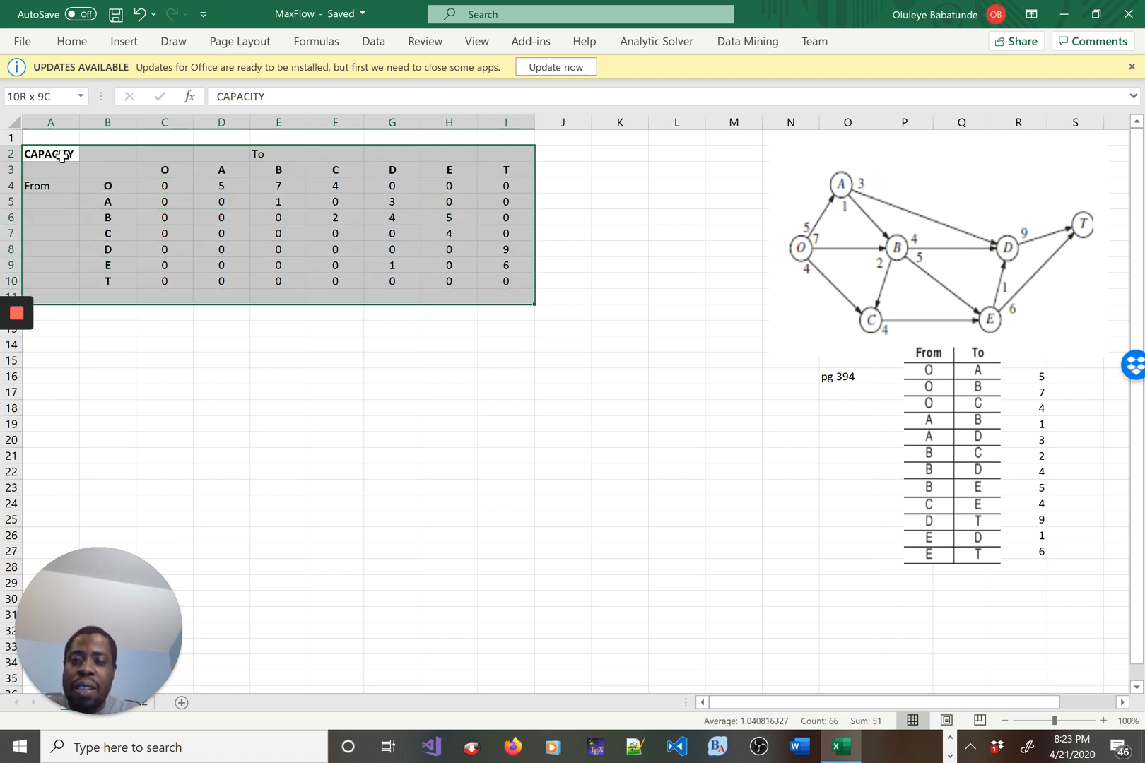
left_click(862, 249)
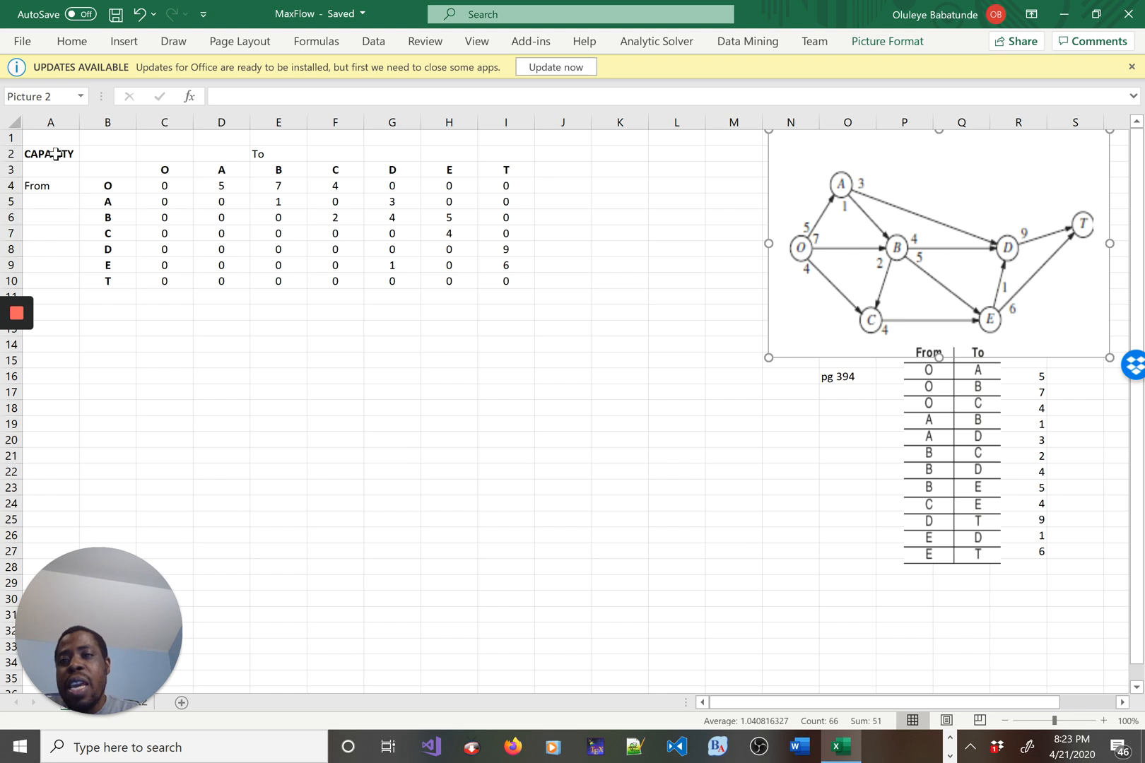
left_click(51, 154)
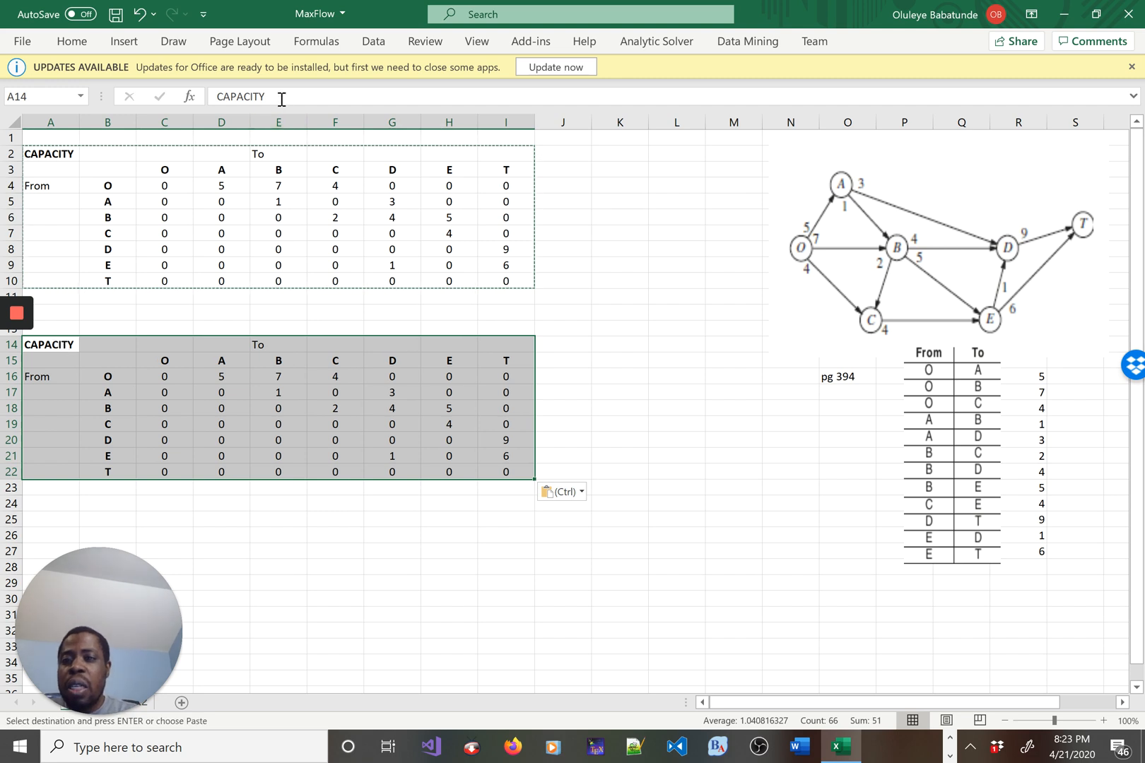
type("C")
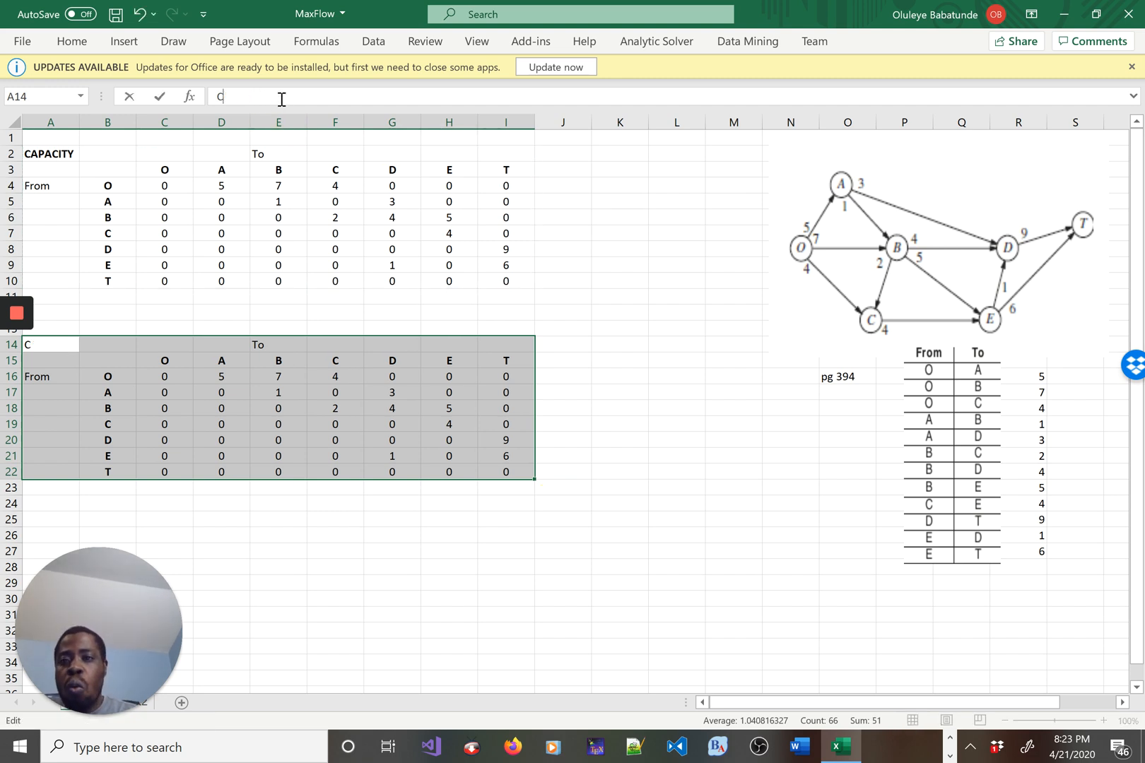
type("LOW")
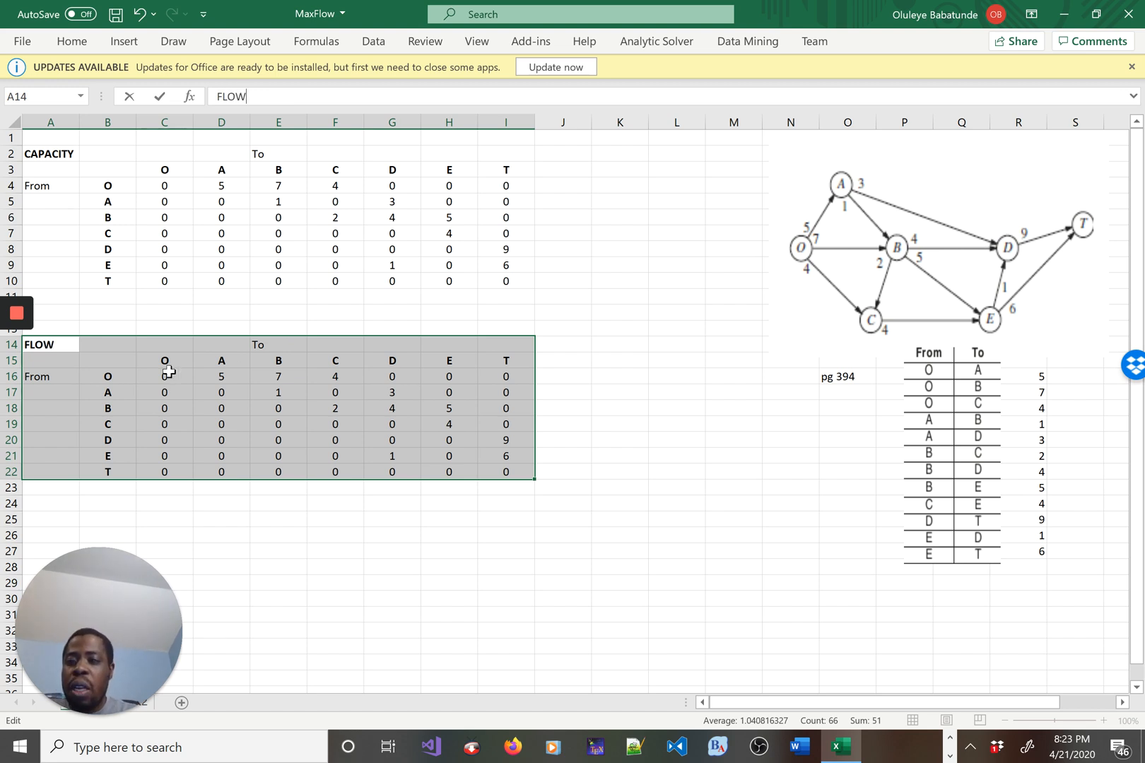
left_click_drag(164, 376, 335, 376)
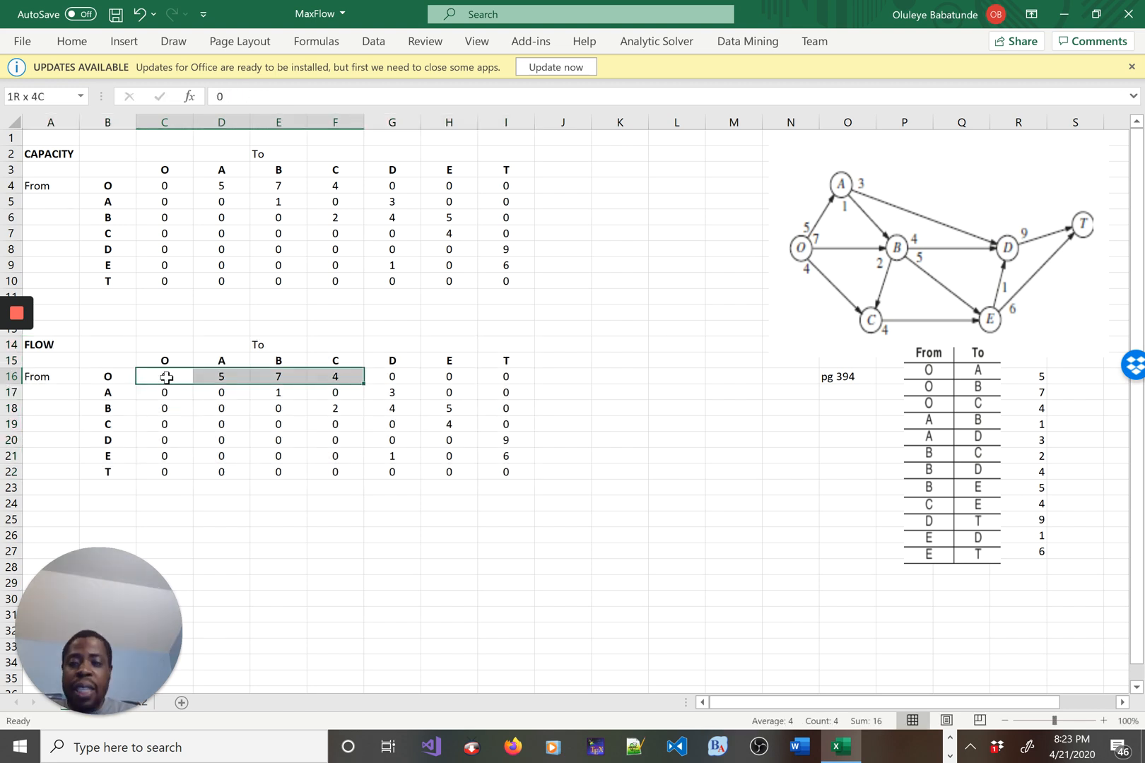
Delete the values in C16:I22 and give those FLOW cells an orange fill with All Borders
left_click_drag(164, 376, 505, 455)
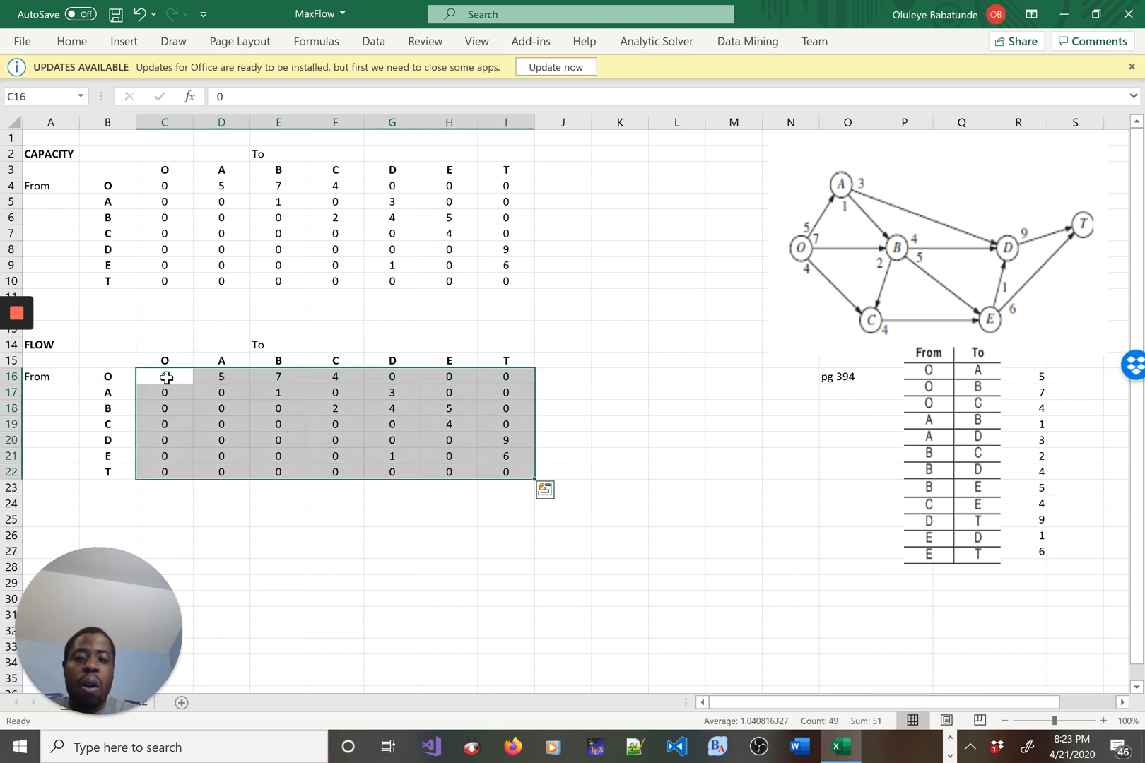
key("Delete")
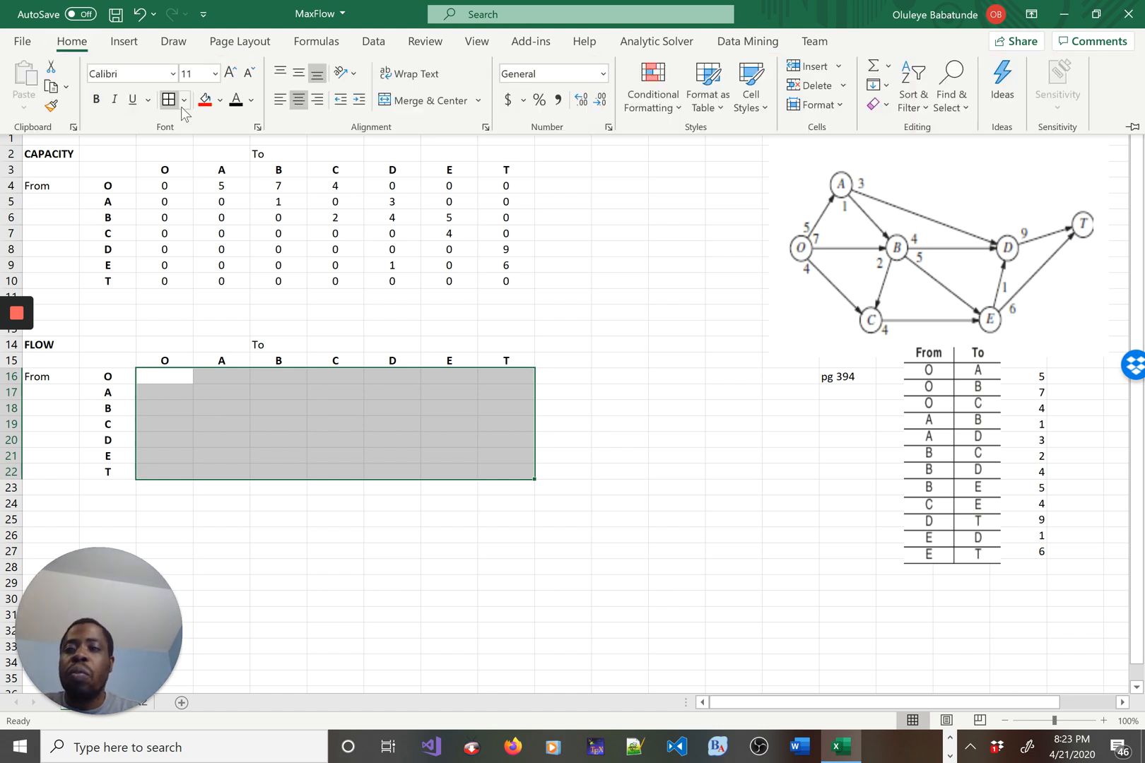
left_click(219, 100)
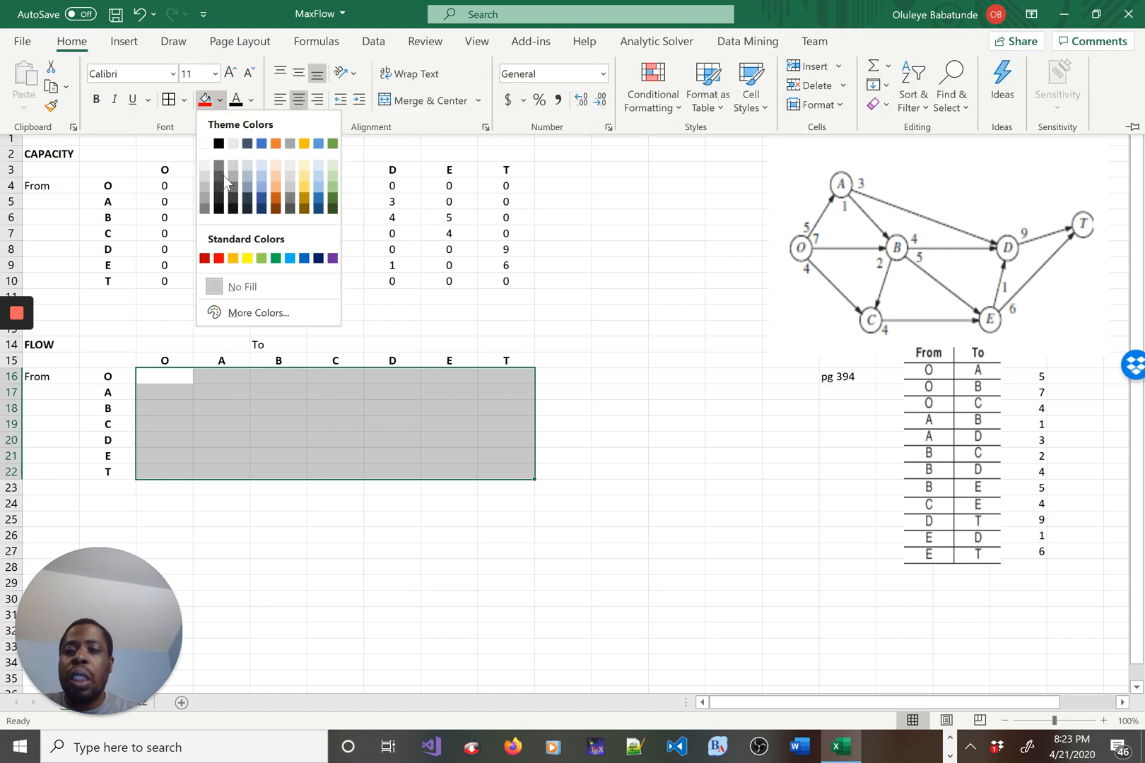
left_click(304, 166)
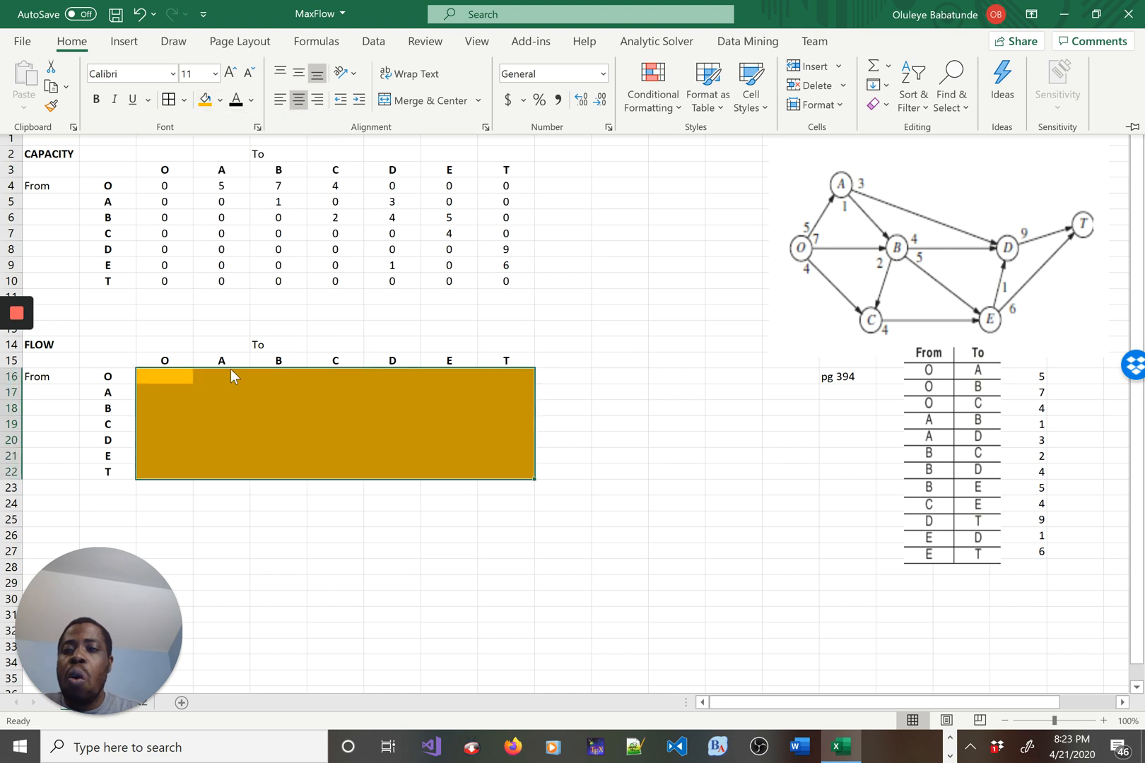
left_click(168, 99)
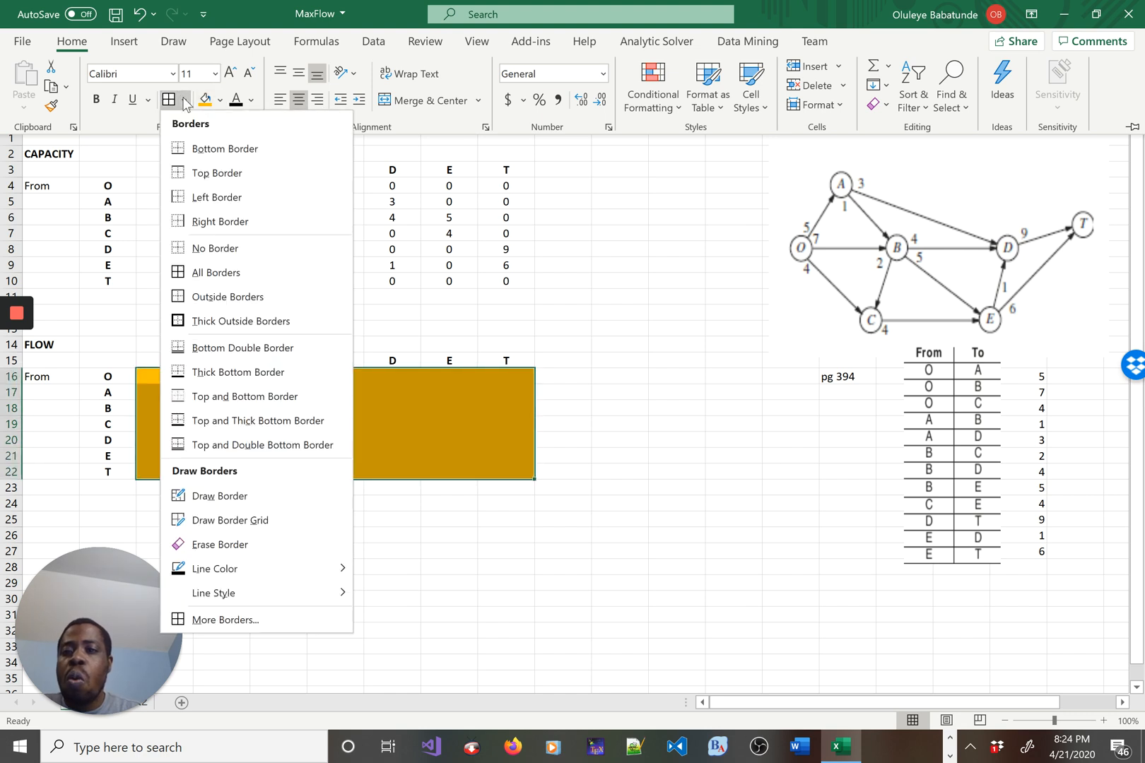
left_click(219, 273)
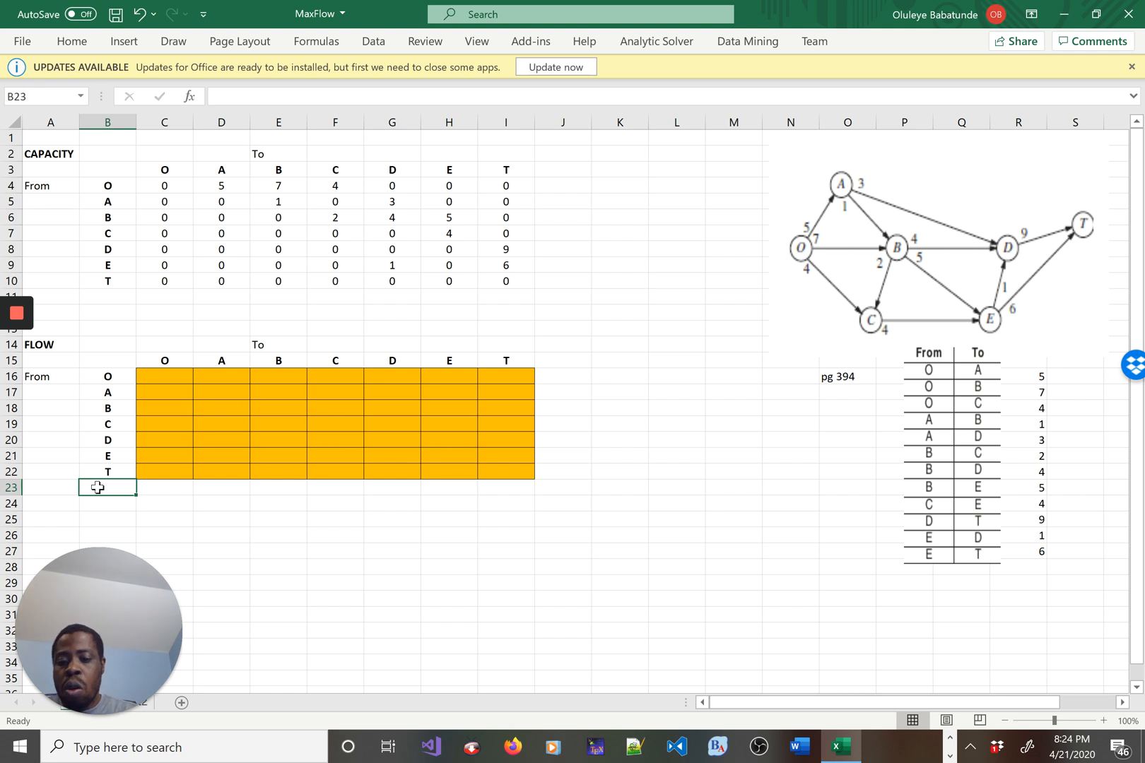
Label B23 Col_SUM and J15 Row_SUM beside the FLOW grid
type("Col_")
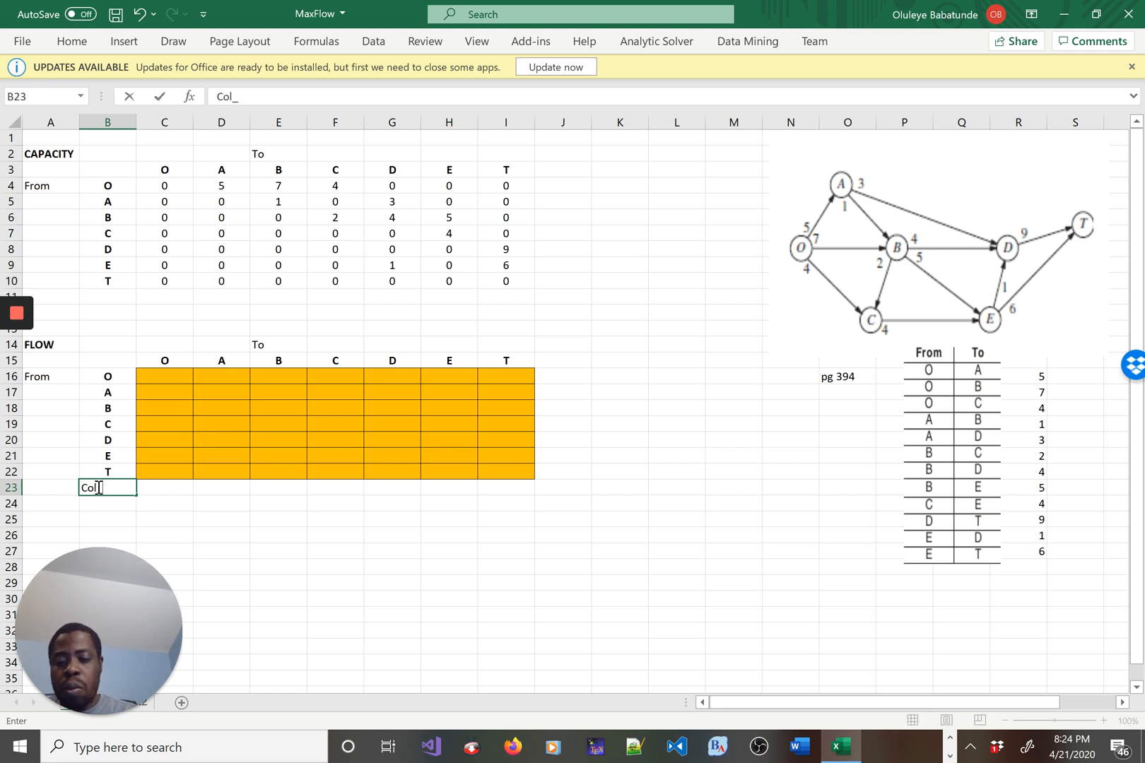
type("SUM")
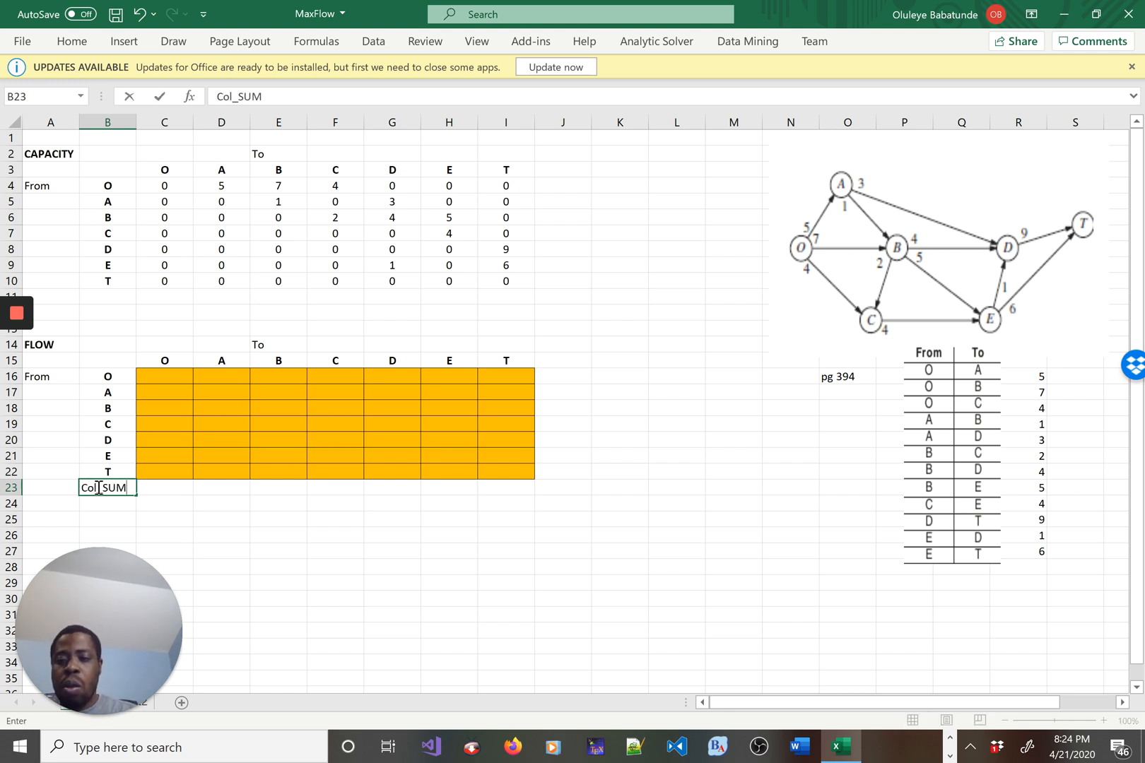
left_click(563, 359)
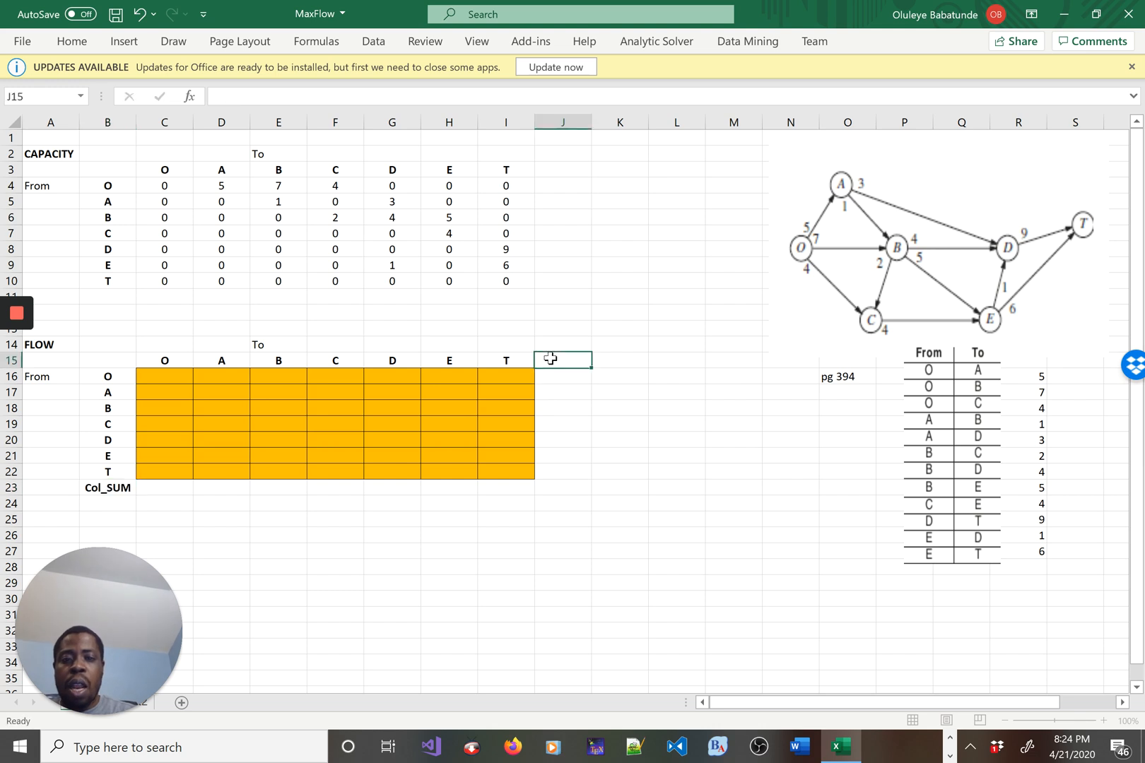
type("Row_SUM")
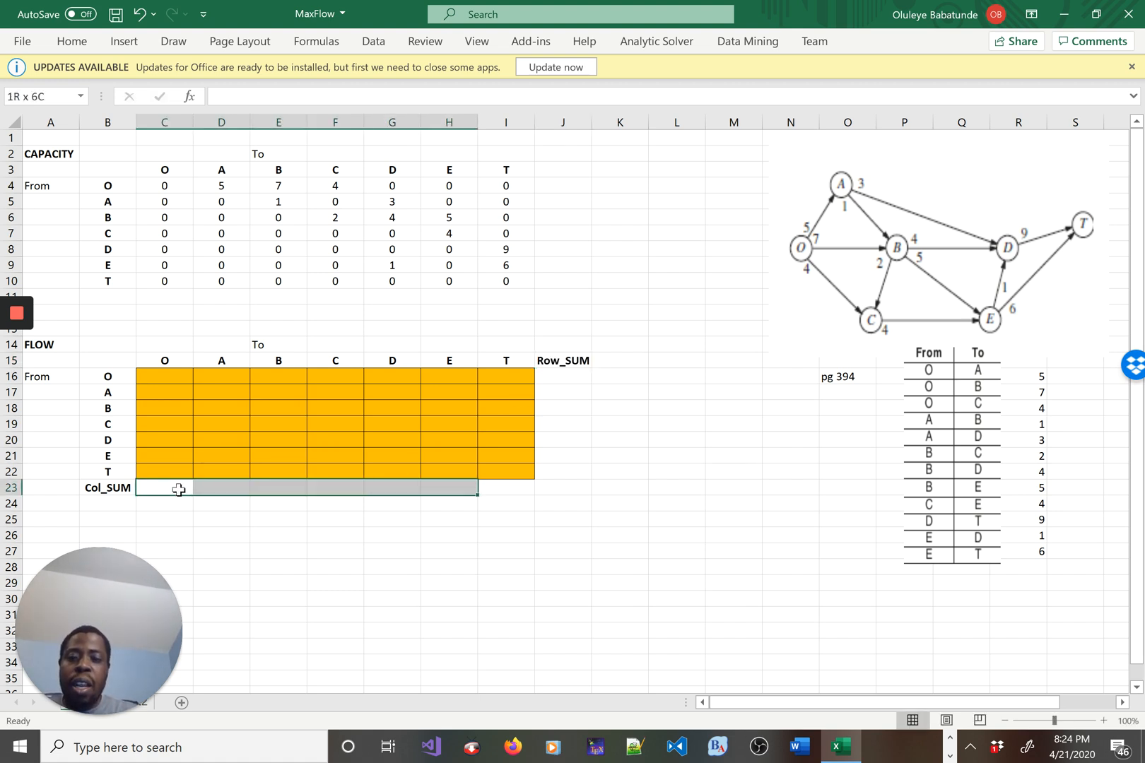
Shade the Col_SUM cells C23:I23 blue and add borders
left_click(164, 487)
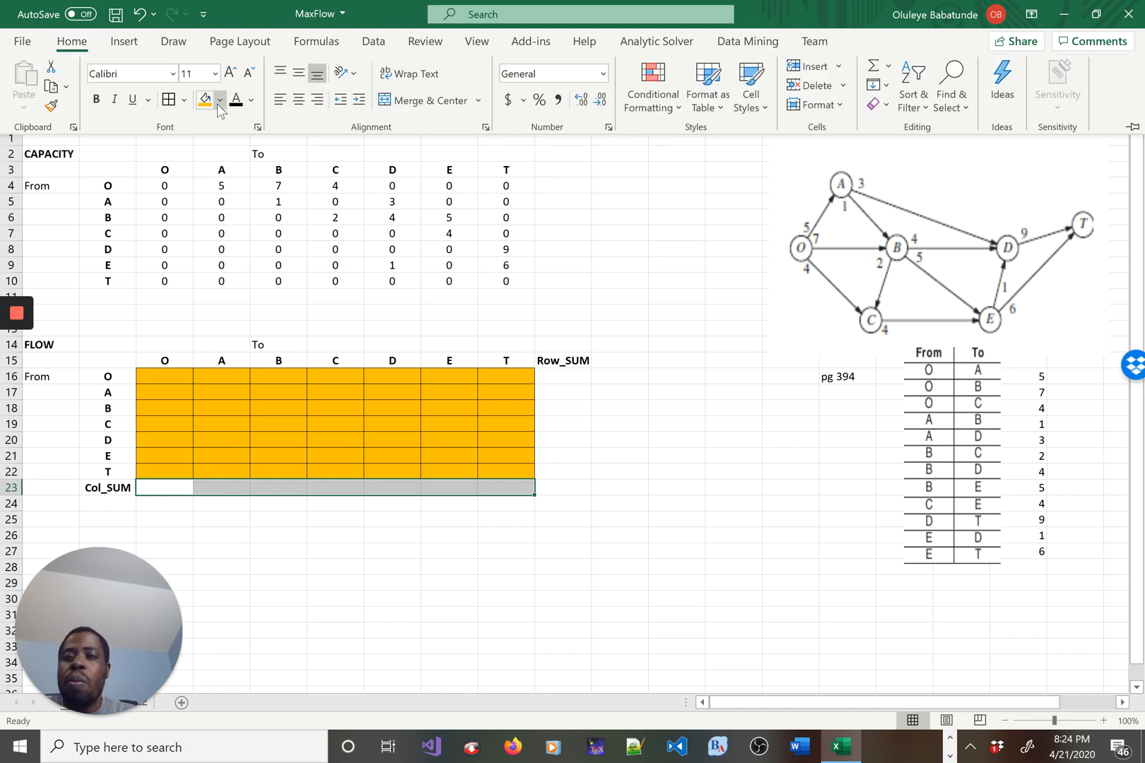
left_click(219, 100)
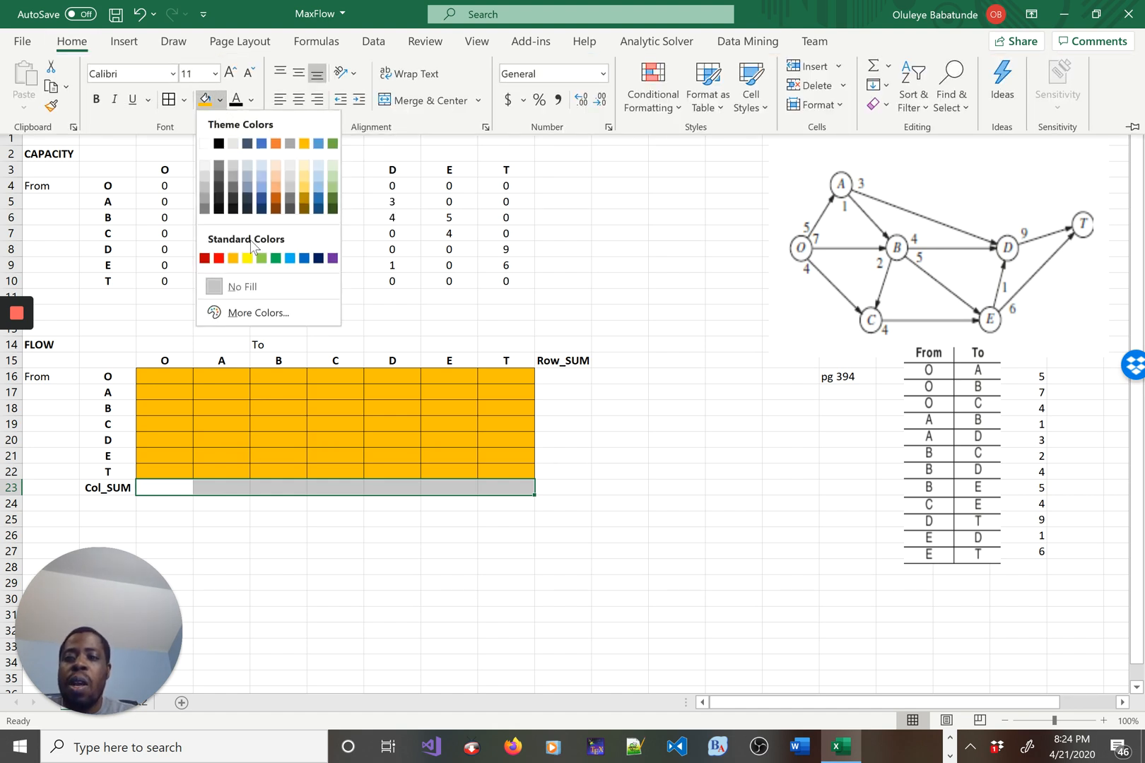
left_click(247, 257)
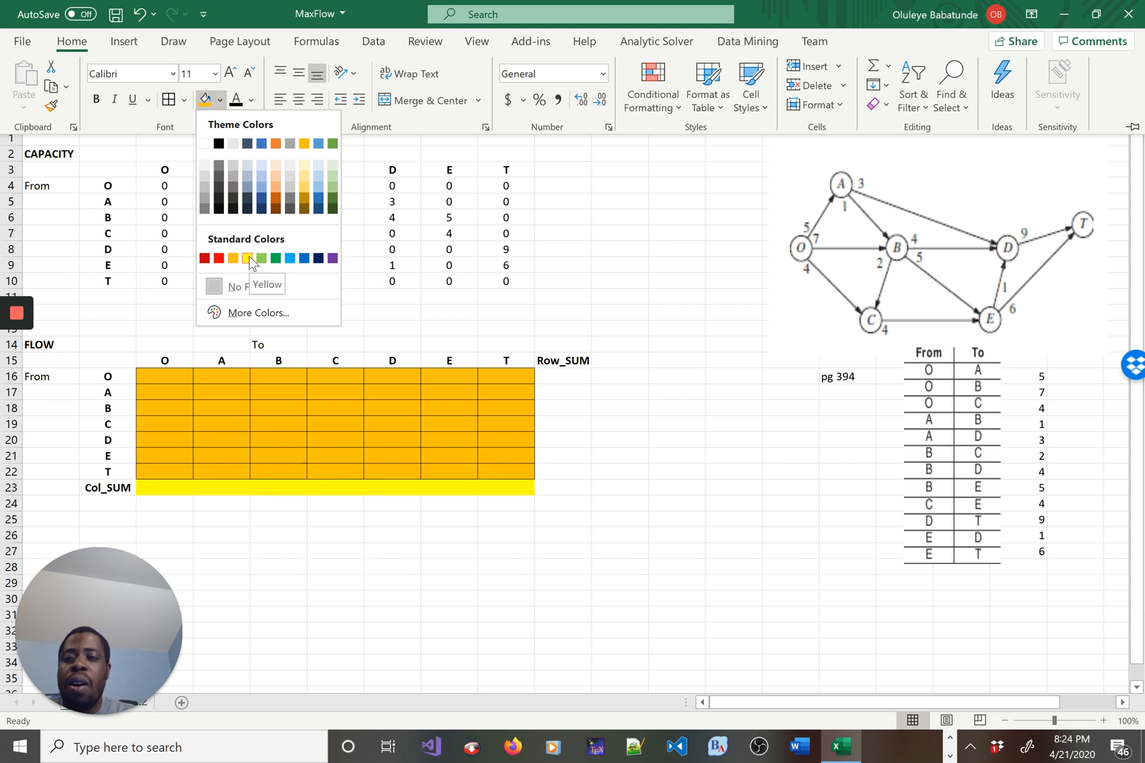
left_click(262, 258)
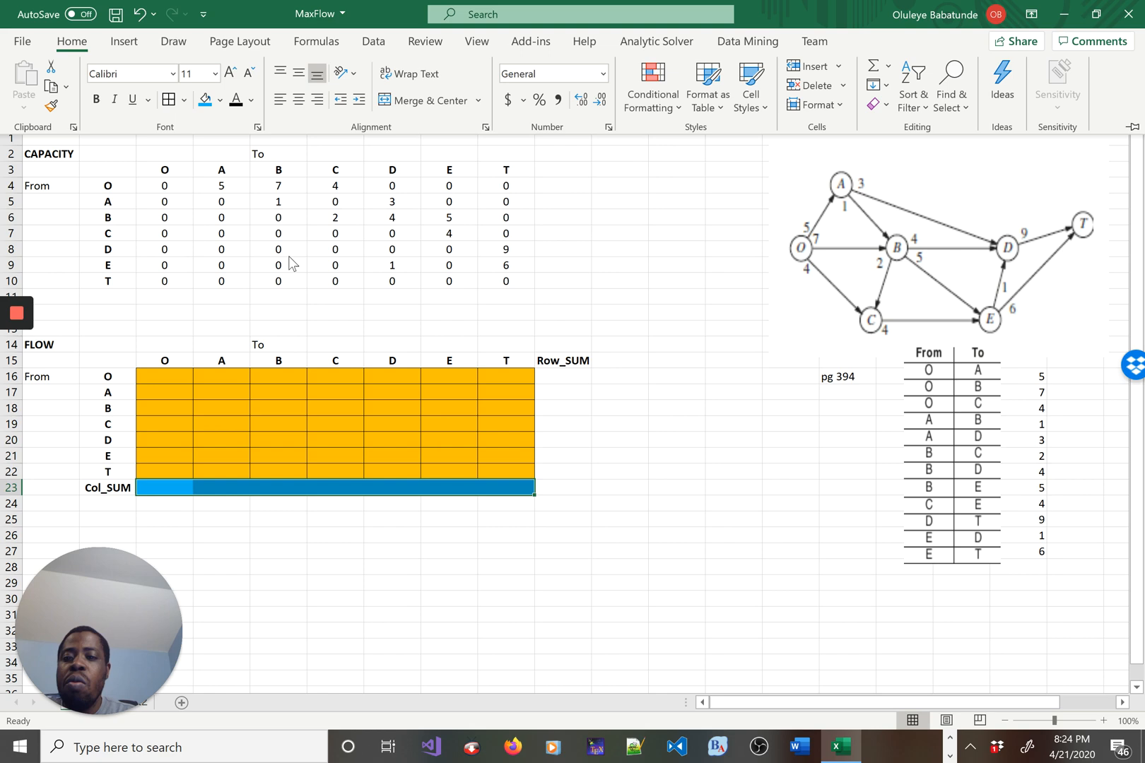
left_click(168, 99)
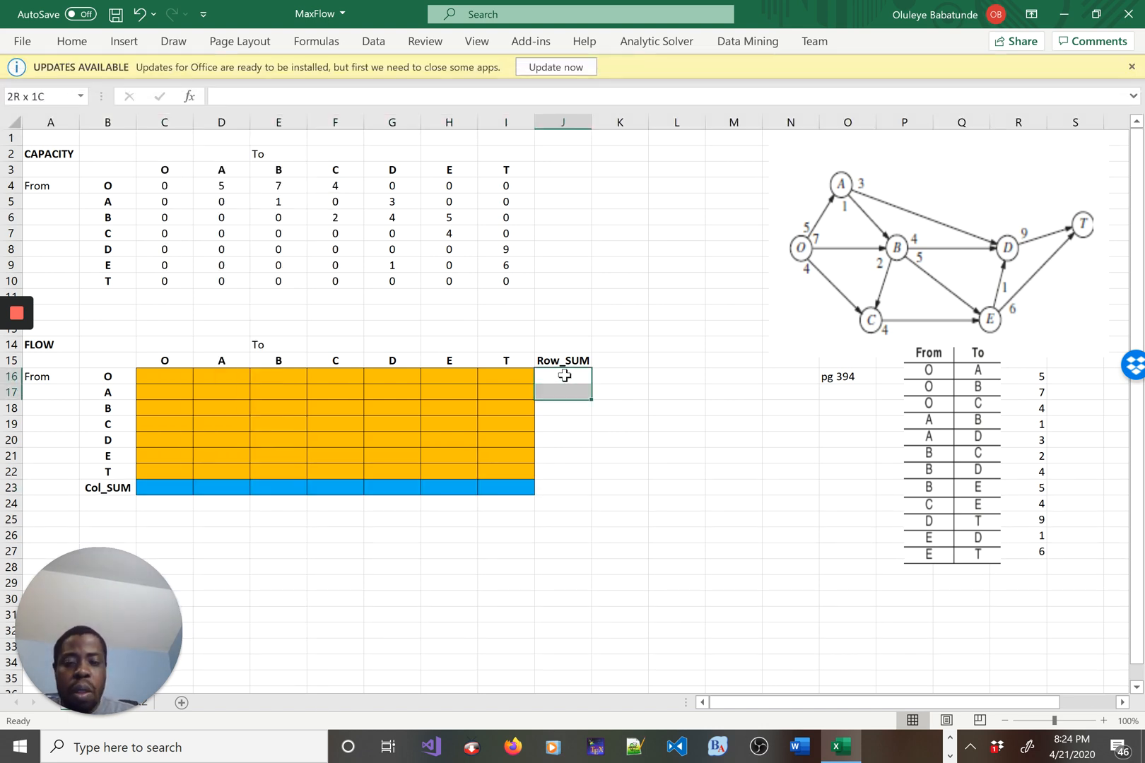
Give the Row_SUM cells J16:J22 a light blue fill and All Borders
left_click_drag(563, 378, 562, 471)
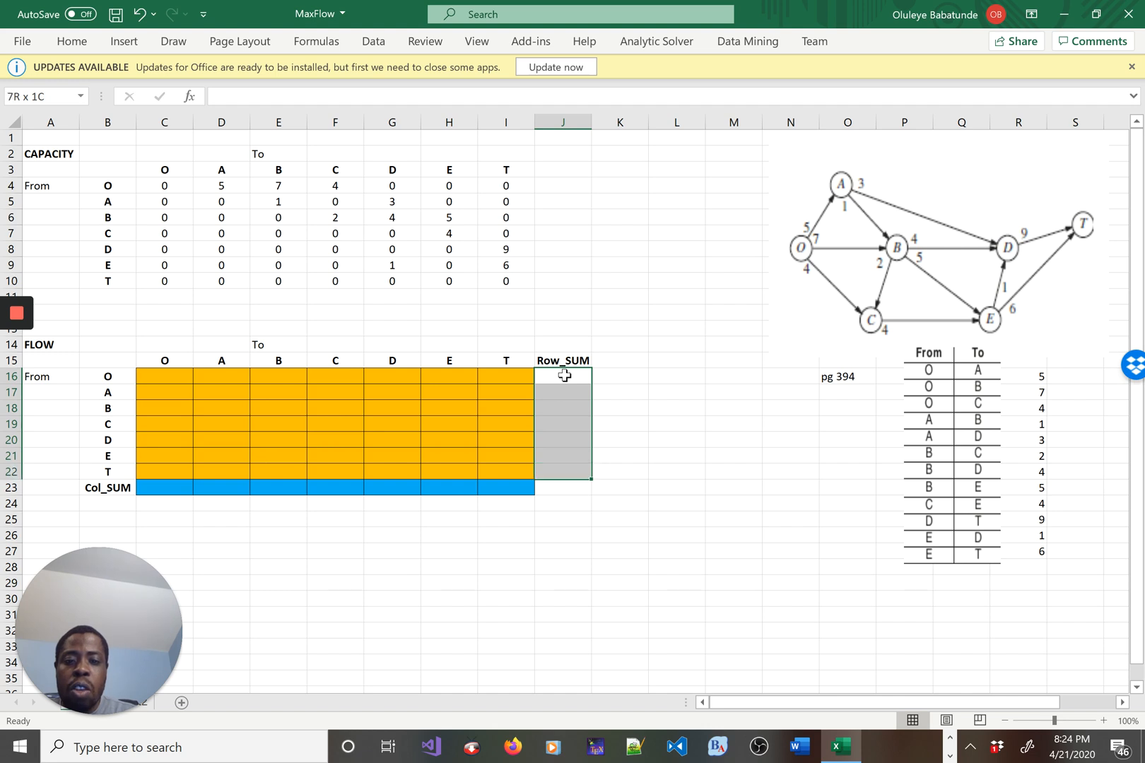
left_click(562, 376)
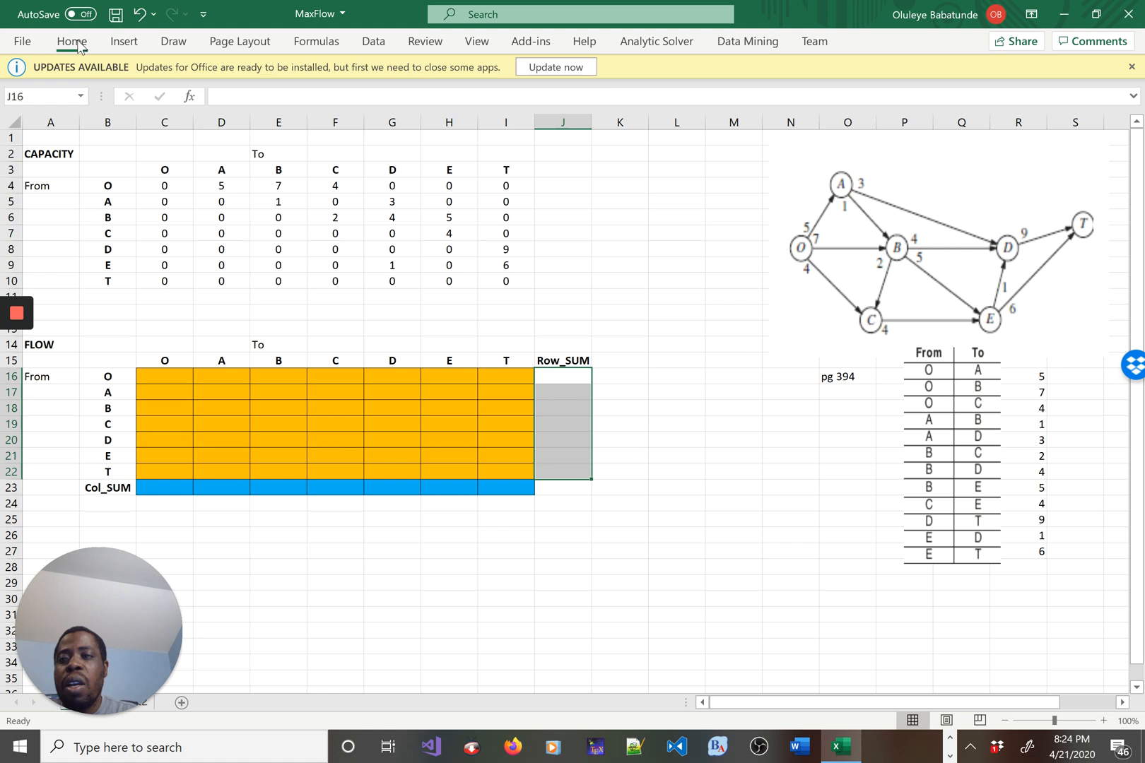
left_click(71, 41)
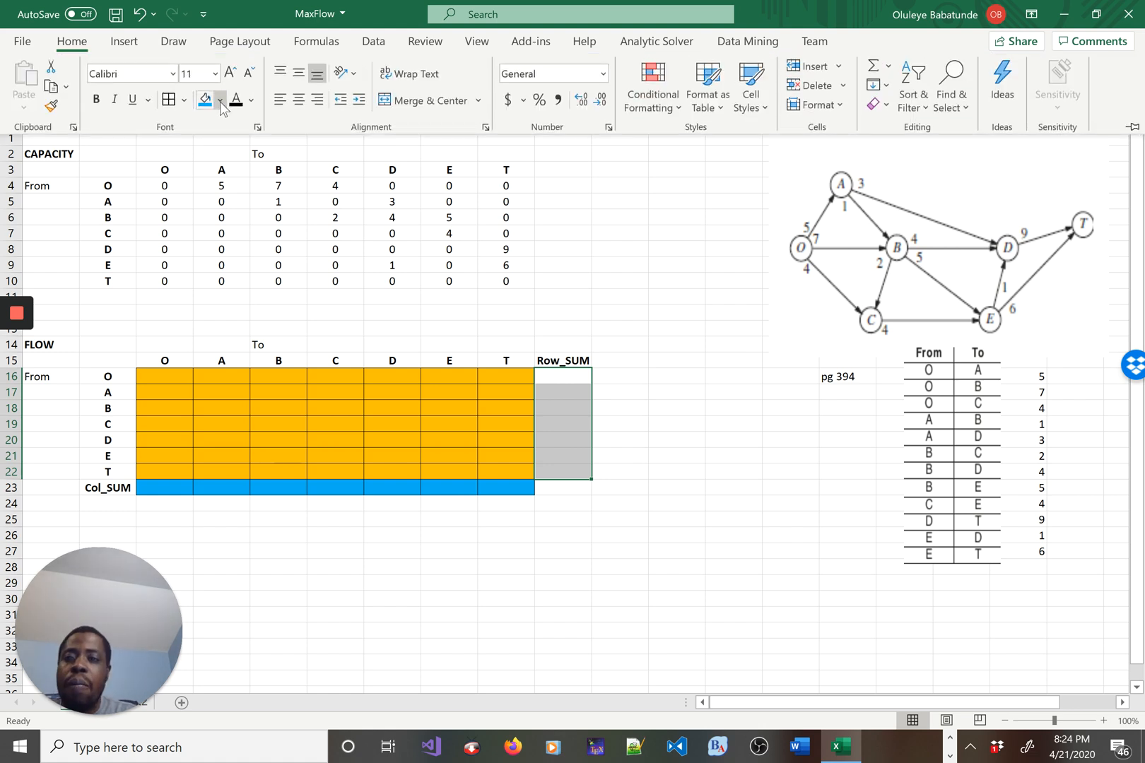
left_click(221, 101)
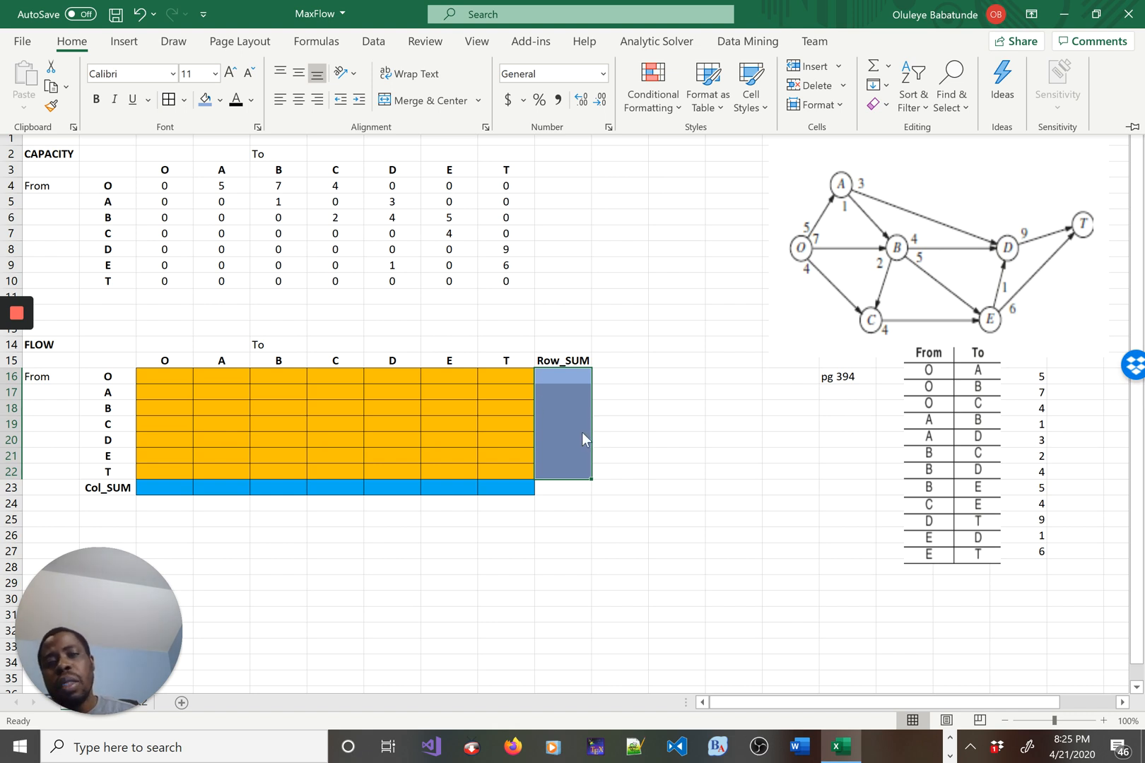
mouse_move(547, 373)
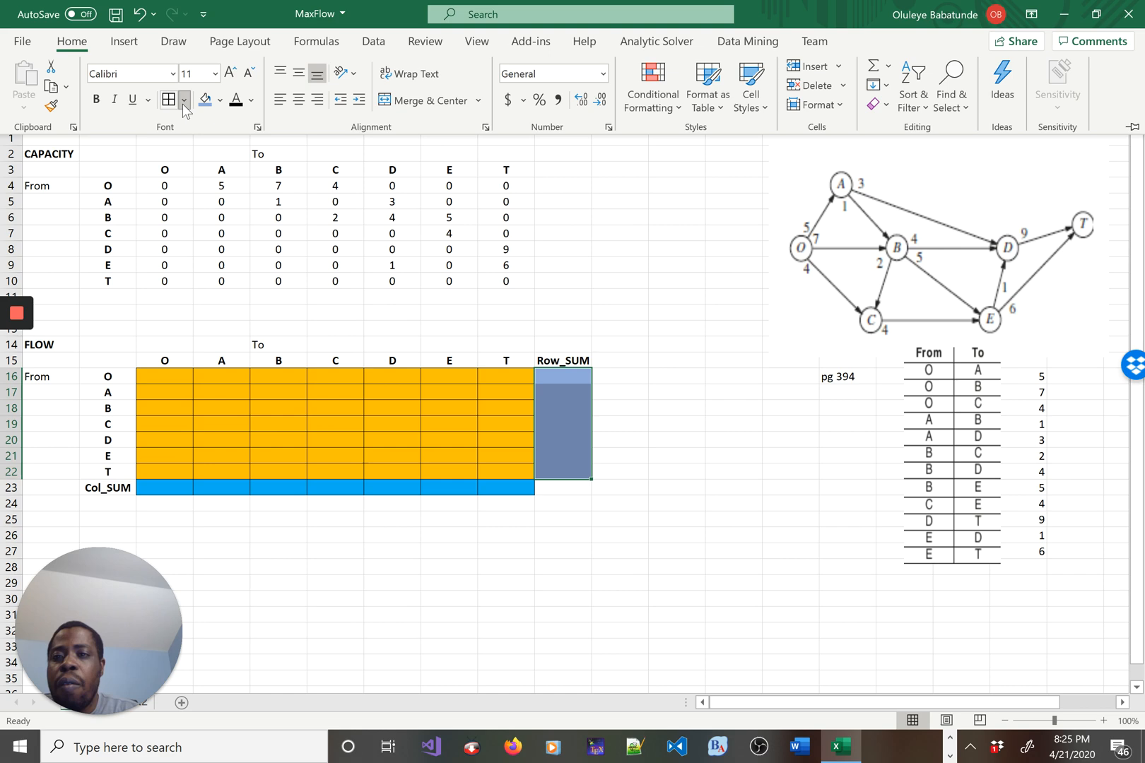
left_click(184, 100)
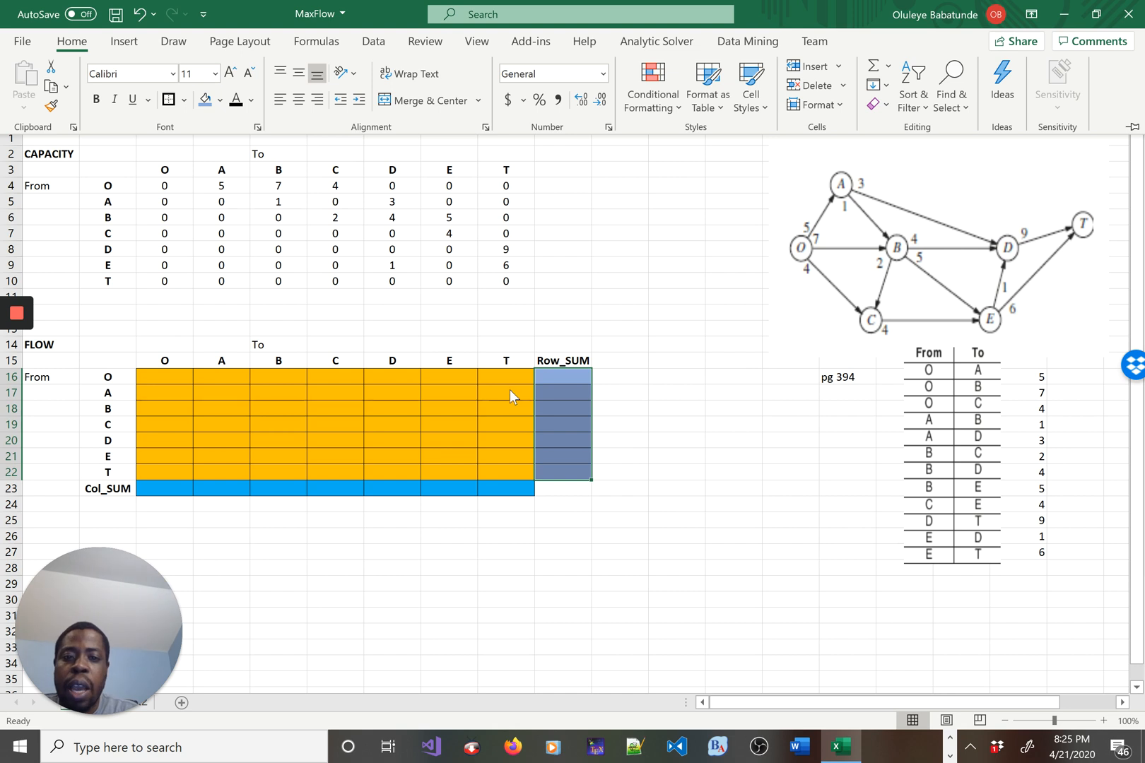
left_click(563, 376)
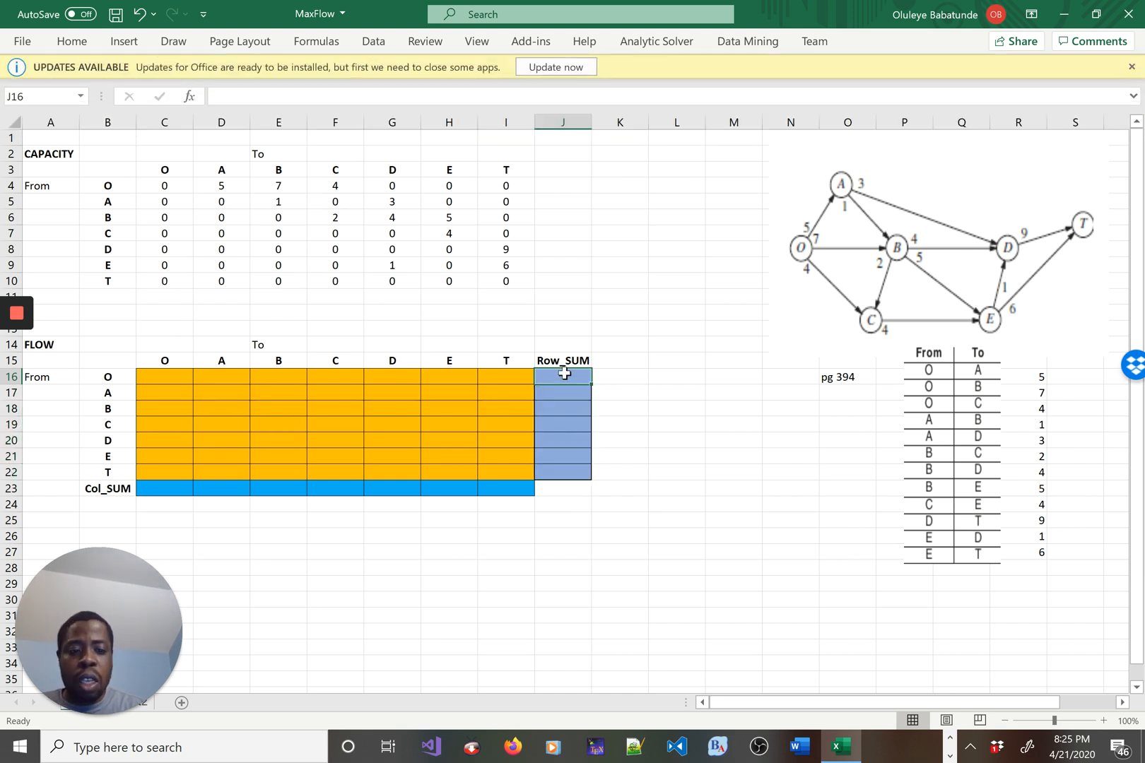
Enter =SUM(C16:I16) in J16 and fill it down to J22
type("=sum")
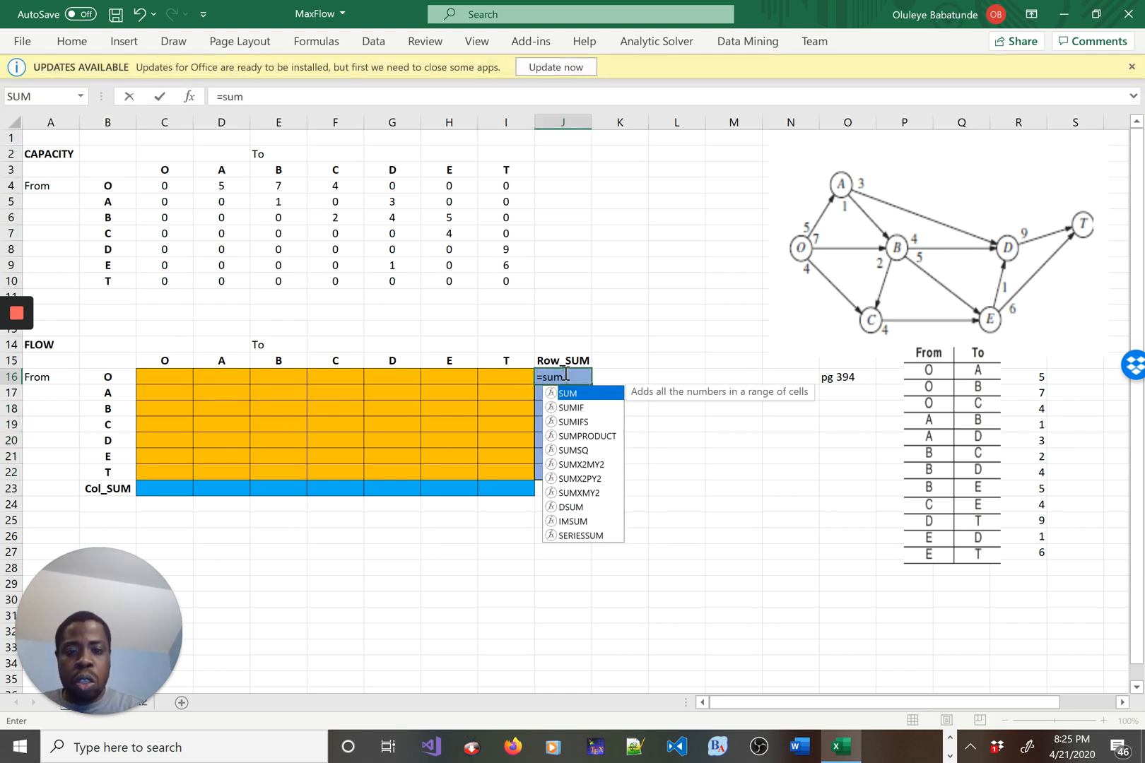
left_click(164, 377)
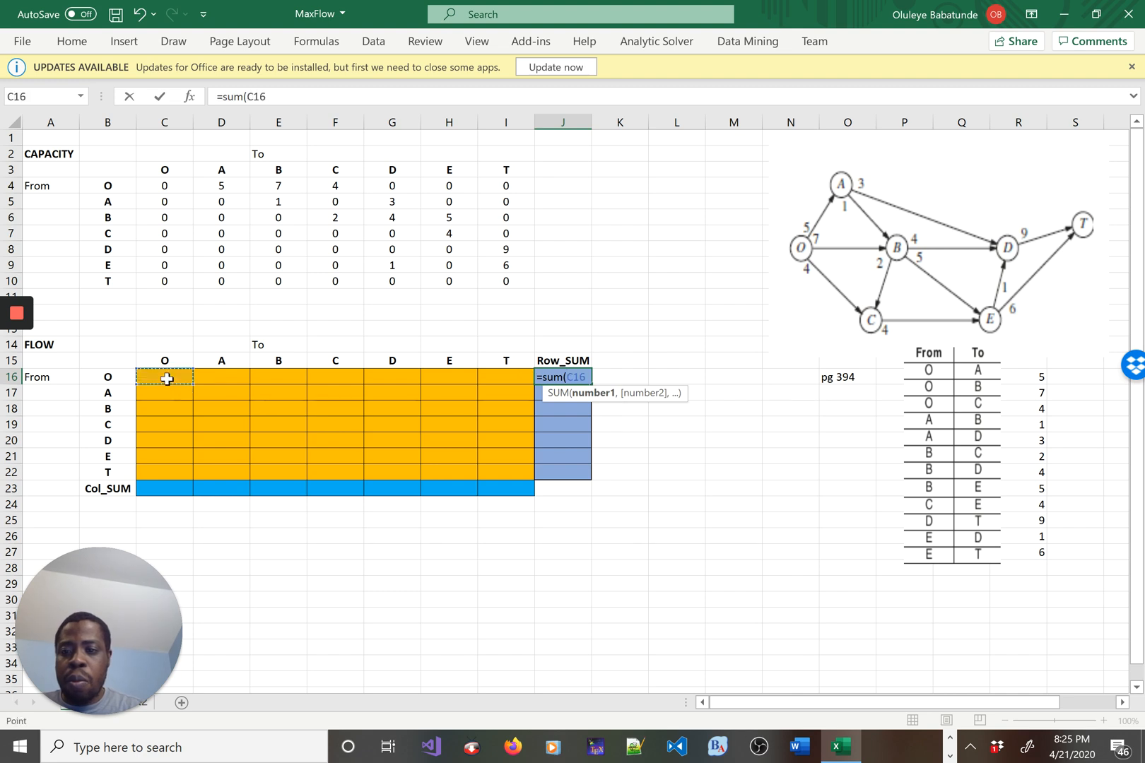
left_click_drag(164, 377, 505, 378)
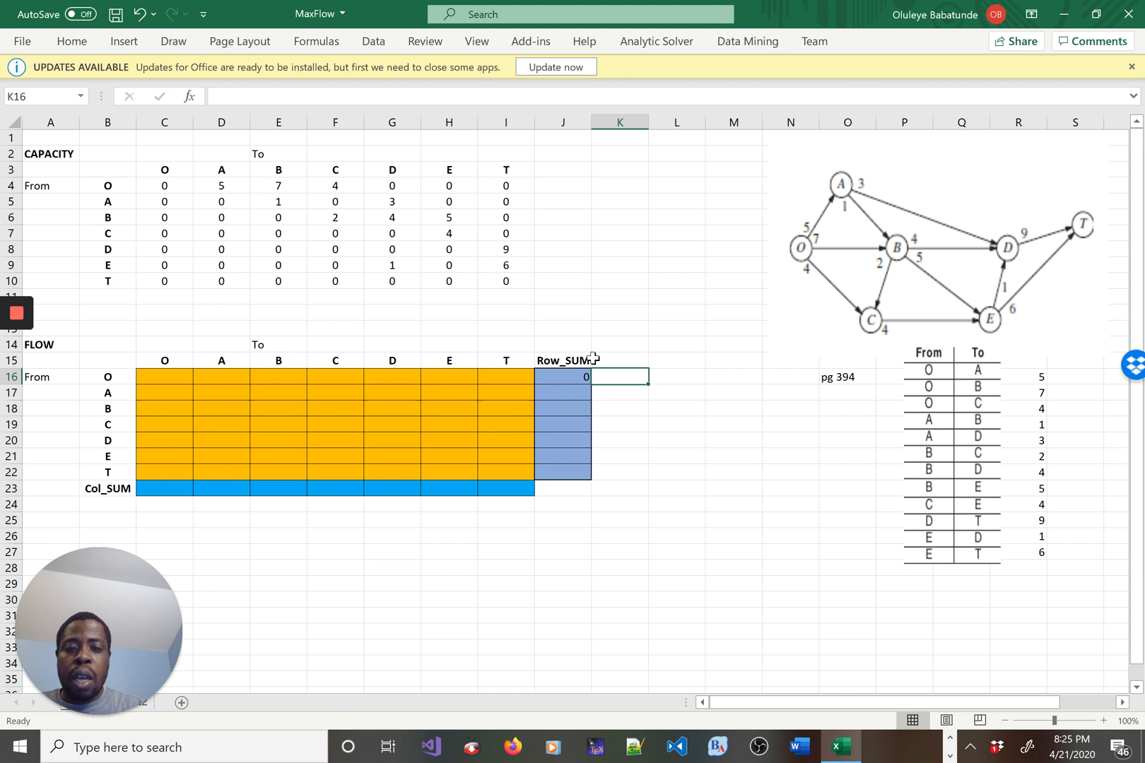
left_click(563, 377)
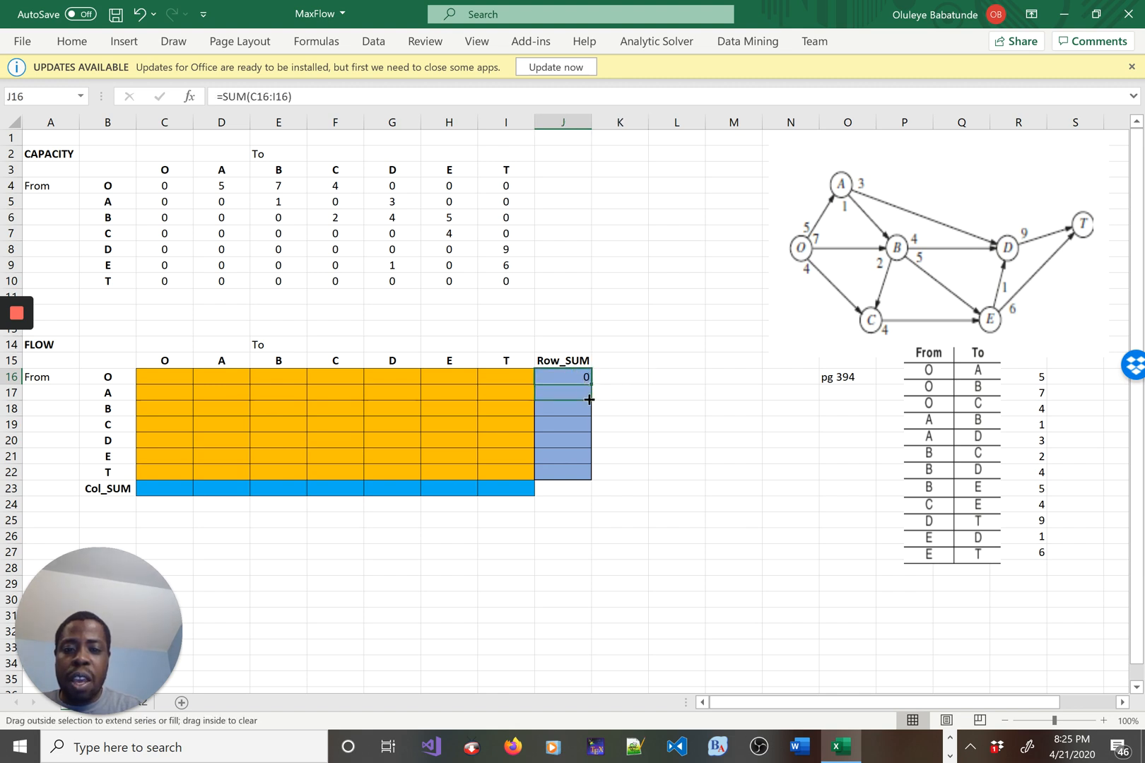
left_click_drag(589, 384, 589, 473)
type("=")
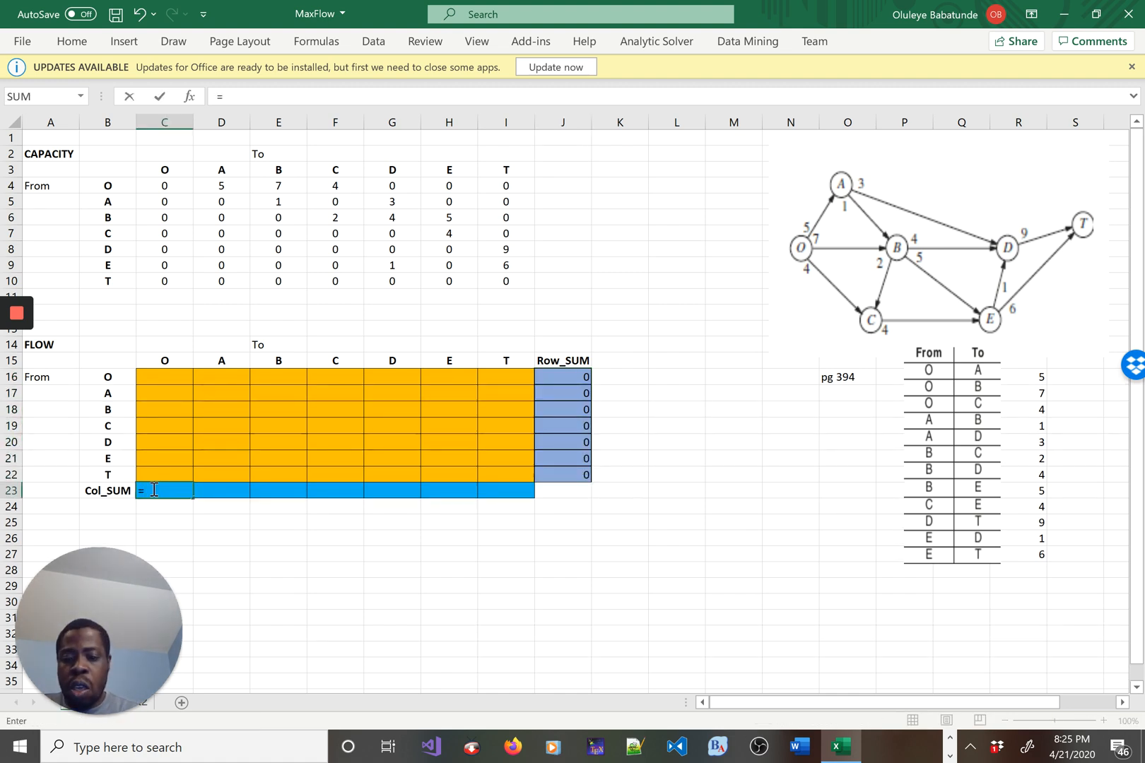
Enter =SUM(C16:C22) in C23 and fill it across to I23
type("sum(")
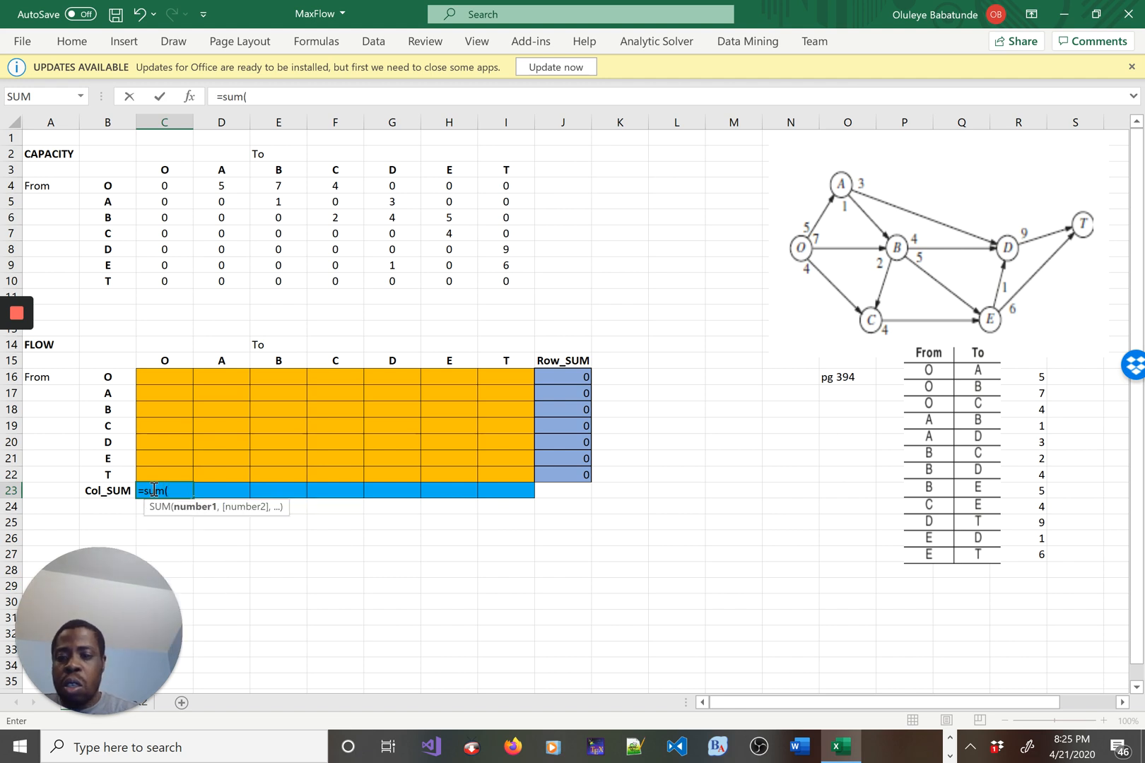
left_click(164, 377)
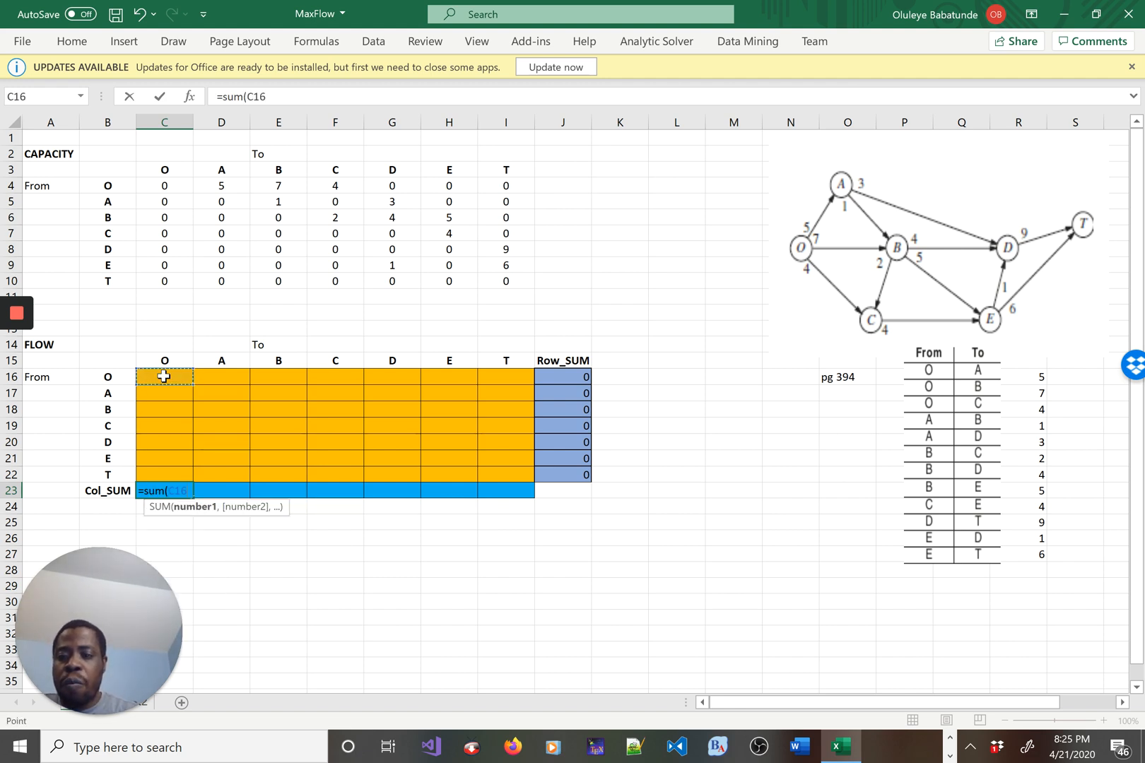
left_click_drag(163, 377, 164, 458)
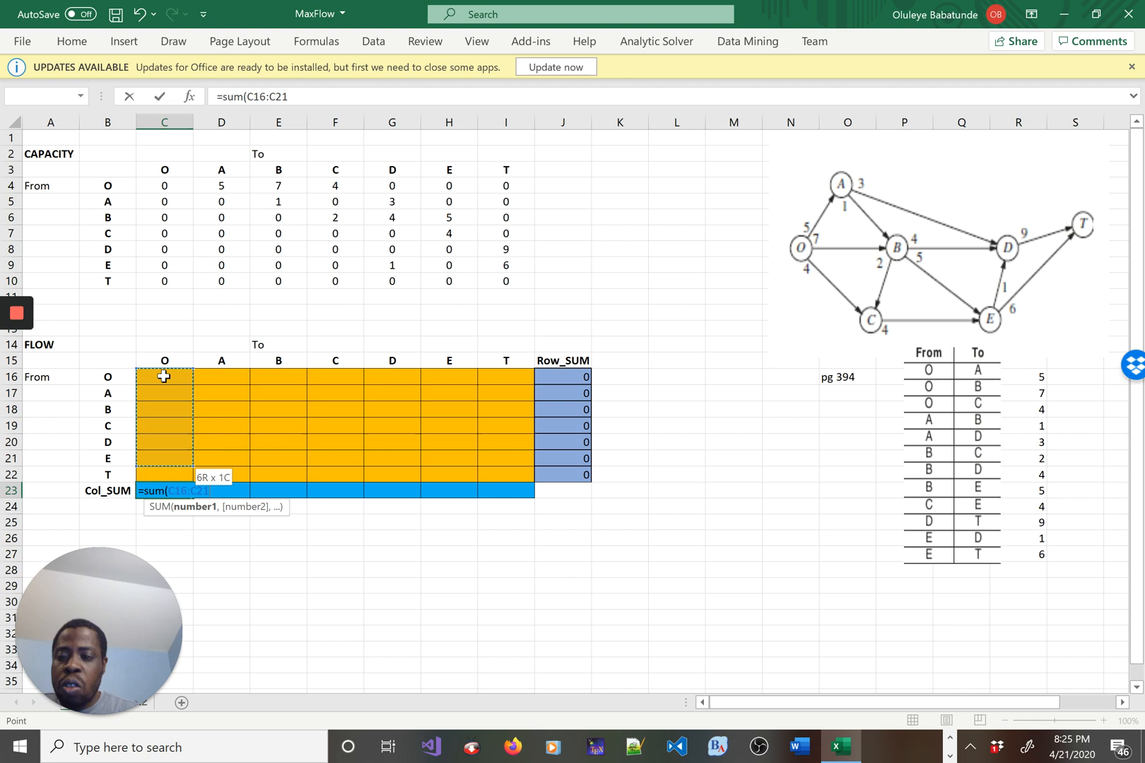
key("Enter")
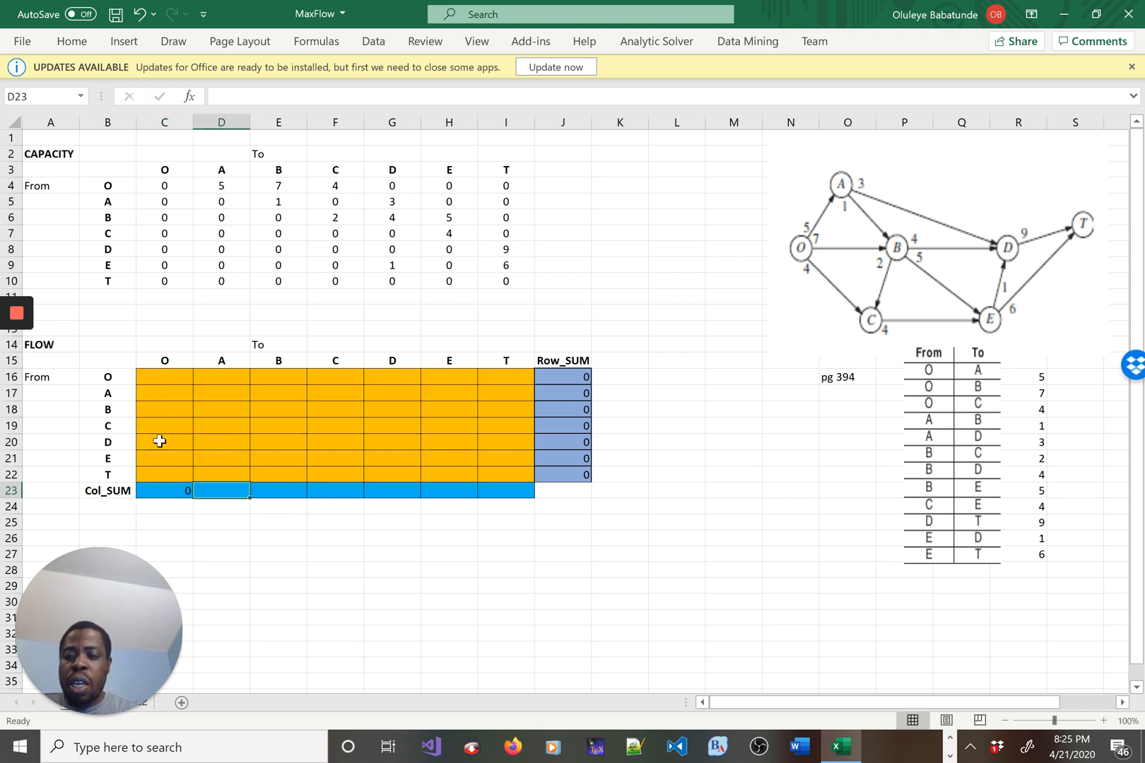
left_click(164, 490)
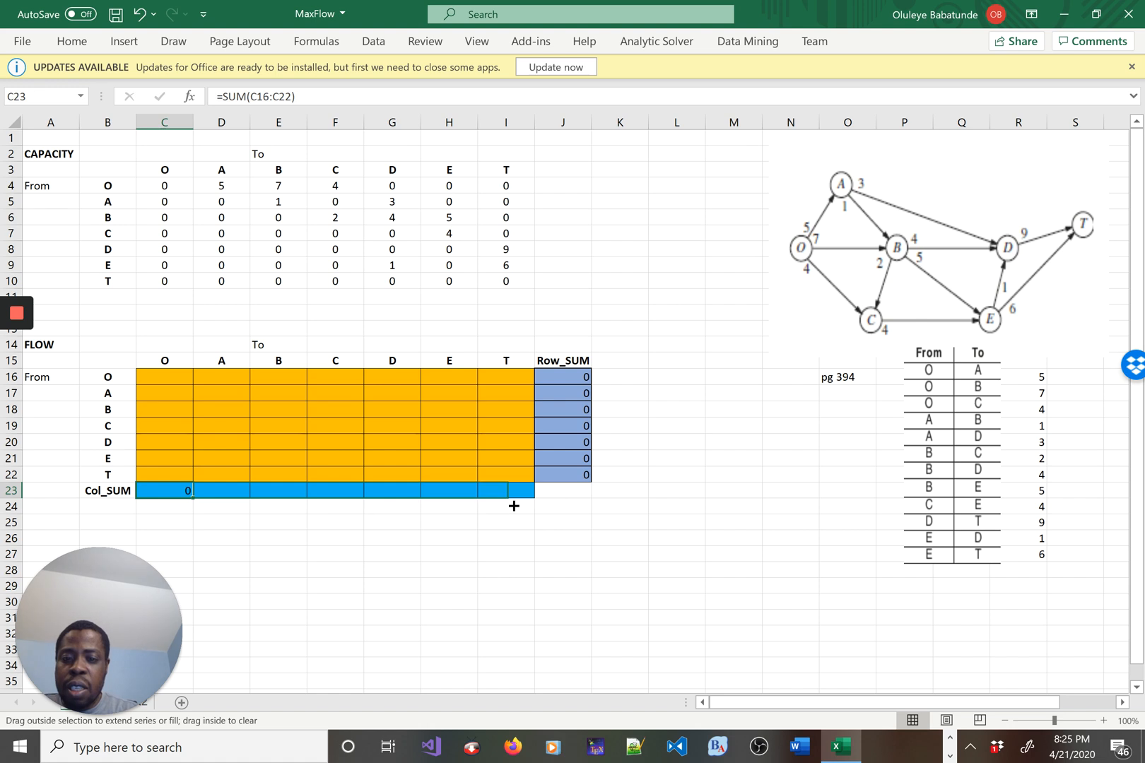
left_click_drag(187, 490, 523, 491)
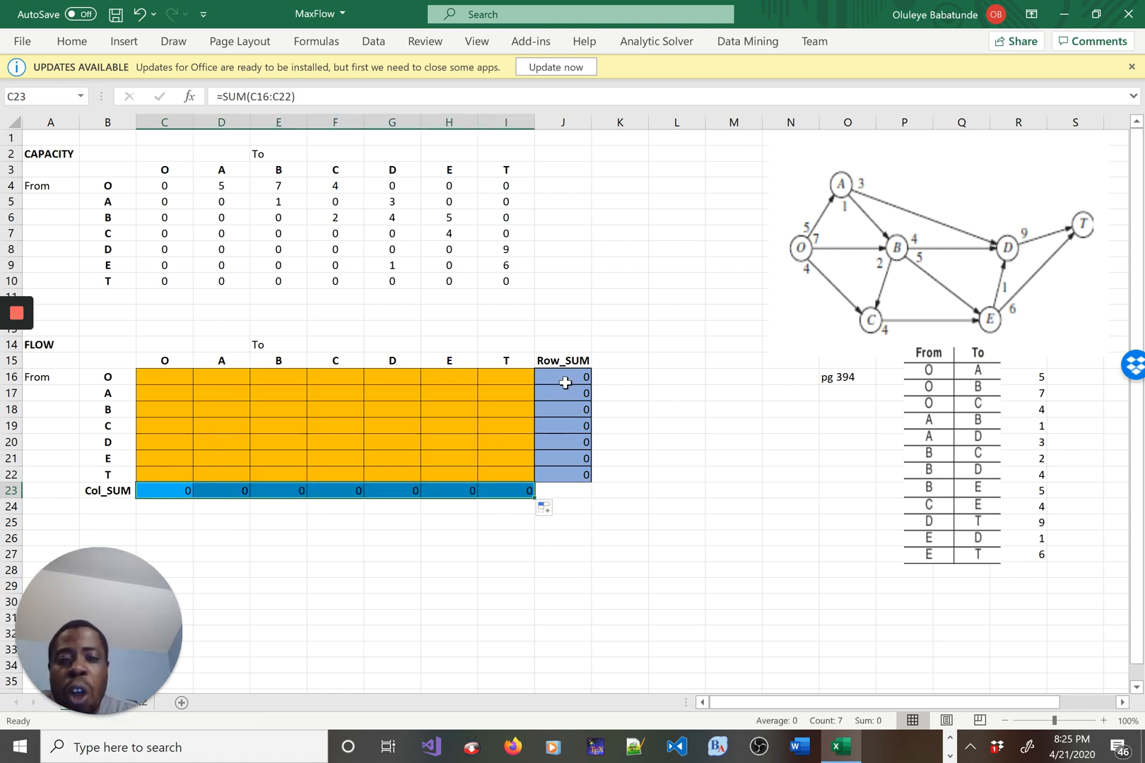
Check the O row total in J16 and the T column total in I23
left_click(561, 376)
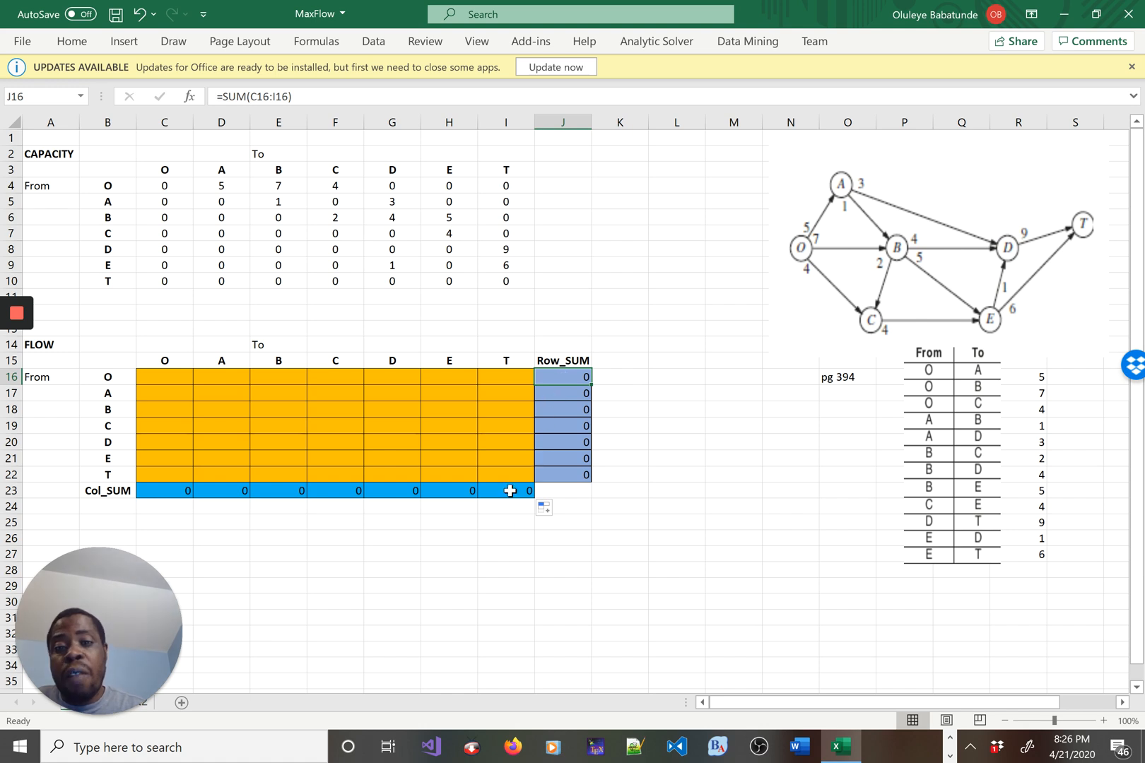
left_click(504, 491)
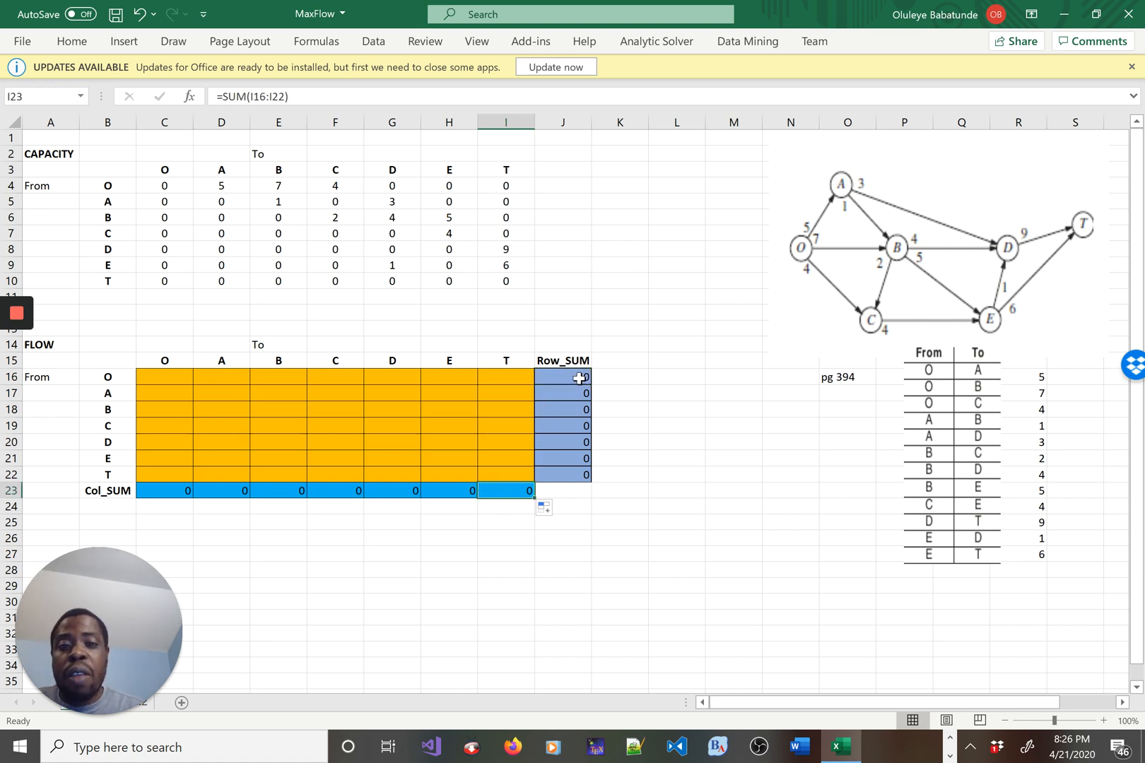
left_click(562, 377)
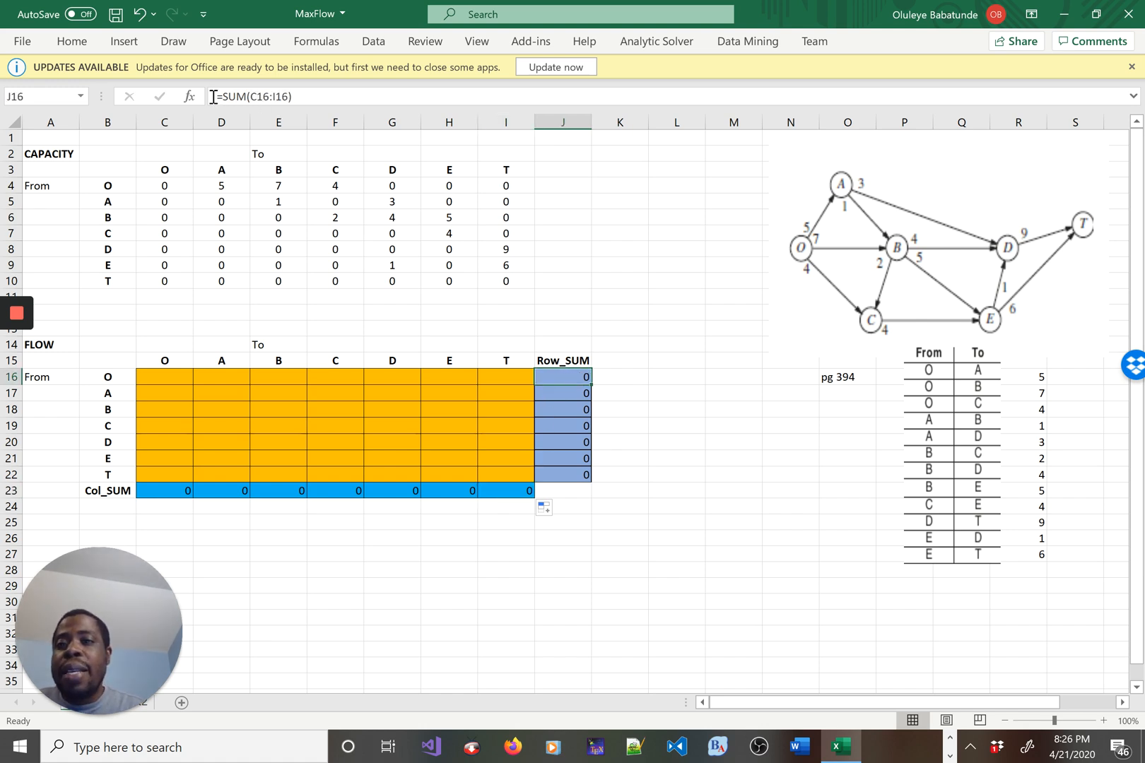
mouse_move(277, 449)
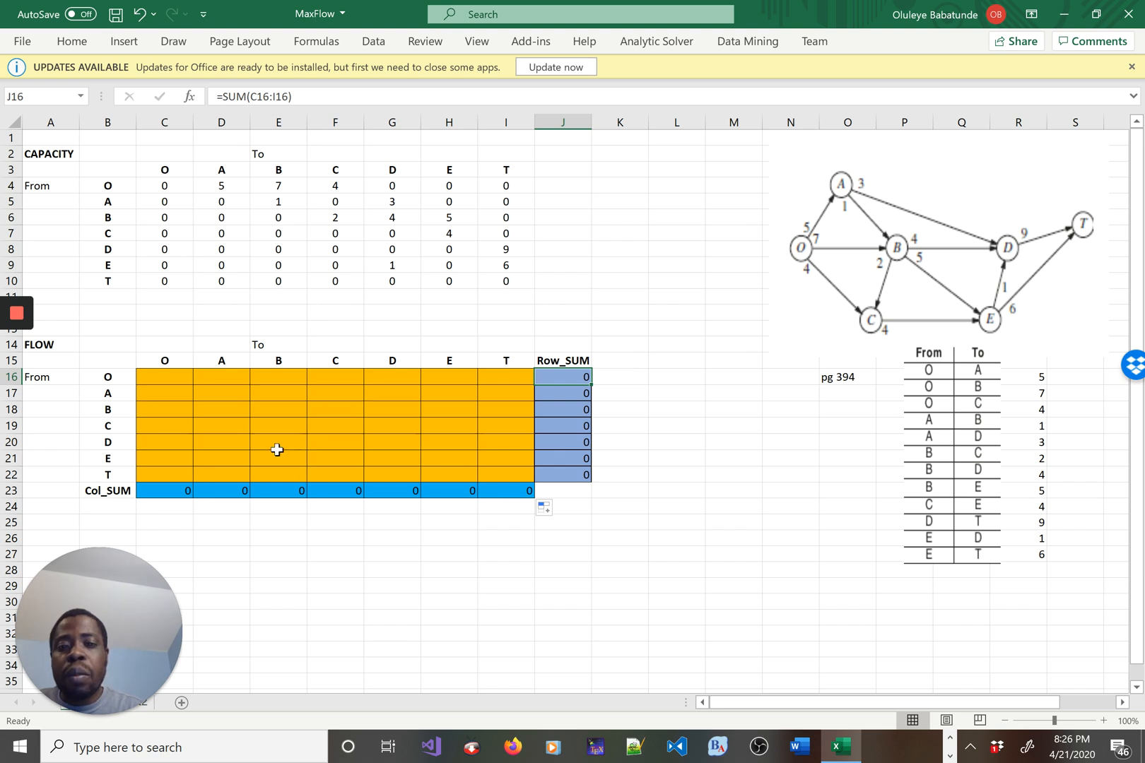
left_click(51, 523)
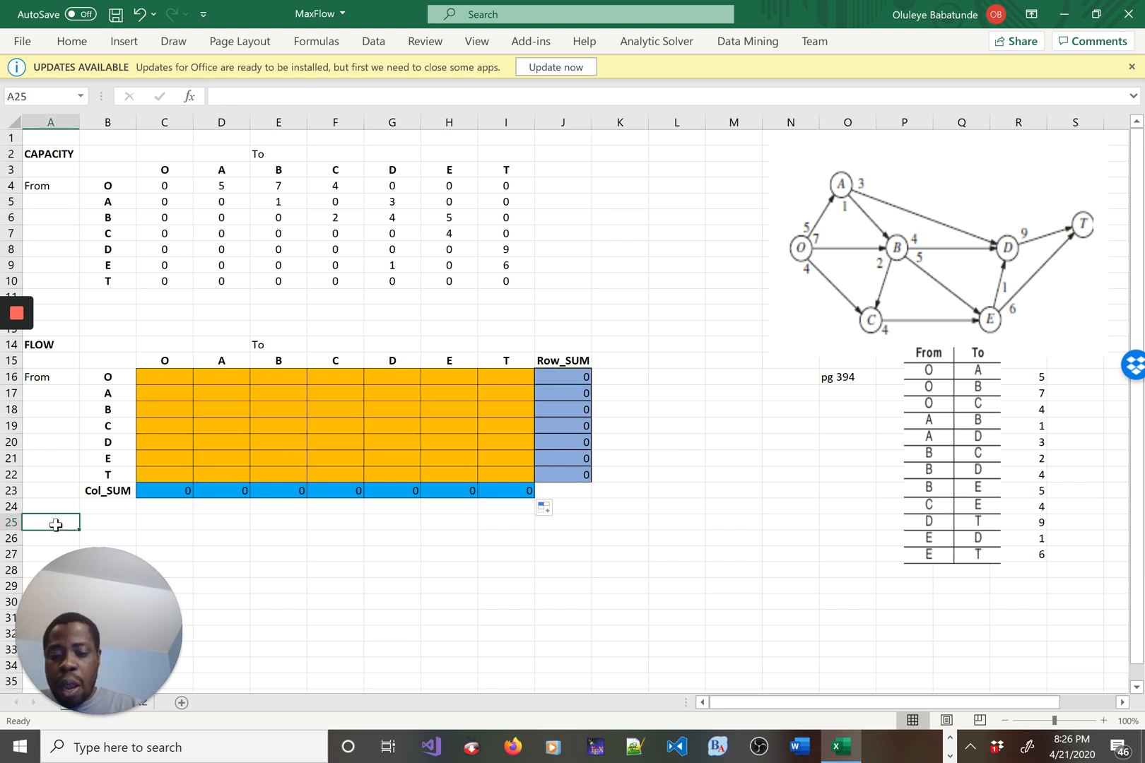
Label A25 Max_FLOW and bring up the fill colours for the cell beneath
type("Max_F")
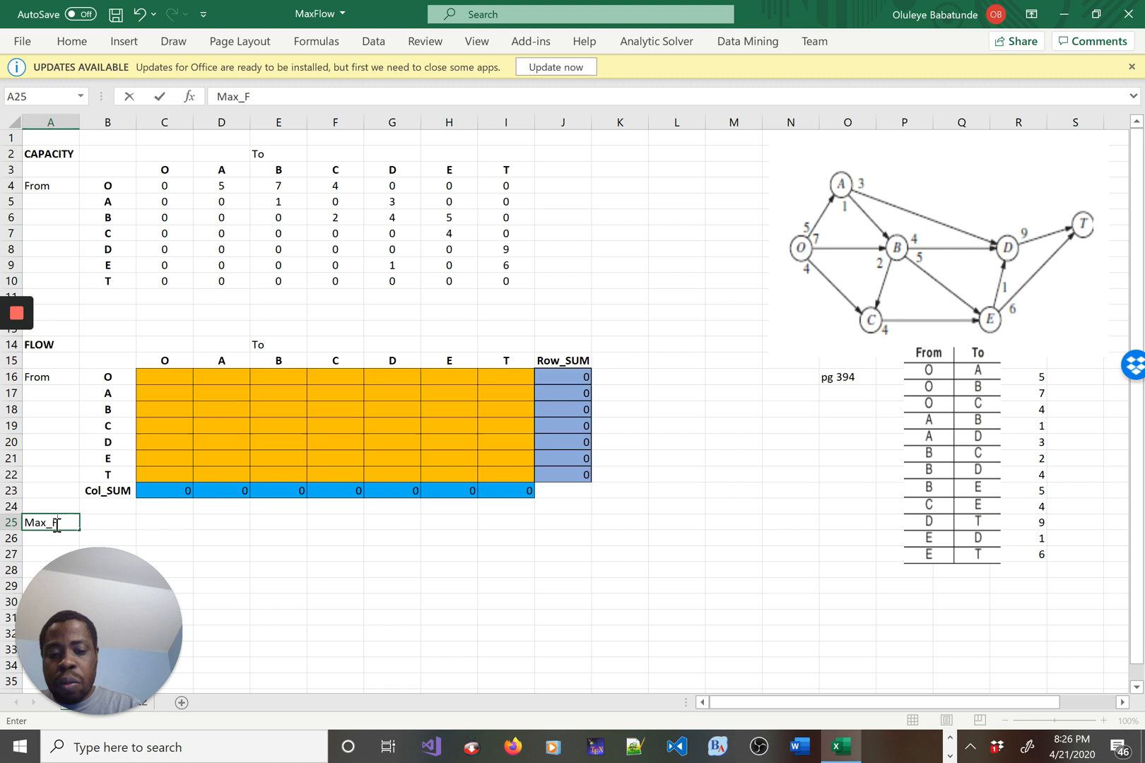
key("enter")
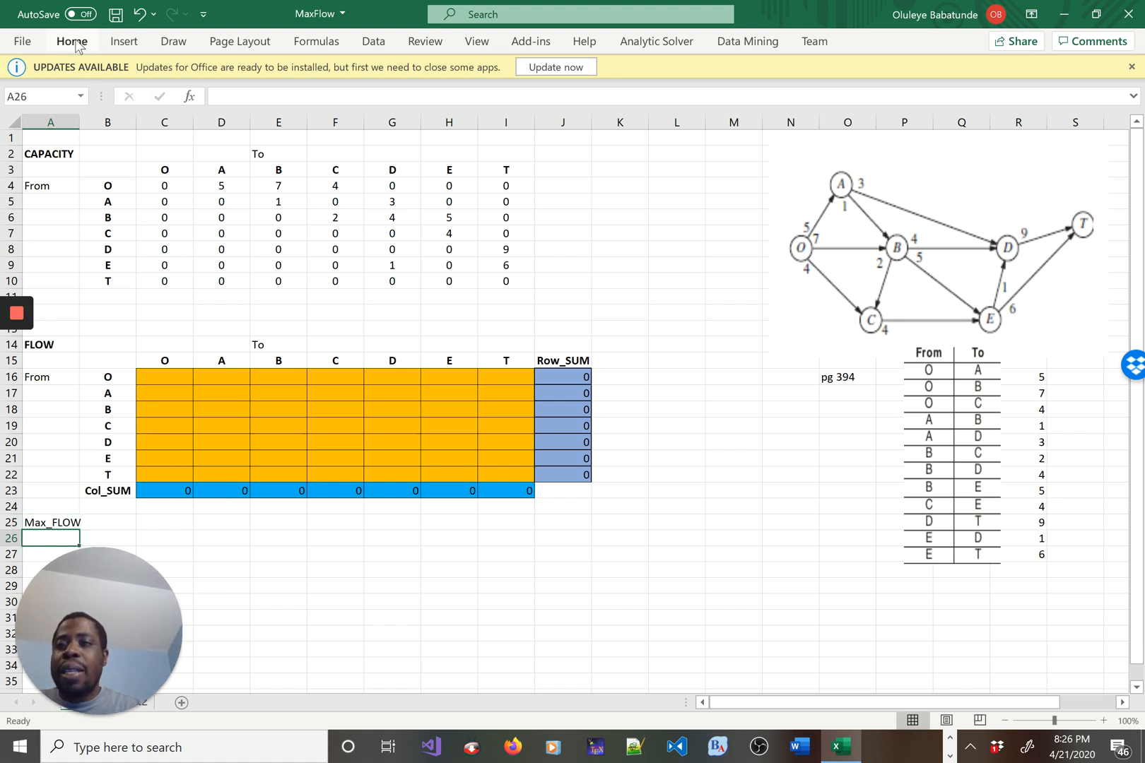
left_click(71, 41)
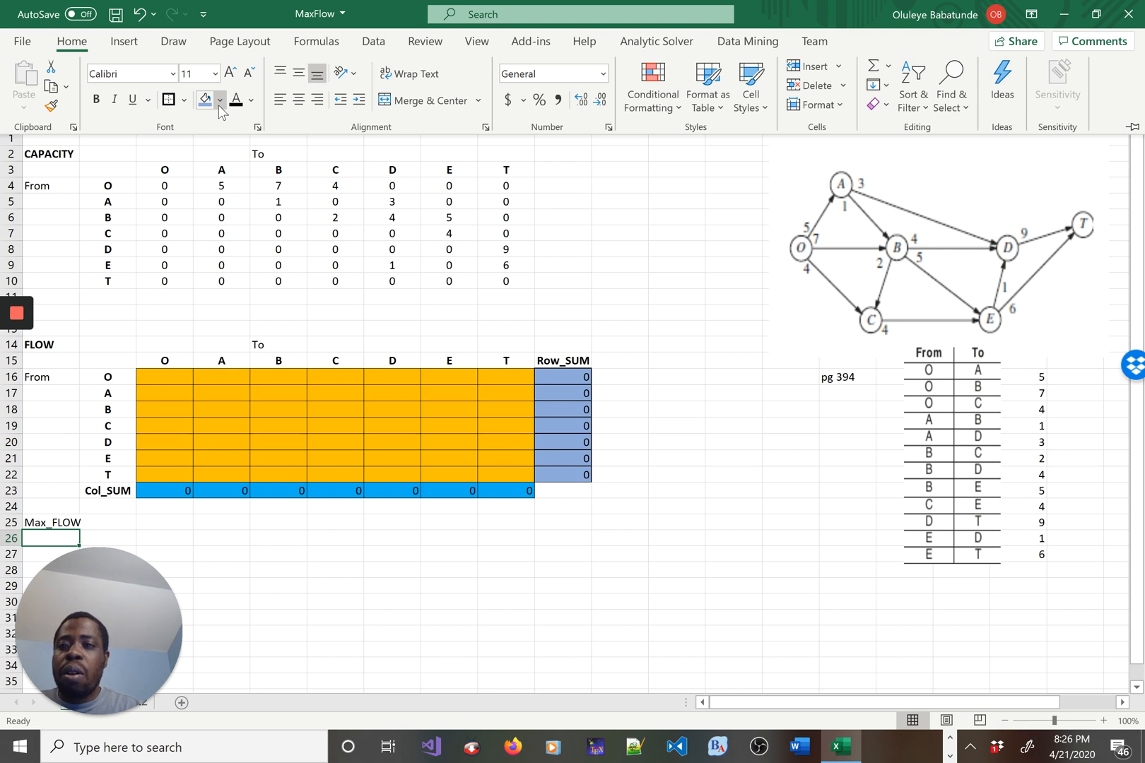
left_click(219, 100)
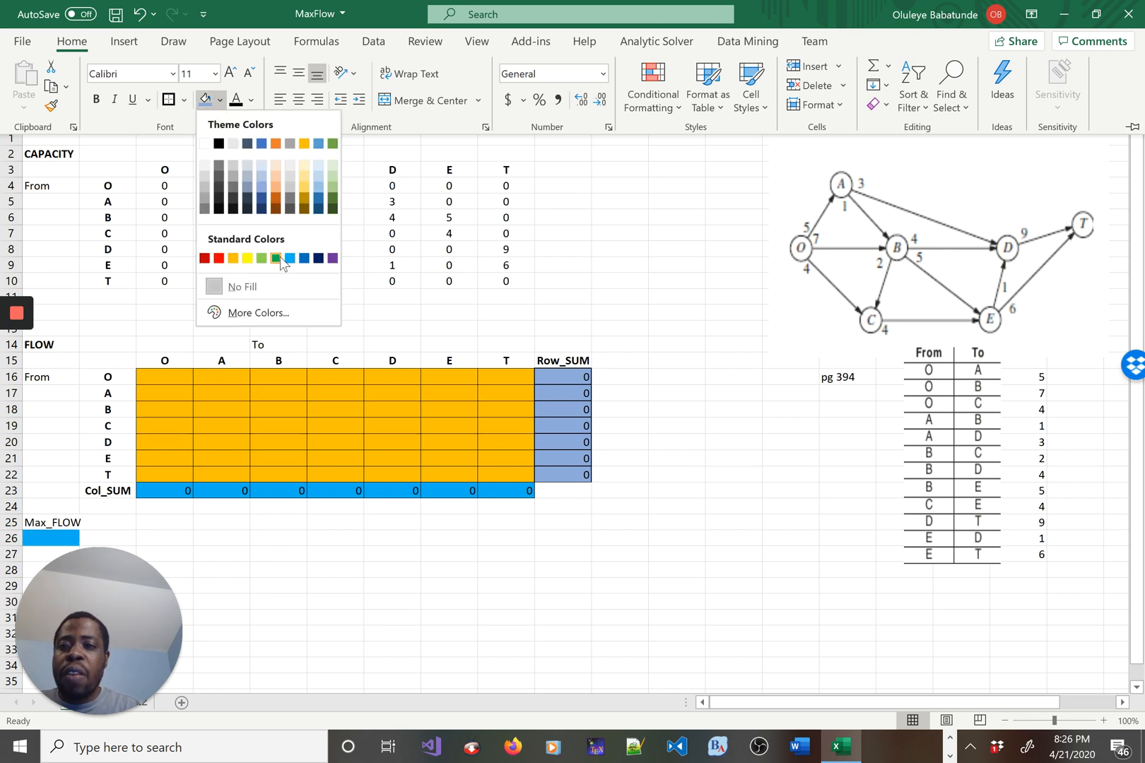
Fill A26 green and link it by formula to node O's row total J16, showing 0
left_click(276, 259)
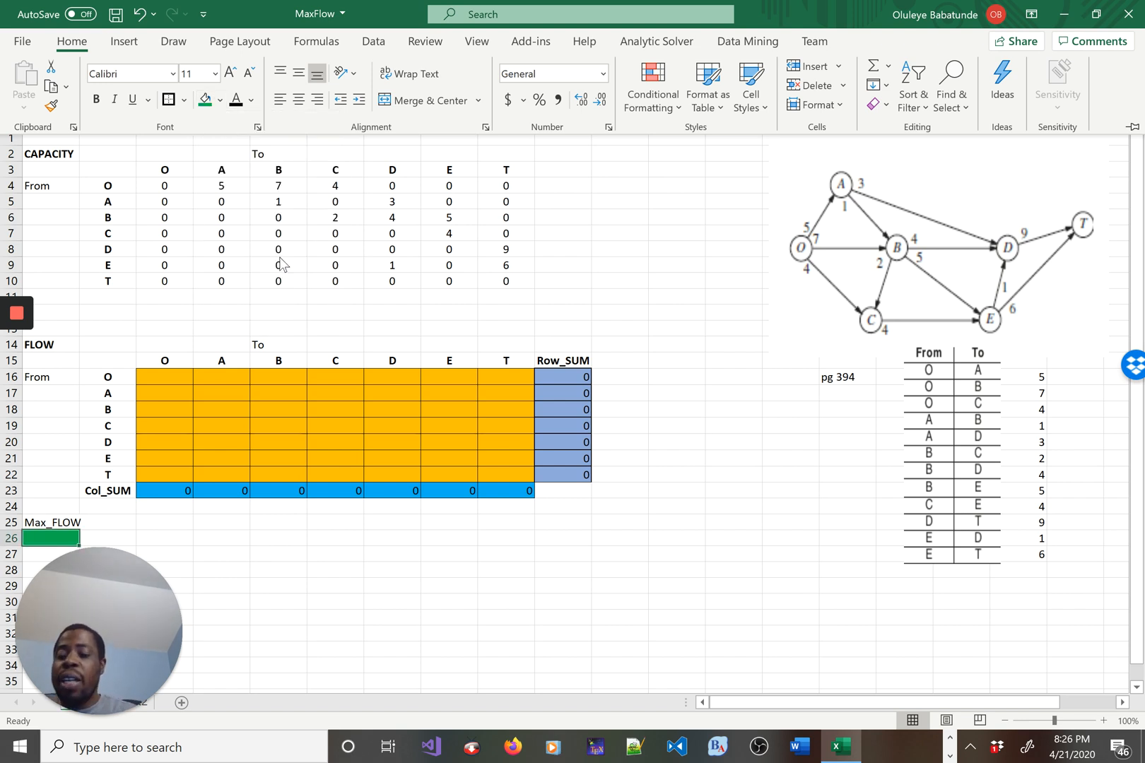
mouse_move(560, 384)
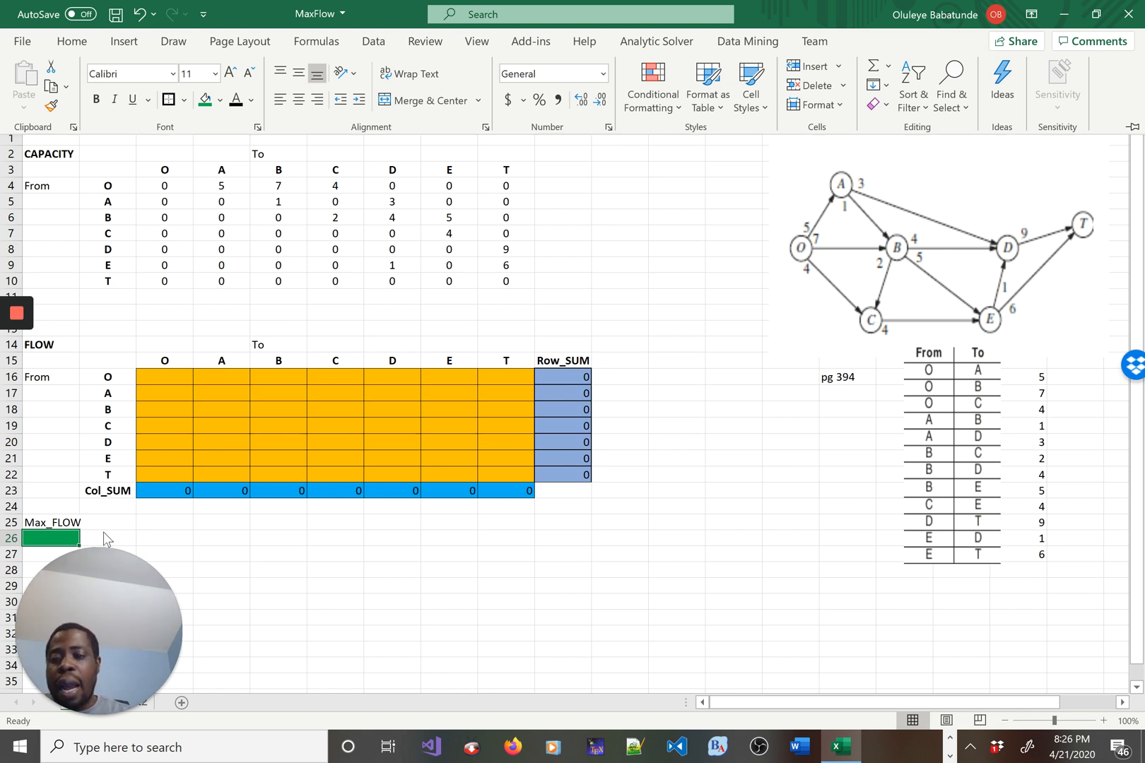
type("=")
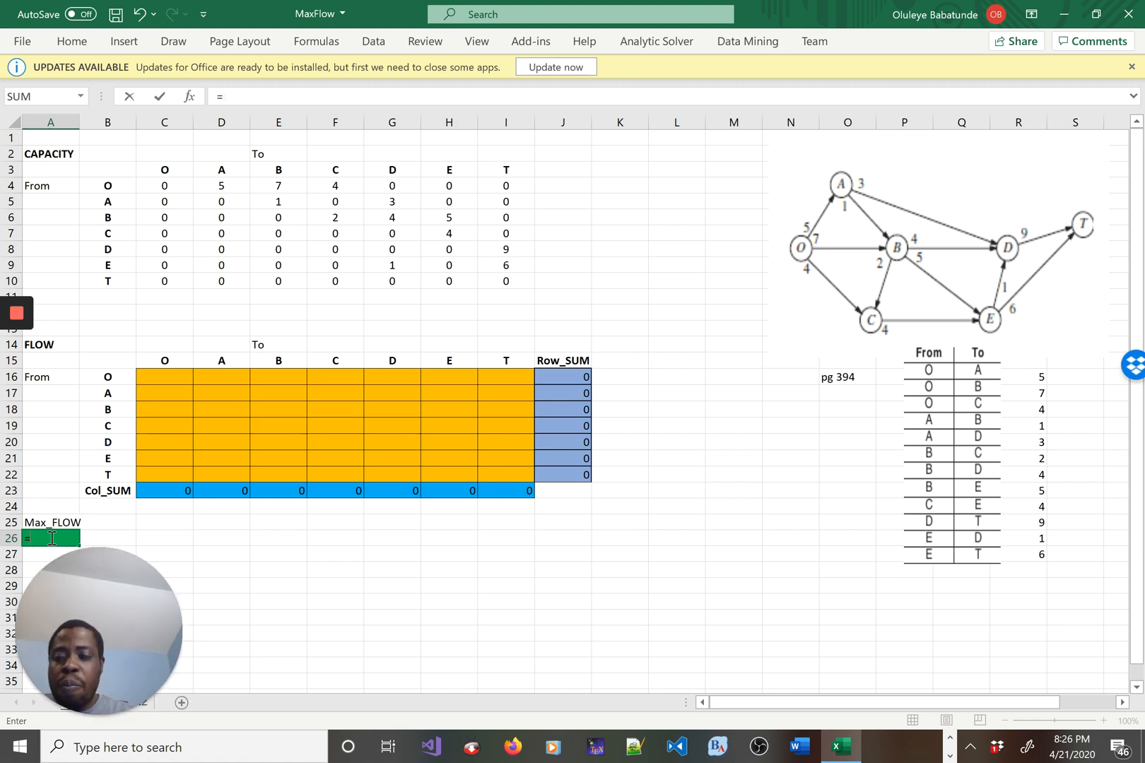
mouse_move(576, 377)
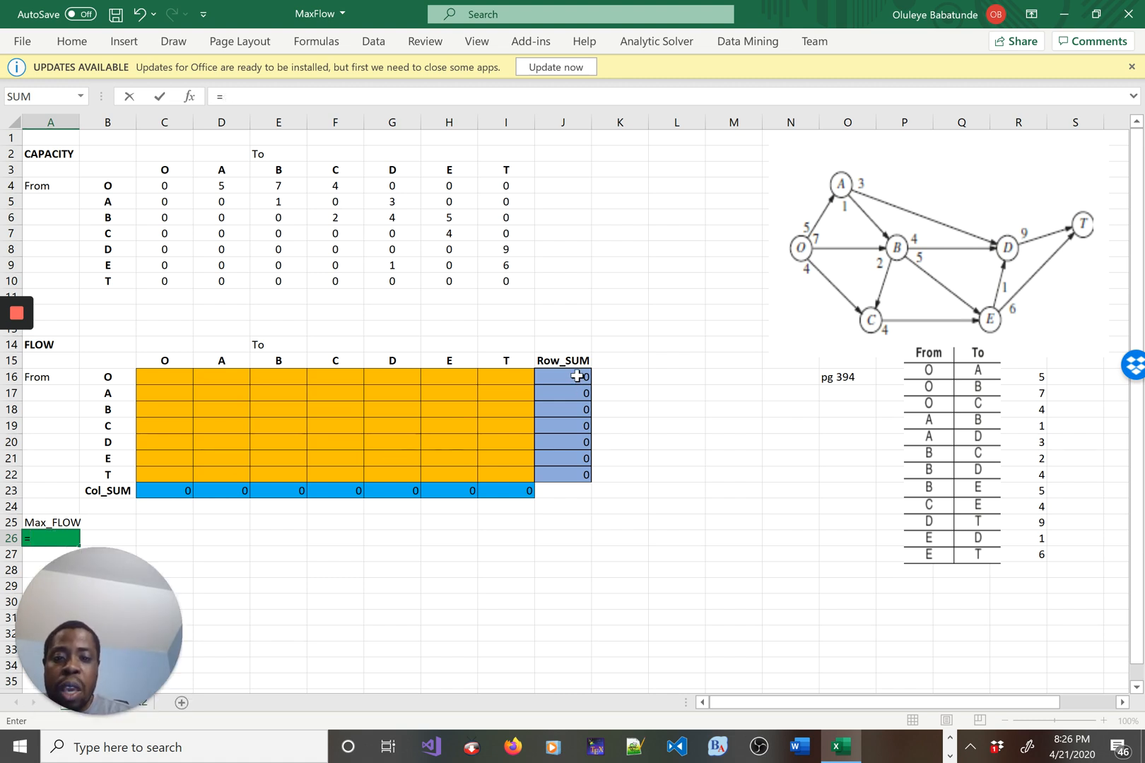
key("Enter")
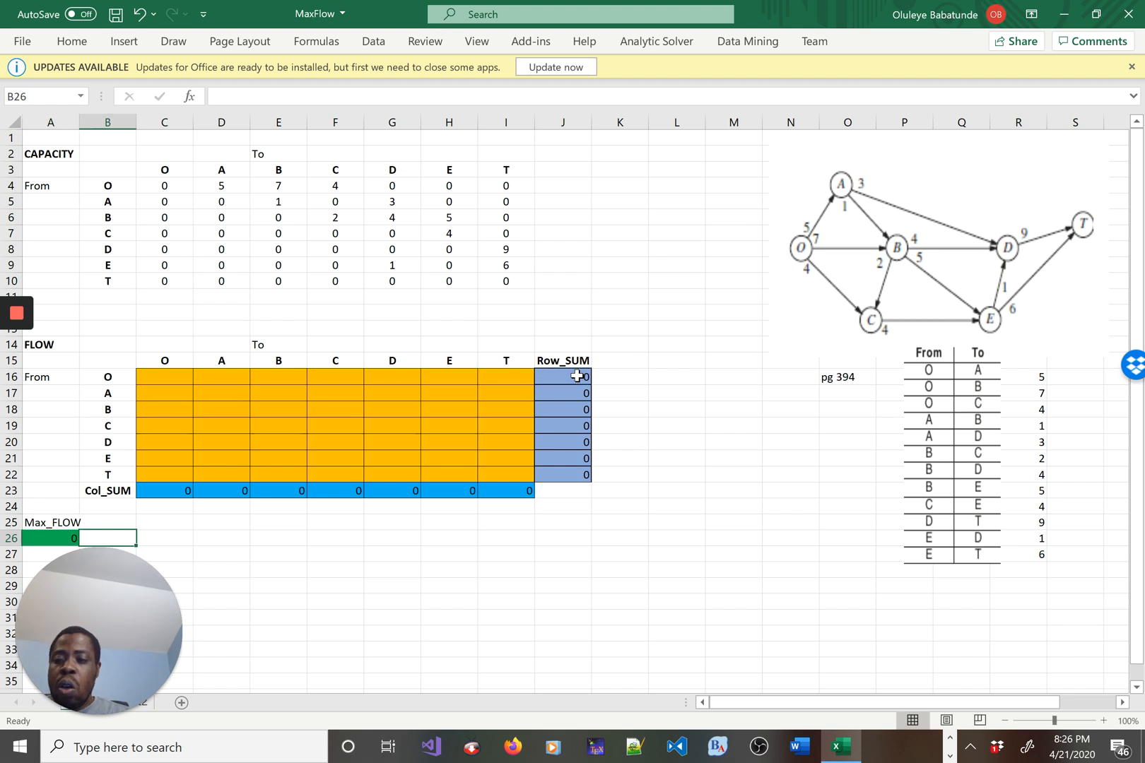
left_click(562, 377)
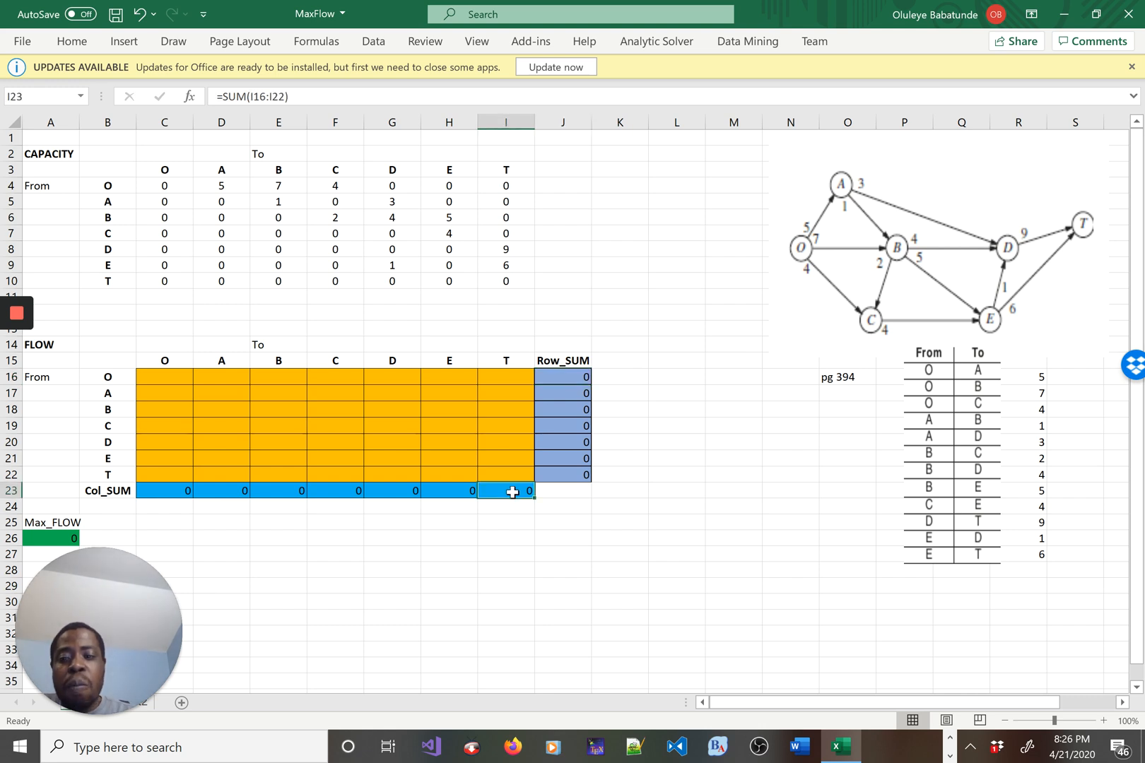
left_click(562, 378)
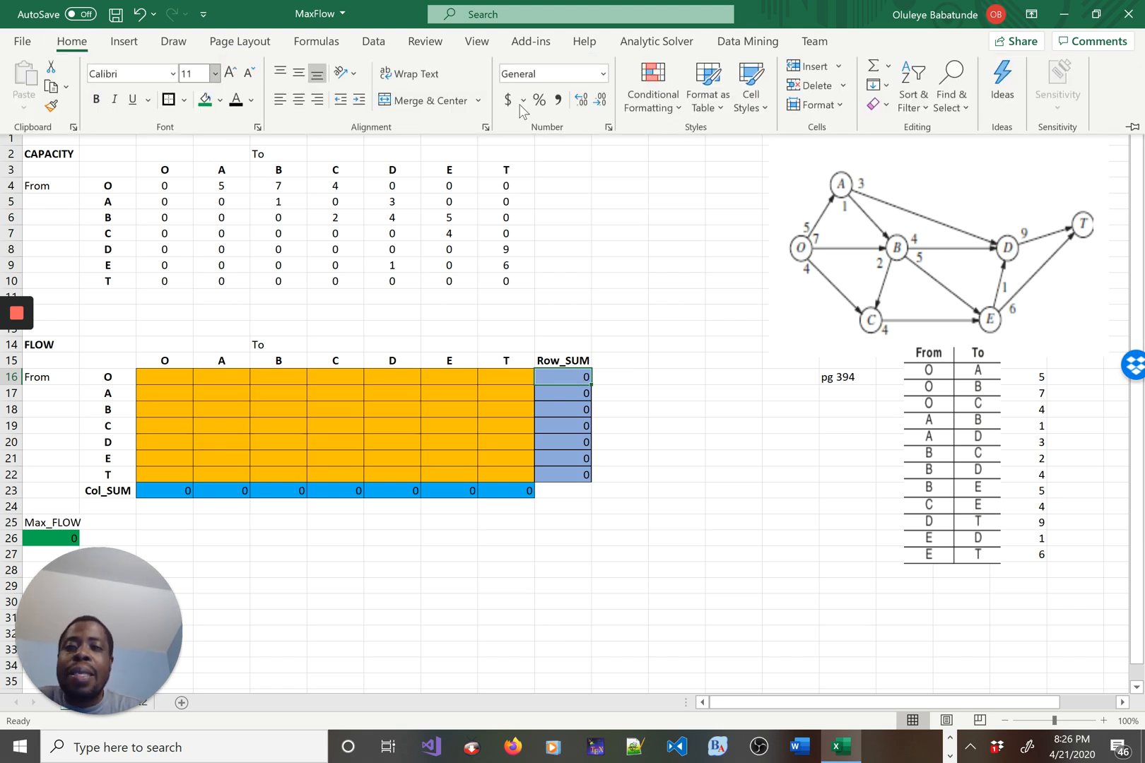
Shade the O row total J16 and the T column total I23 red
left_click(220, 101)
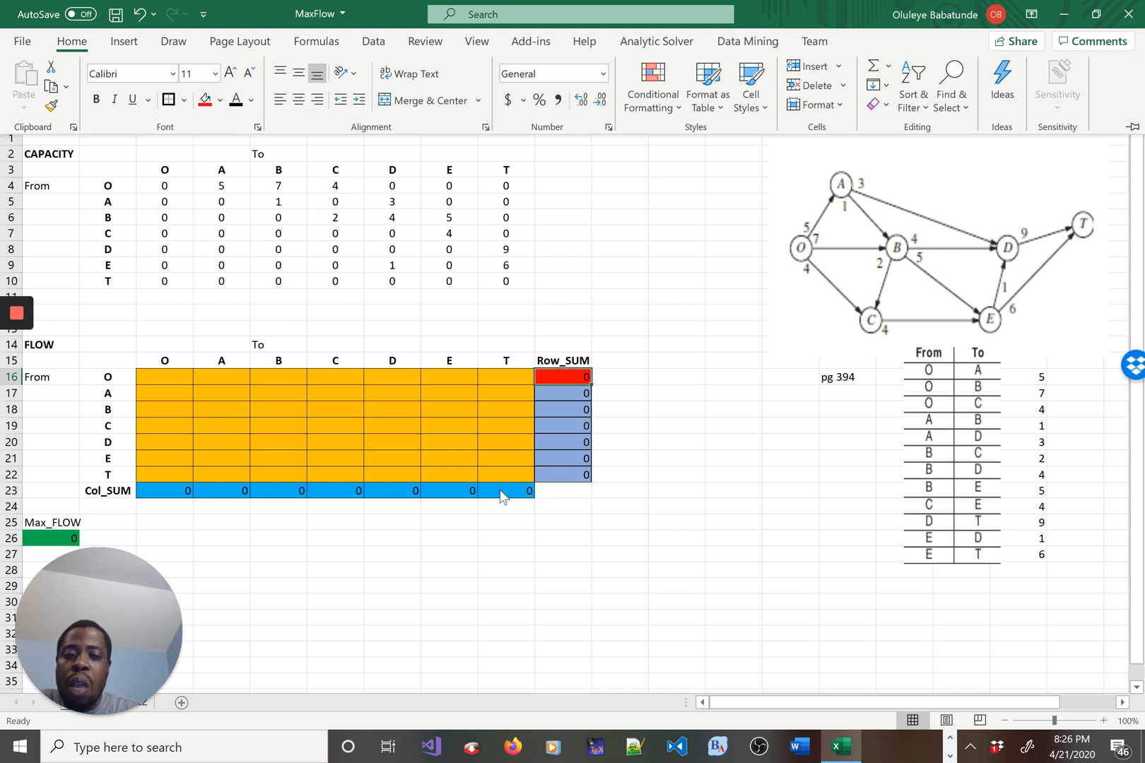
left_click(505, 490)
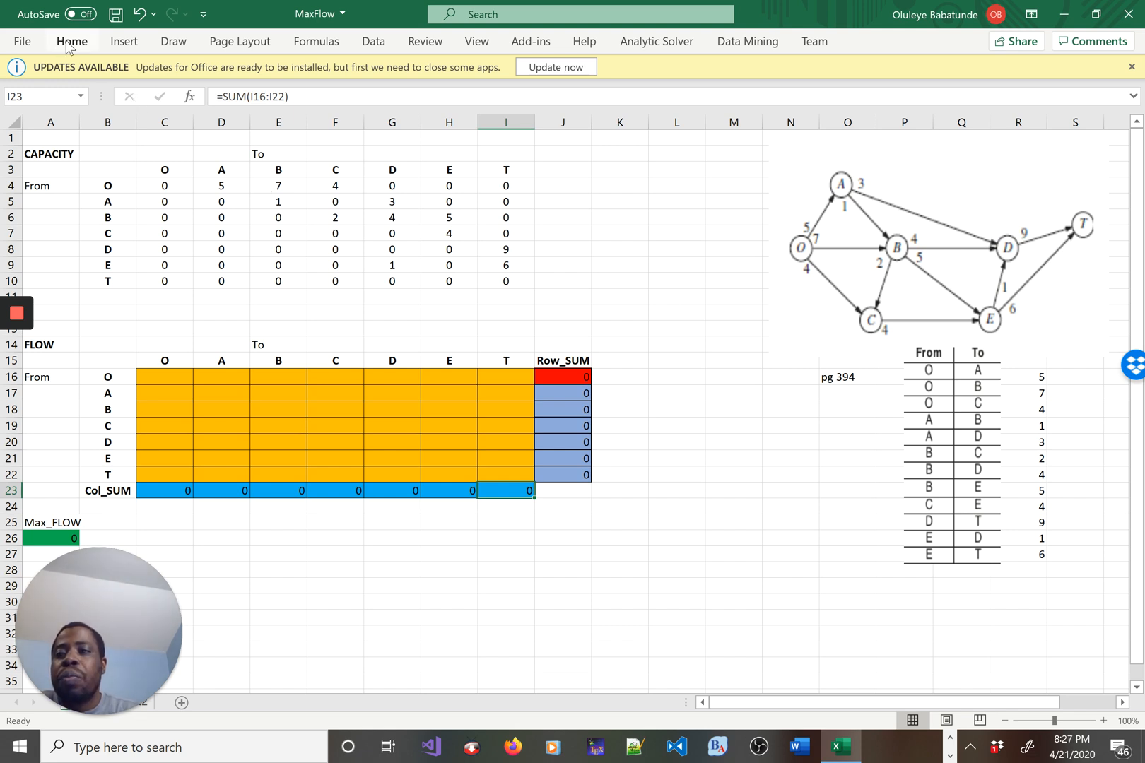
left_click(219, 100)
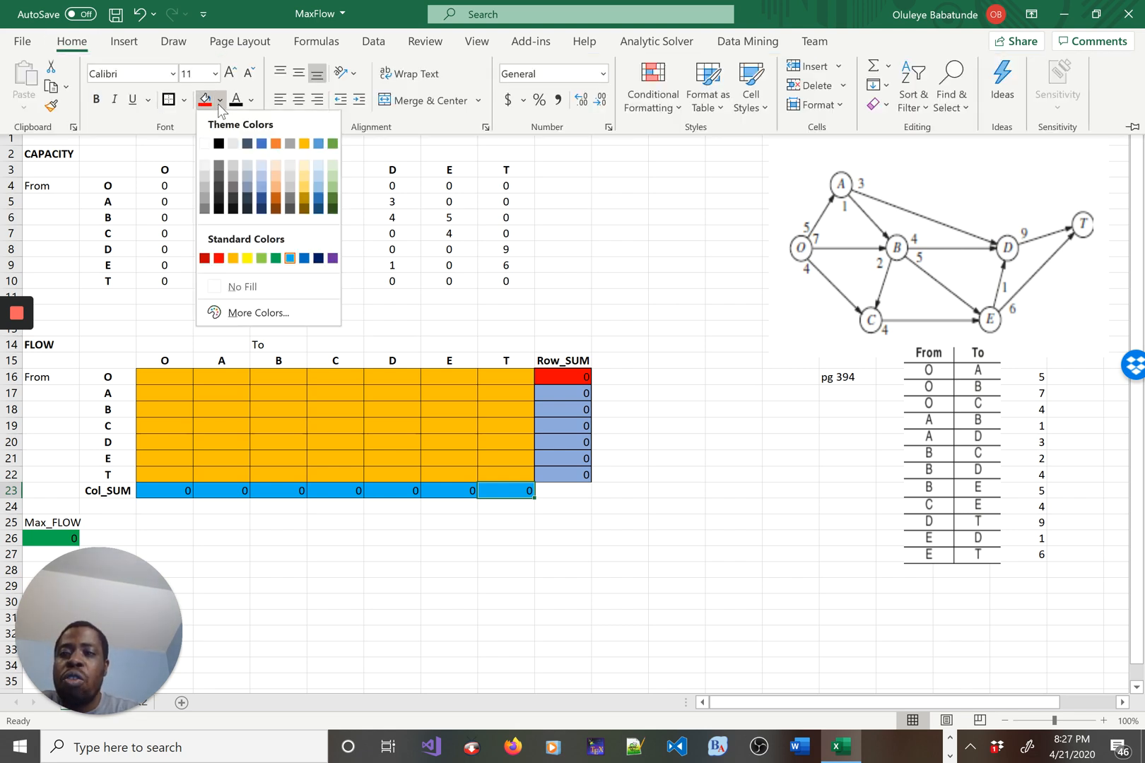
left_click(218, 257)
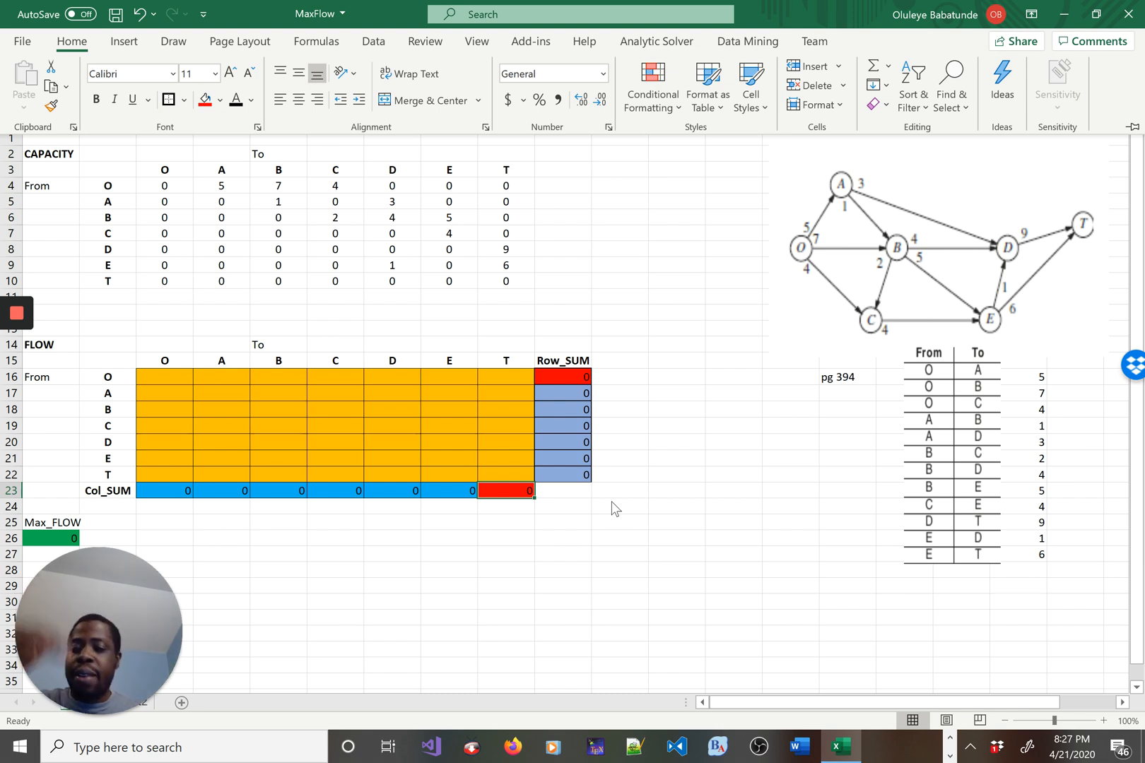
mouse_move(571, 404)
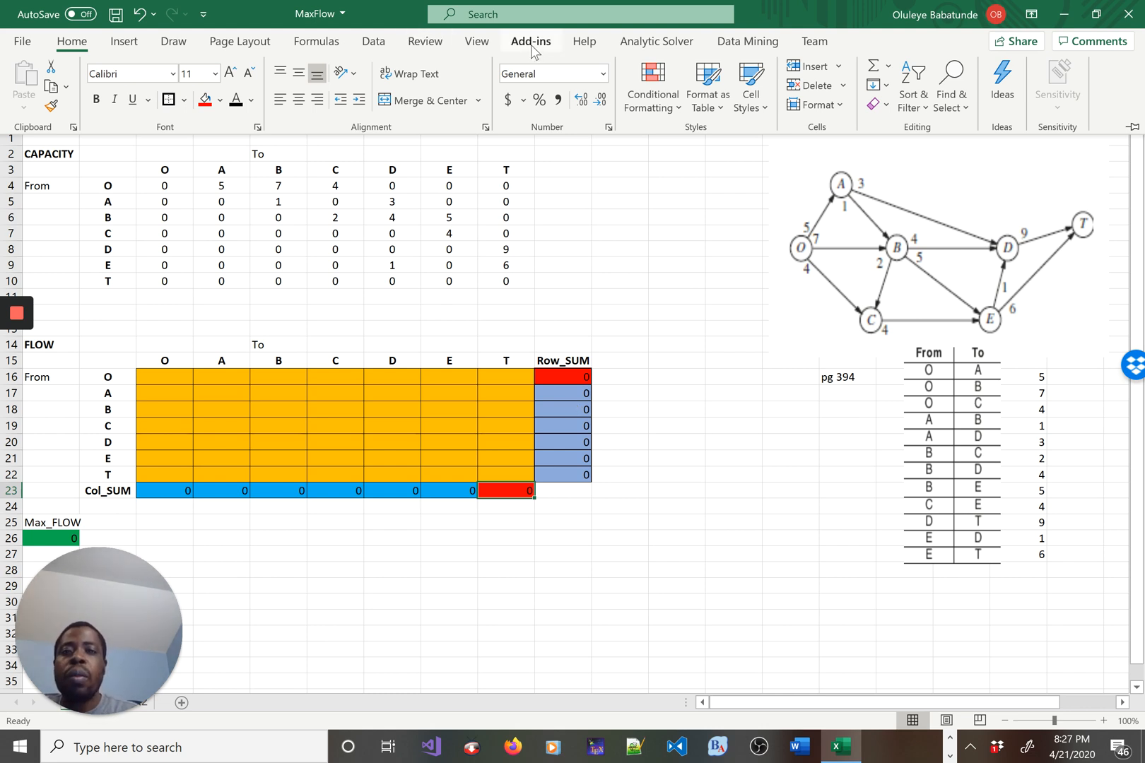
left_click(529, 41)
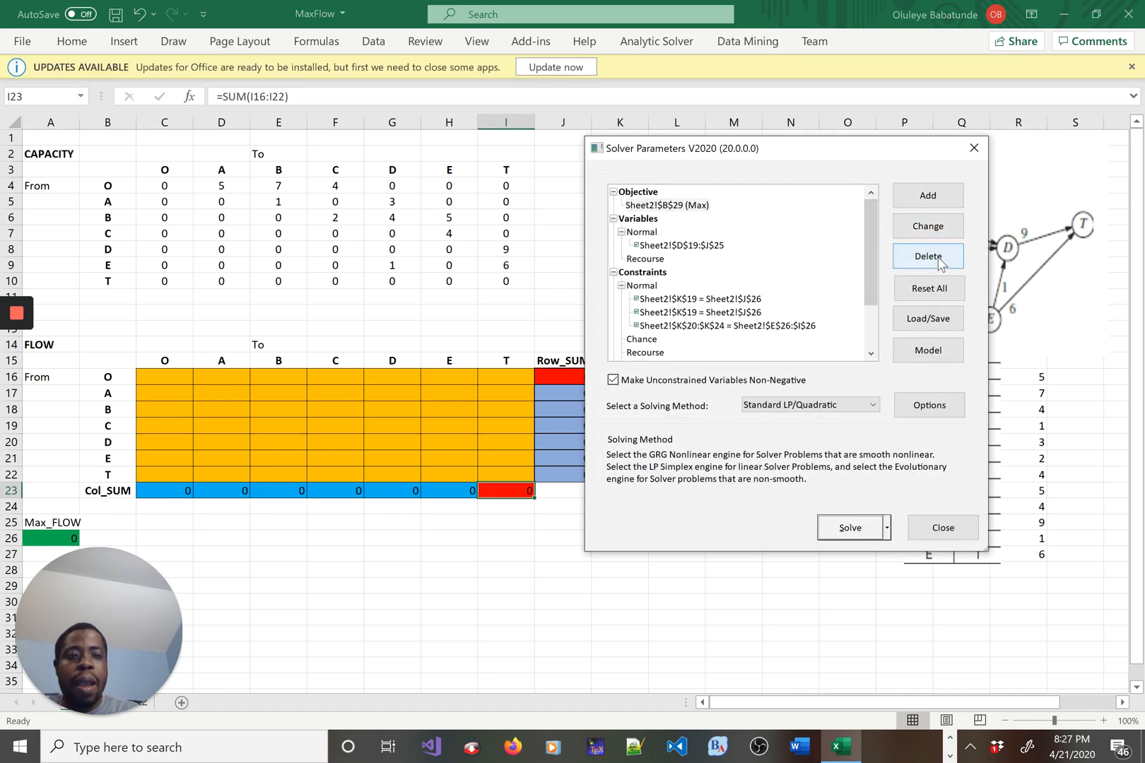
Reset All in Analytic Solver's parameters, then start adding A26 as the objective
left_click(927, 288)
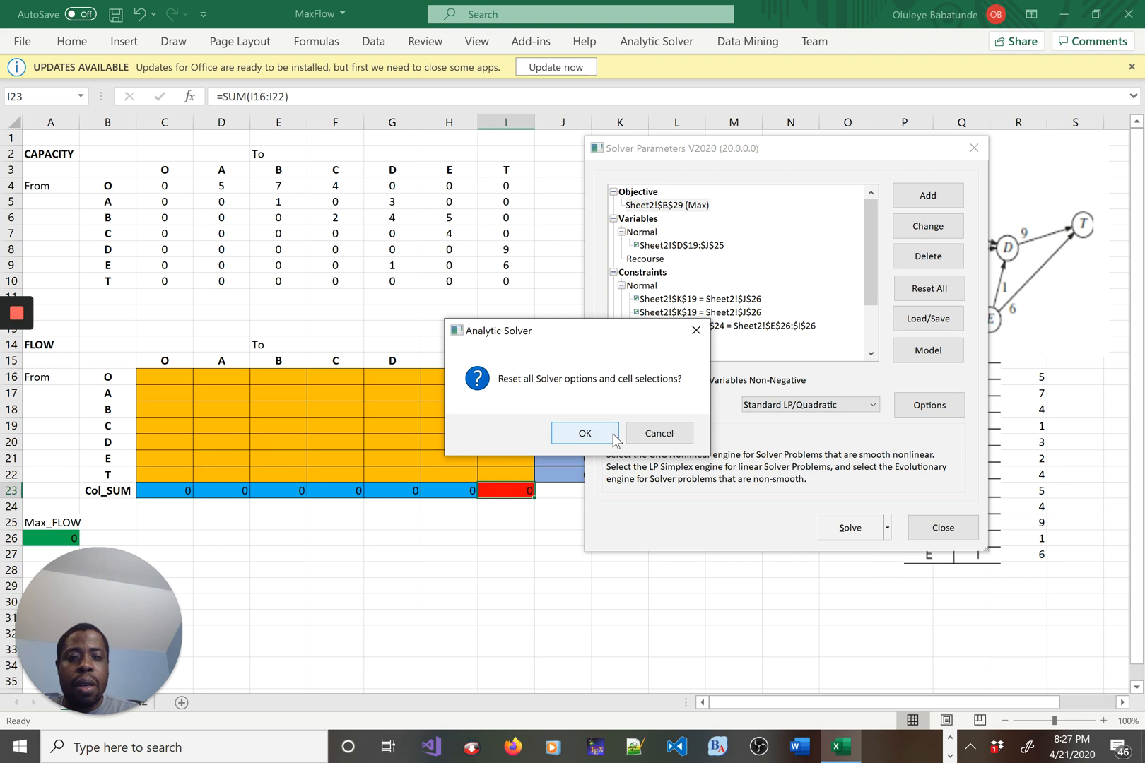
left_click(584, 432)
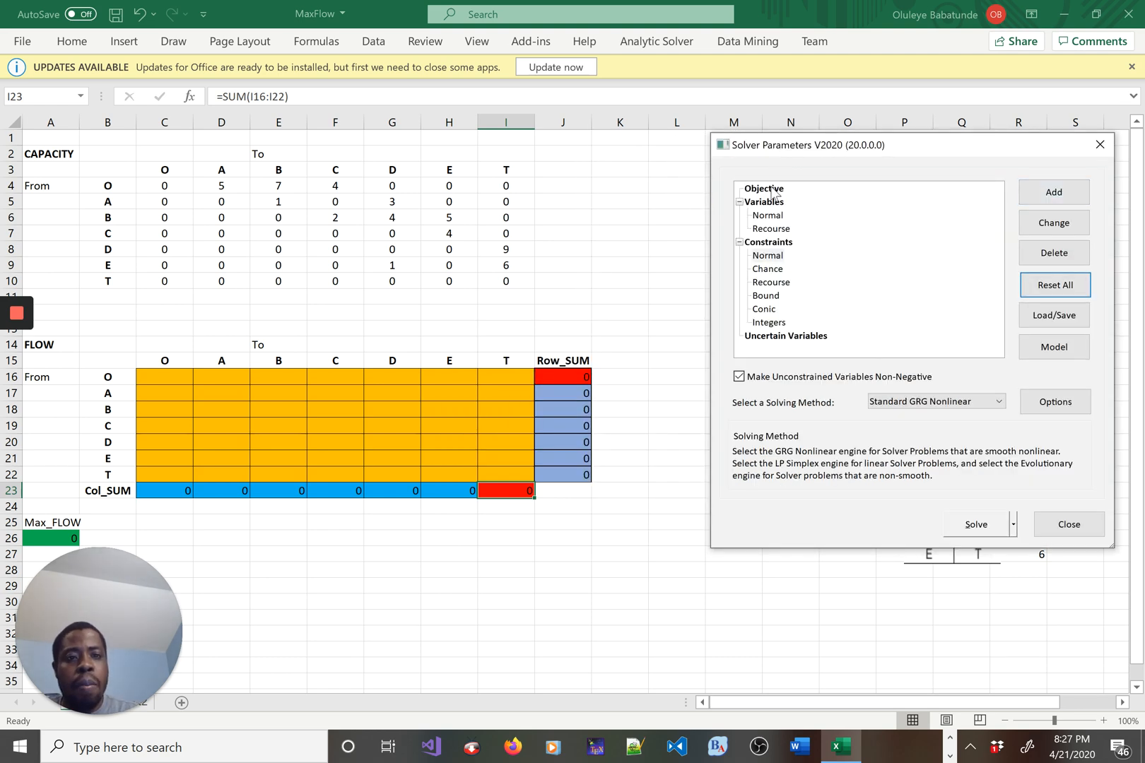
left_click(1053, 190)
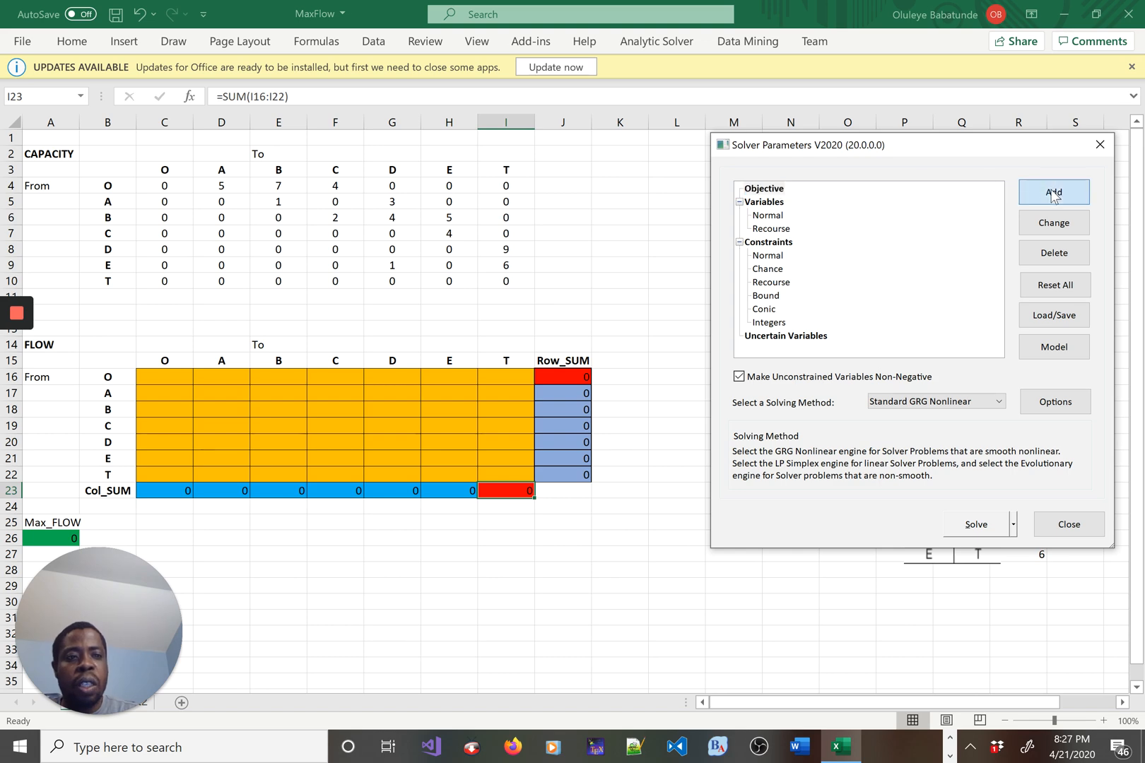
left_click(1053, 192)
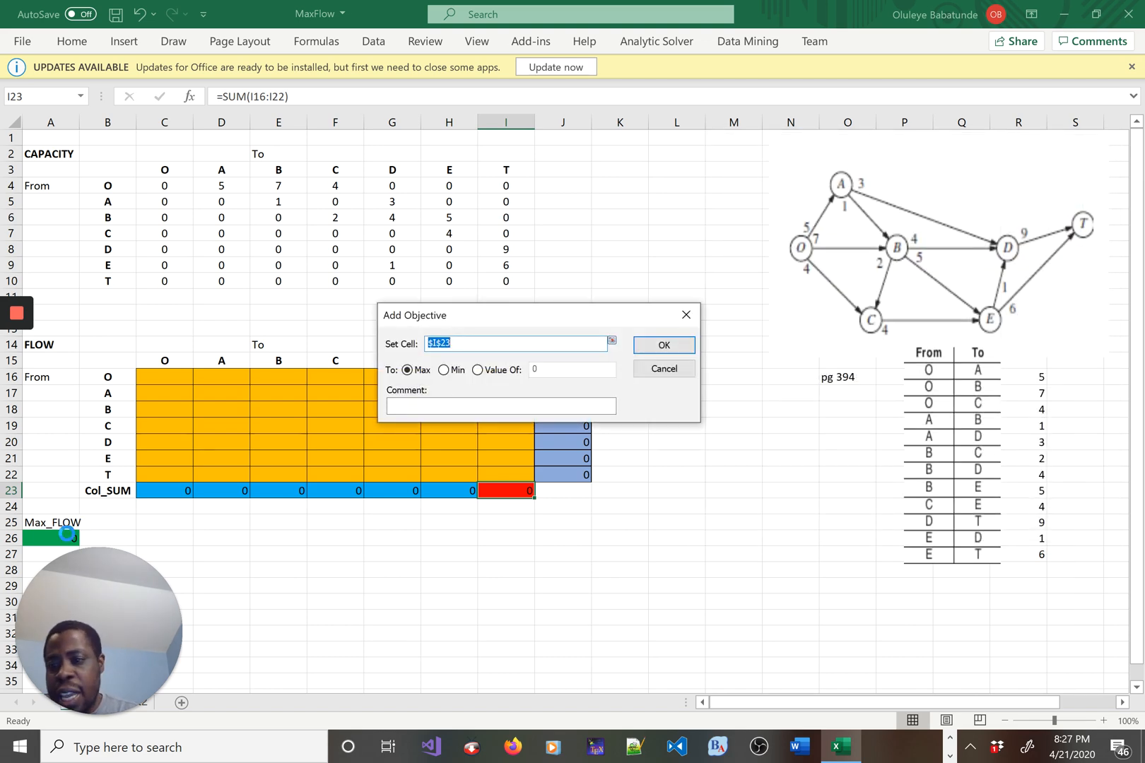
Set cell A26 (Max_FLOW) as the objective to maximize with comment Maximum_FLOW
left_click(50, 538)
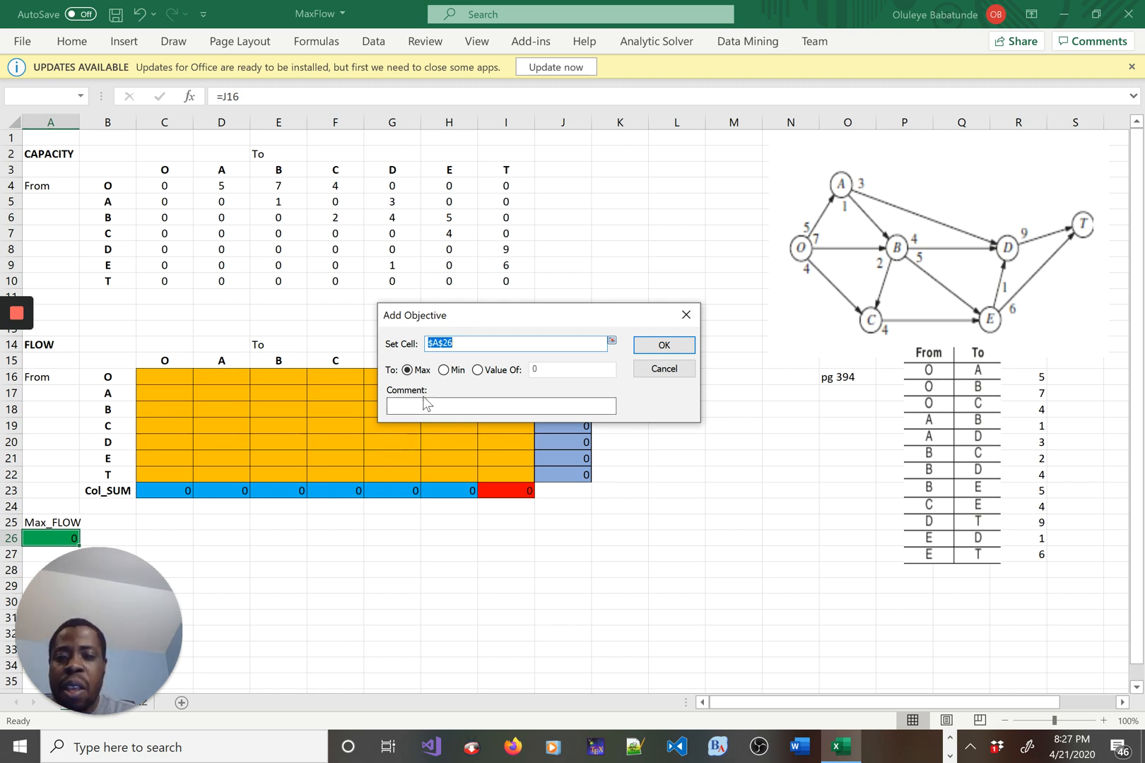
type("Maximum_FLOW")
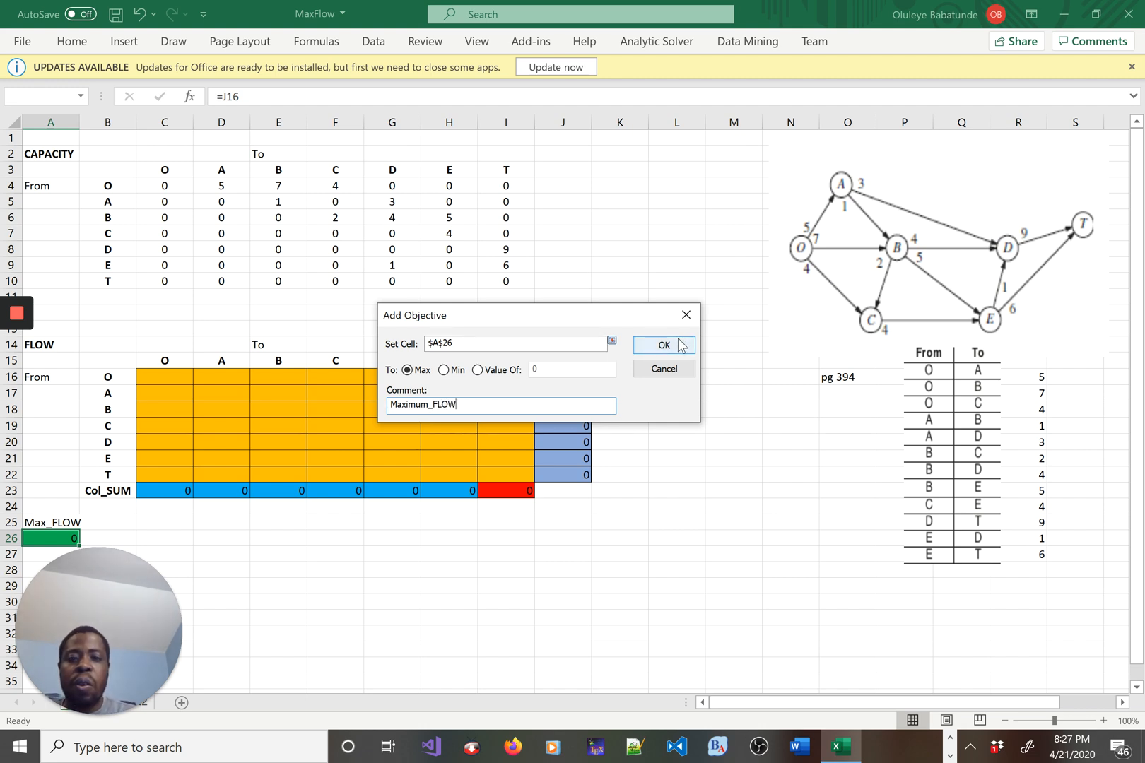
left_click(662, 345)
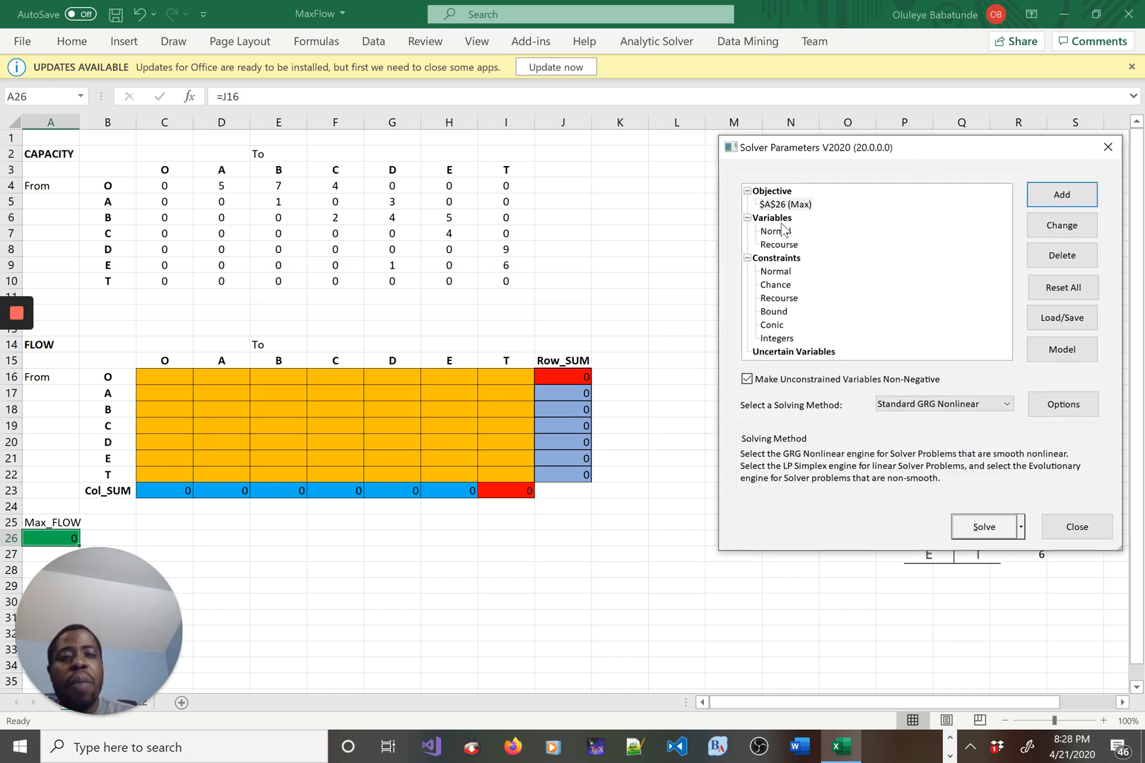
Register the flow matrix C16:I22 as decision variables, commented Decision variables
left_click(774, 231)
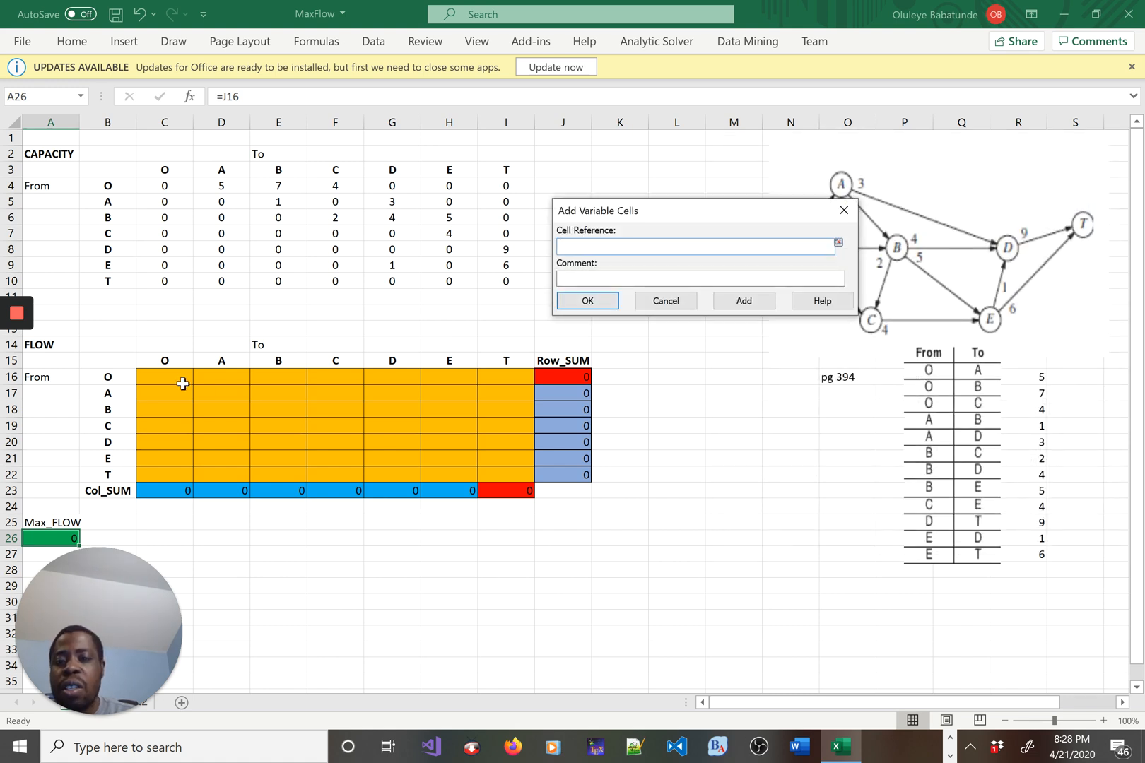
left_click(164, 376)
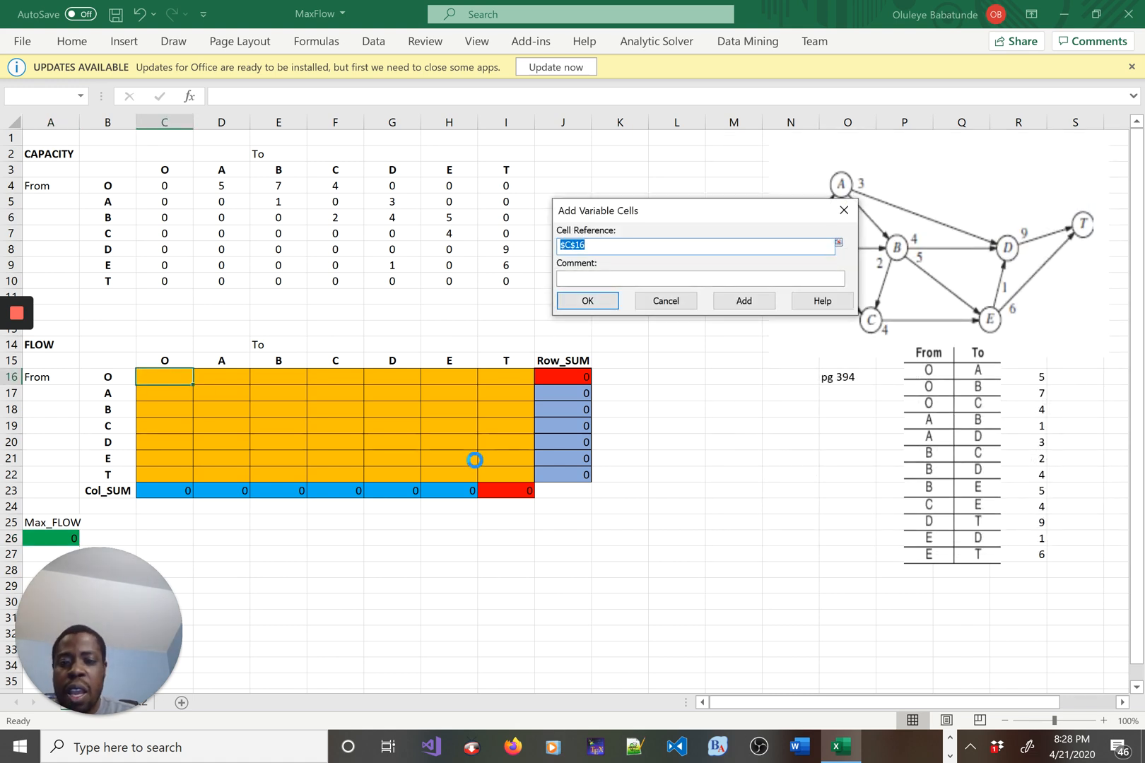
left_click_drag(164, 377, 504, 475)
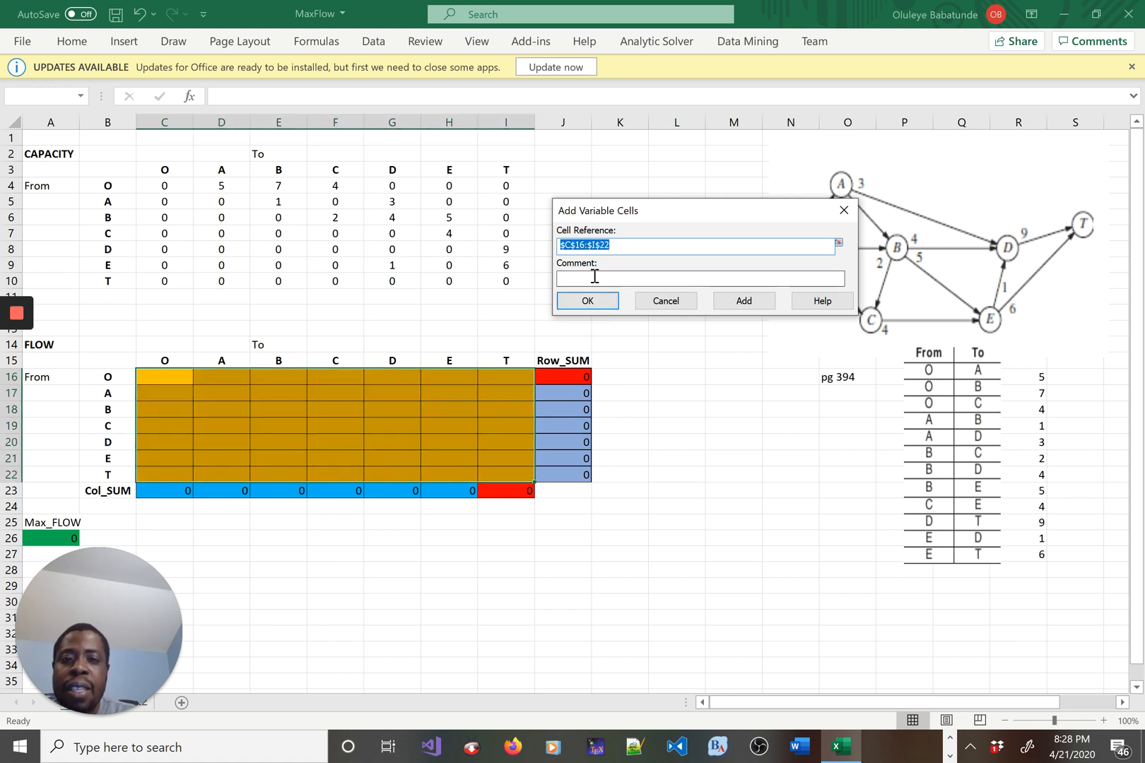
type("Decision variables")
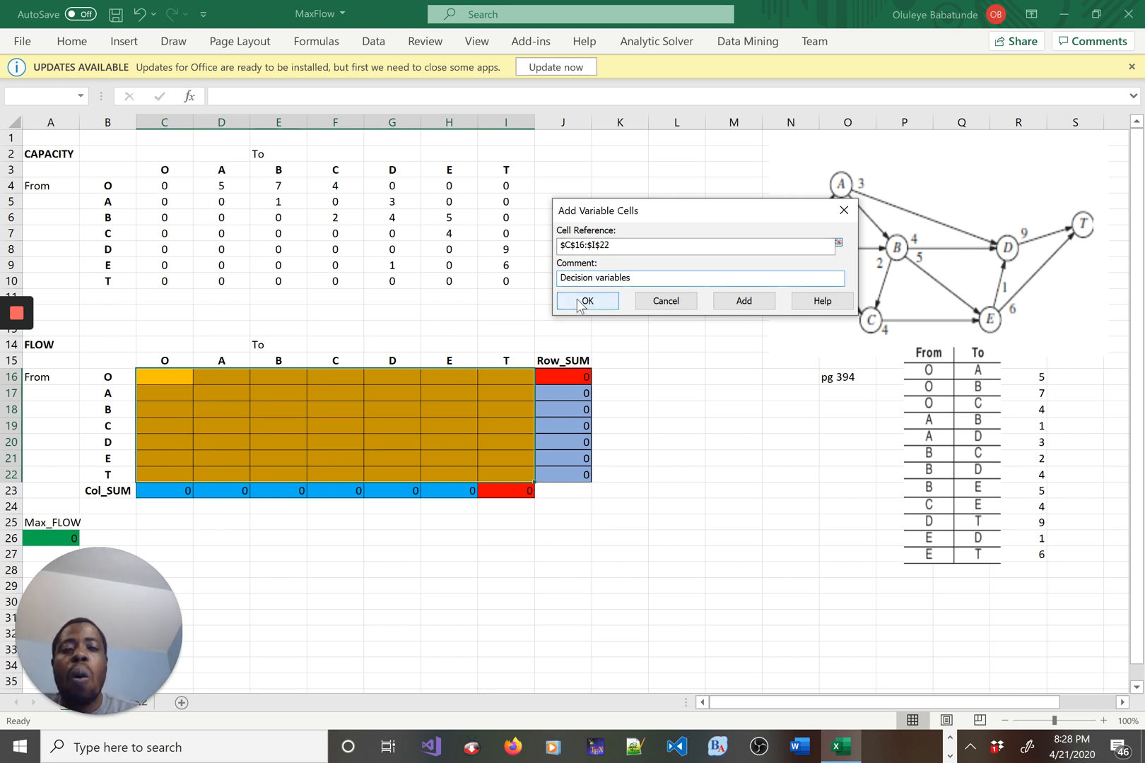
left_click(586, 300)
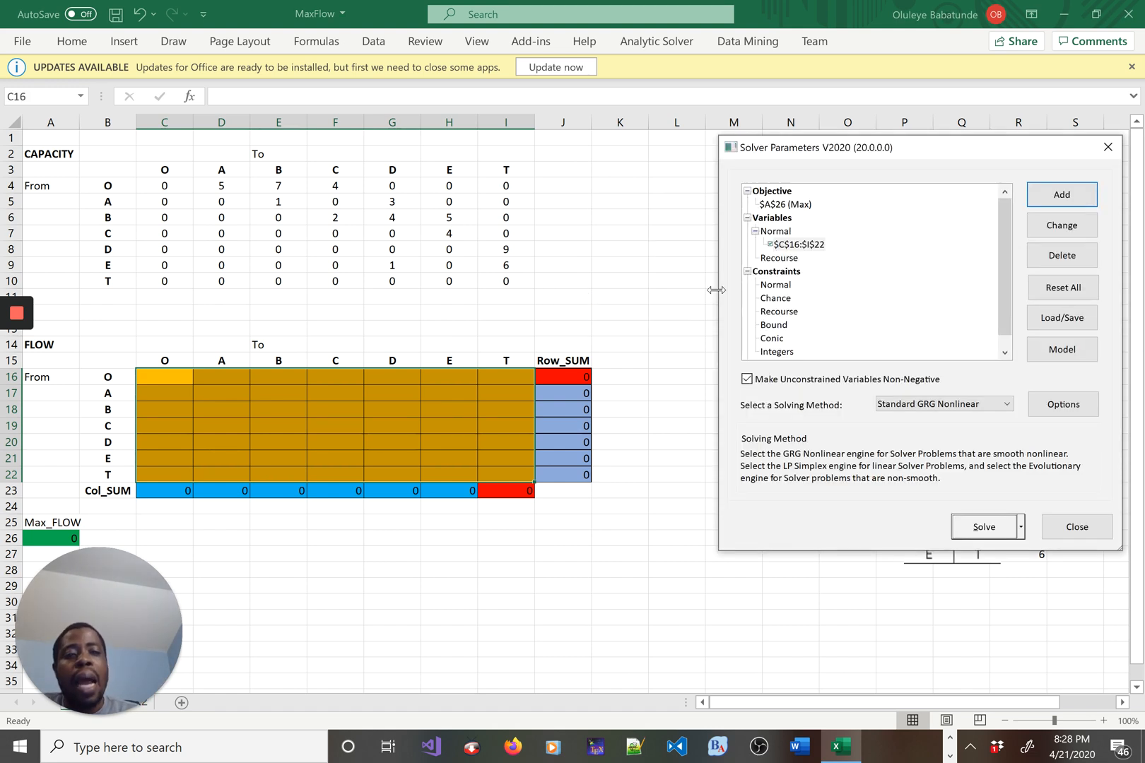
Choose normal constraints as the next model element to add
left_click(777, 271)
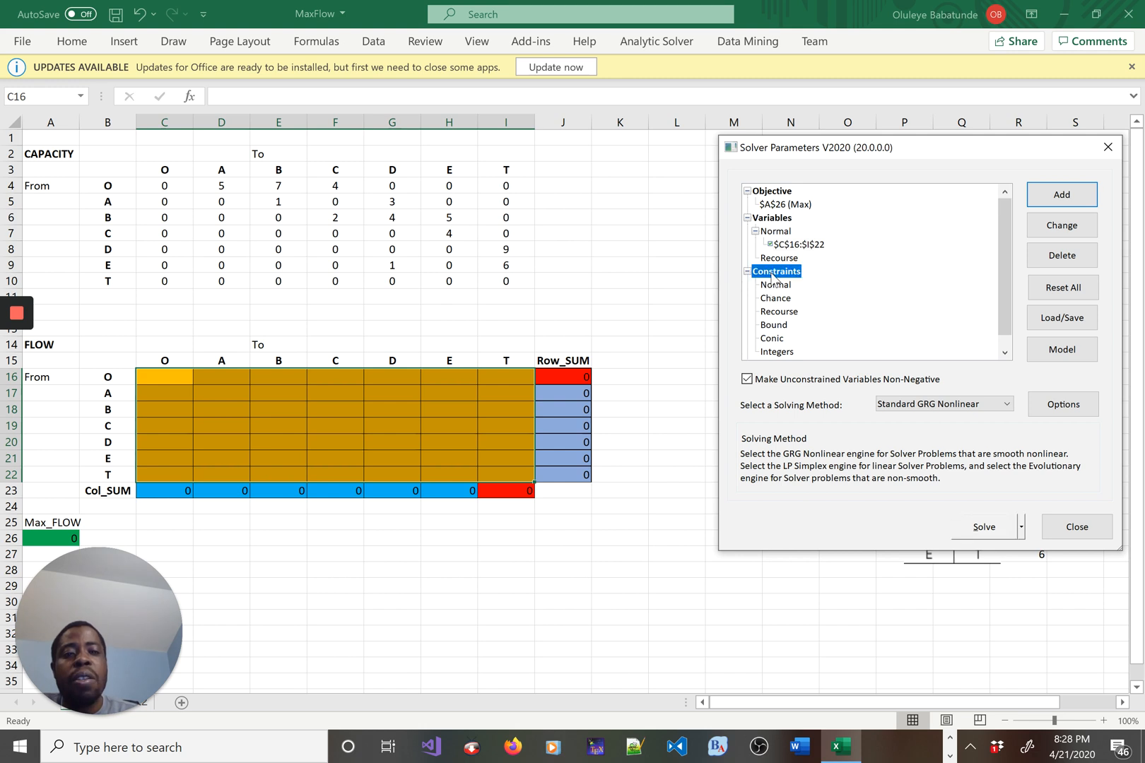
left_click(776, 352)
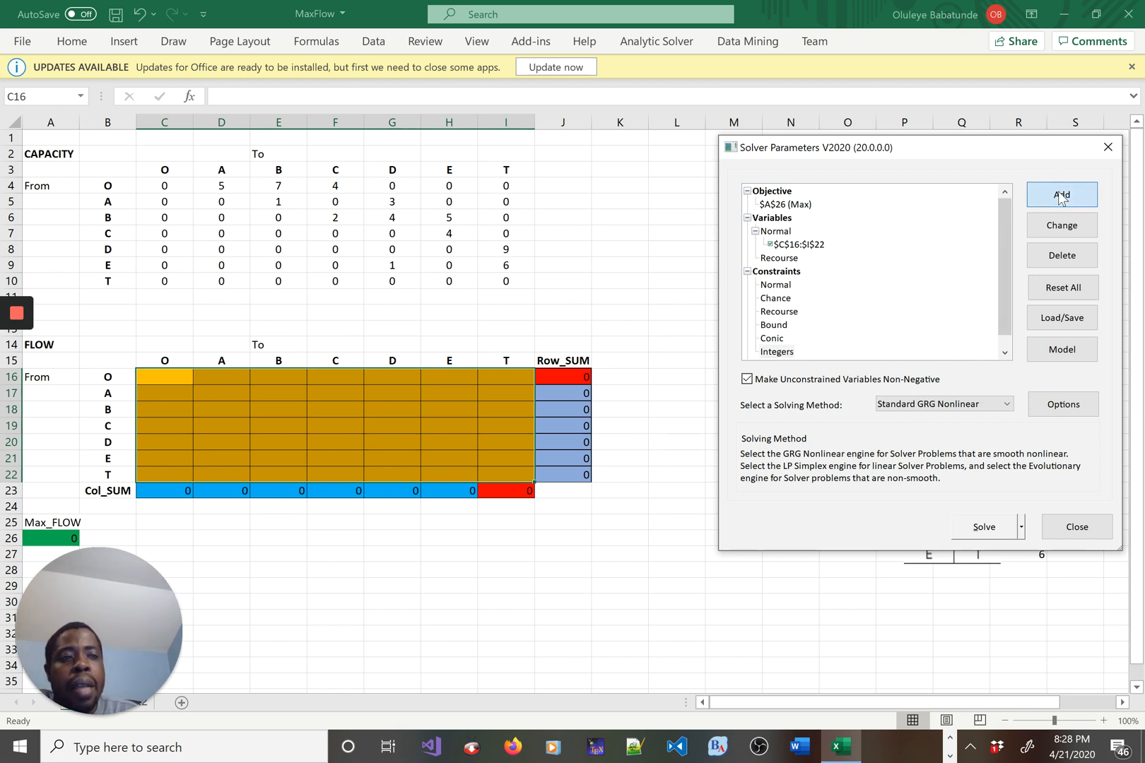
Add the constraint C16:I22 >= 0 so every flow is non-negative
left_click(1061, 195)
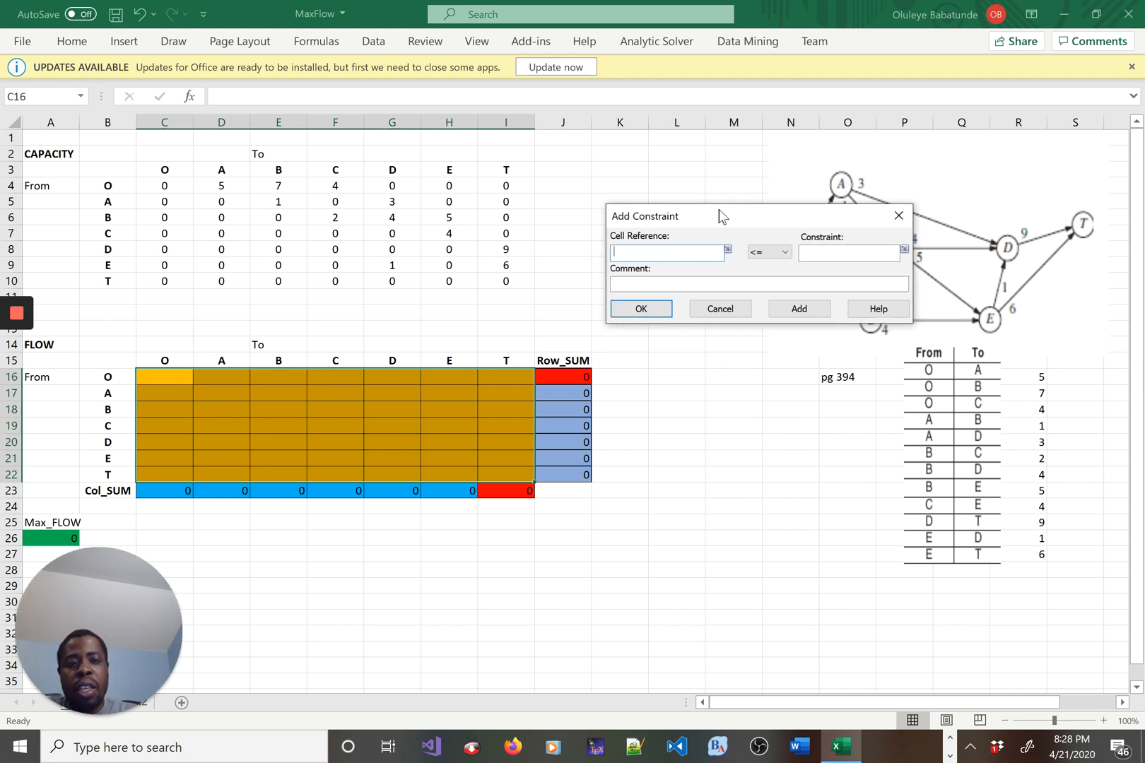
left_click(164, 375)
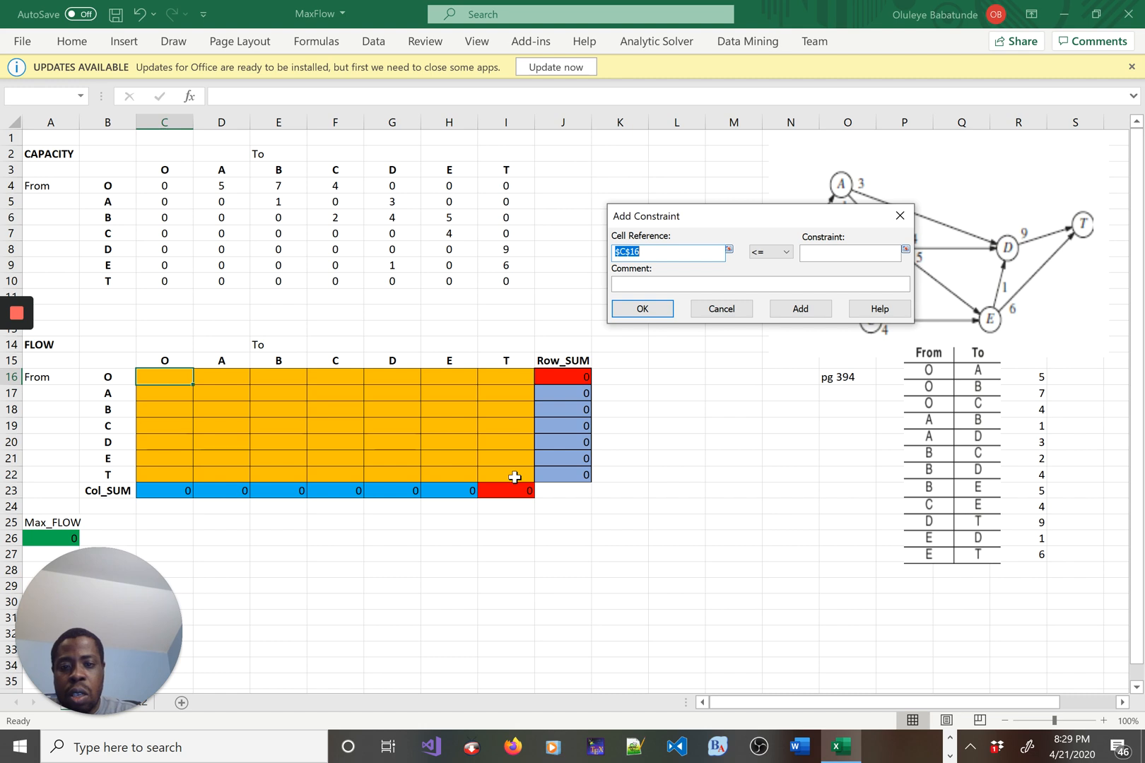
left_click_drag(164, 376, 521, 474)
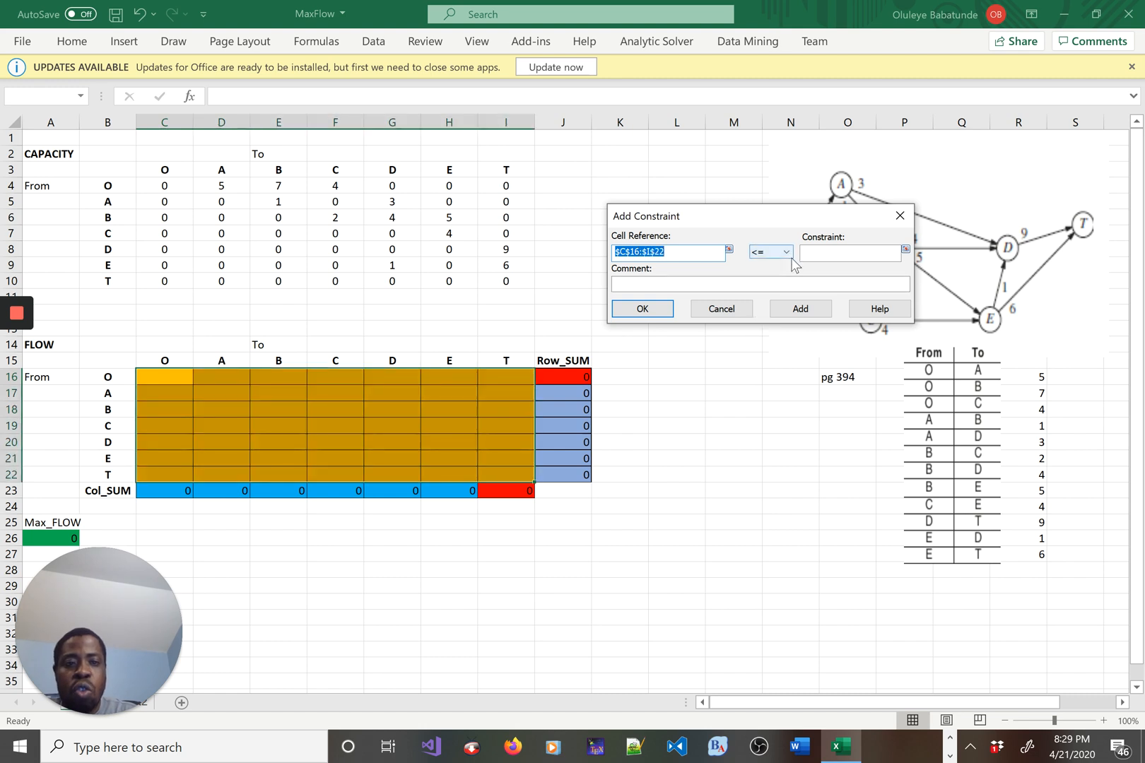
left_click(786, 251)
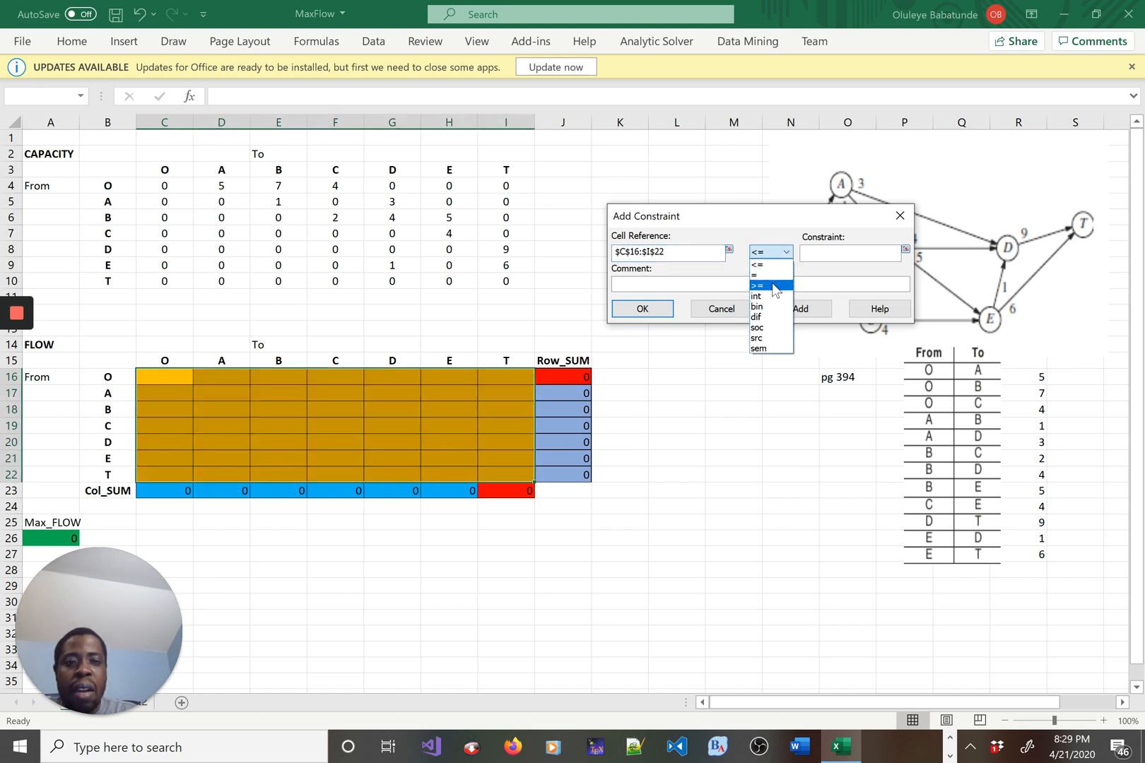
left_click(756, 286)
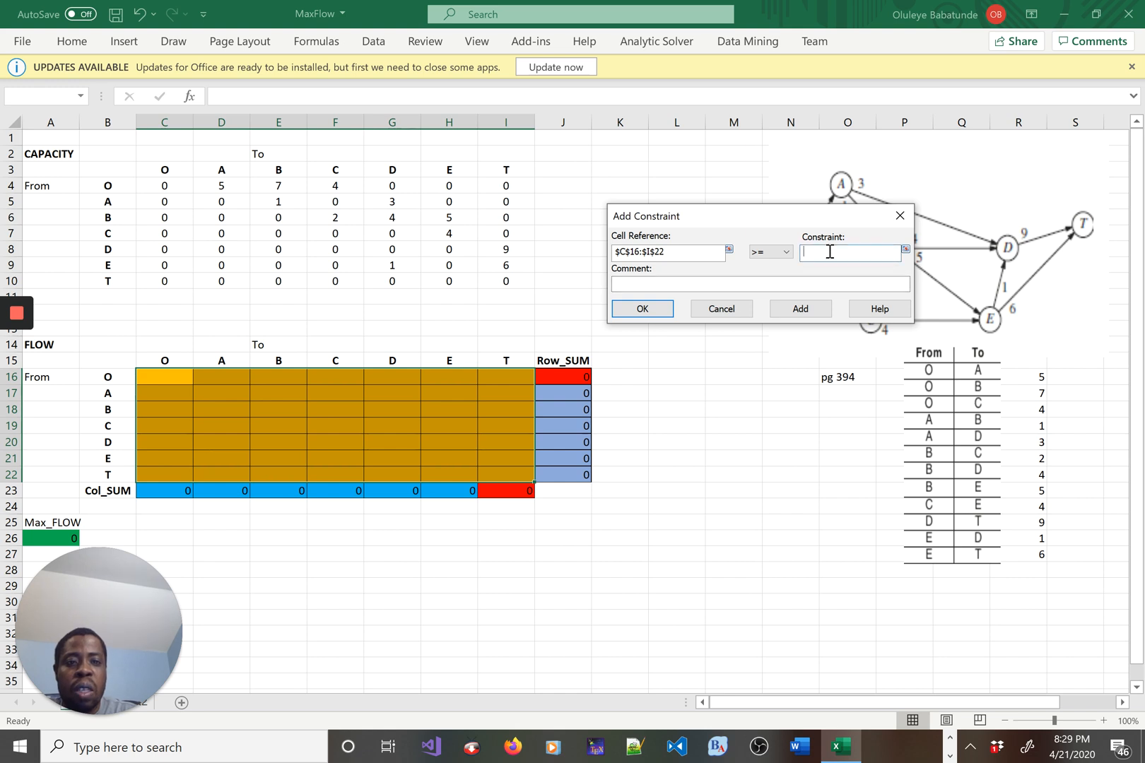
type("0")
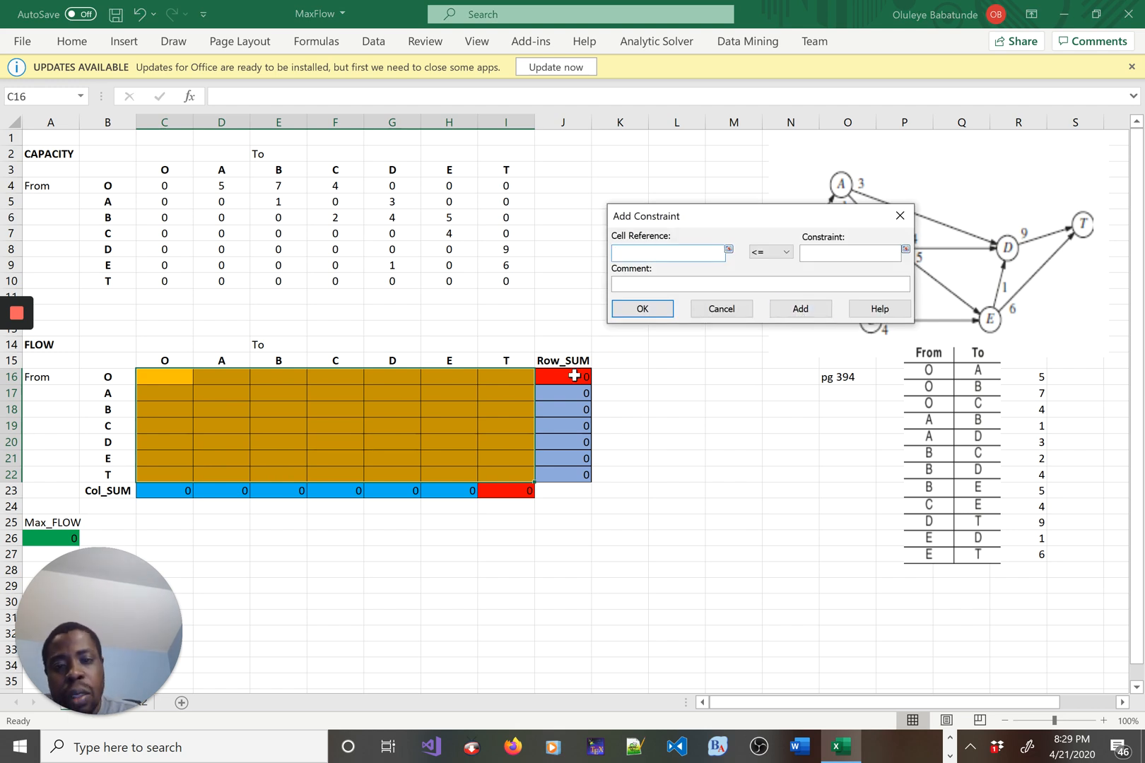
Add the constraint J16 = I23, equating flow out of O with flow into T
left_click(664, 253)
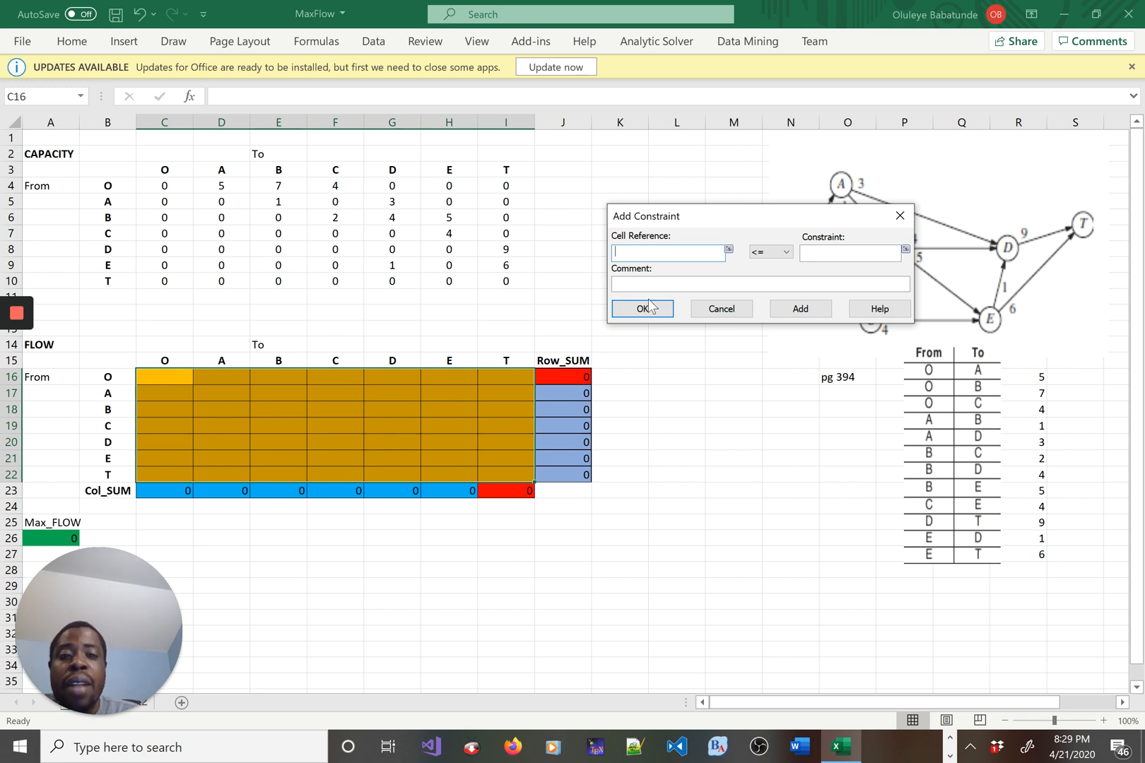
left_click(562, 376)
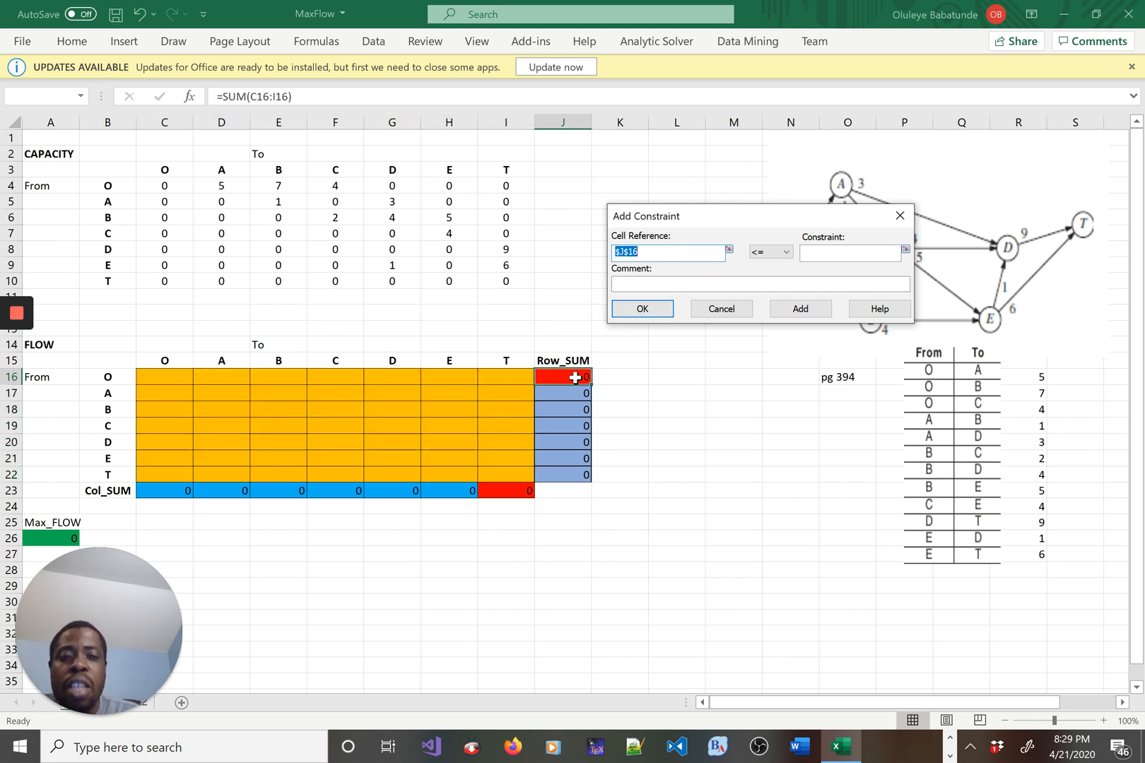
left_click(786, 251)
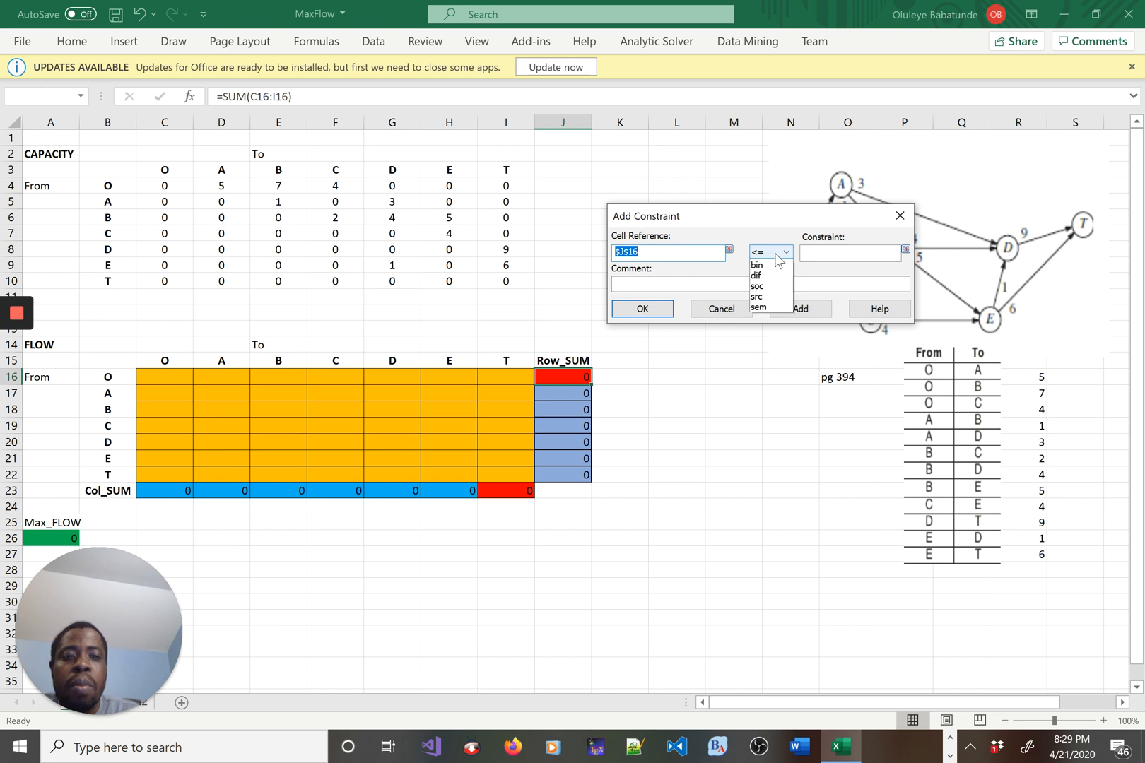
left_click(770, 252)
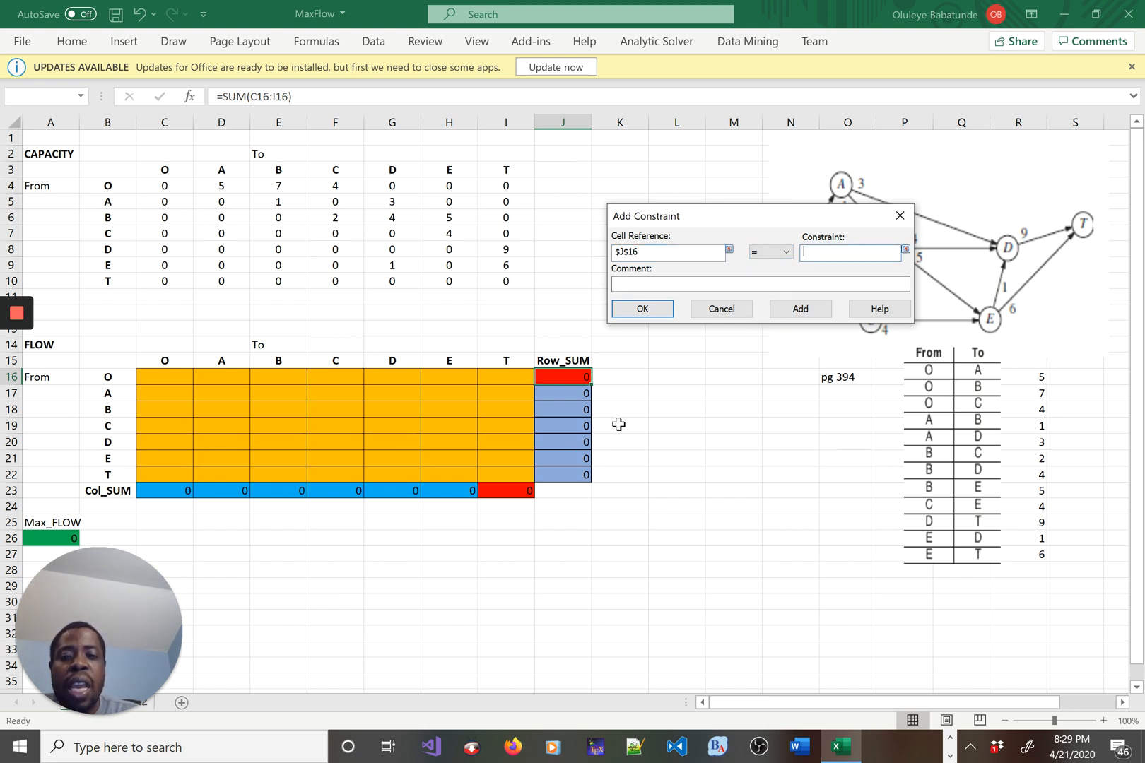
left_click(505, 490)
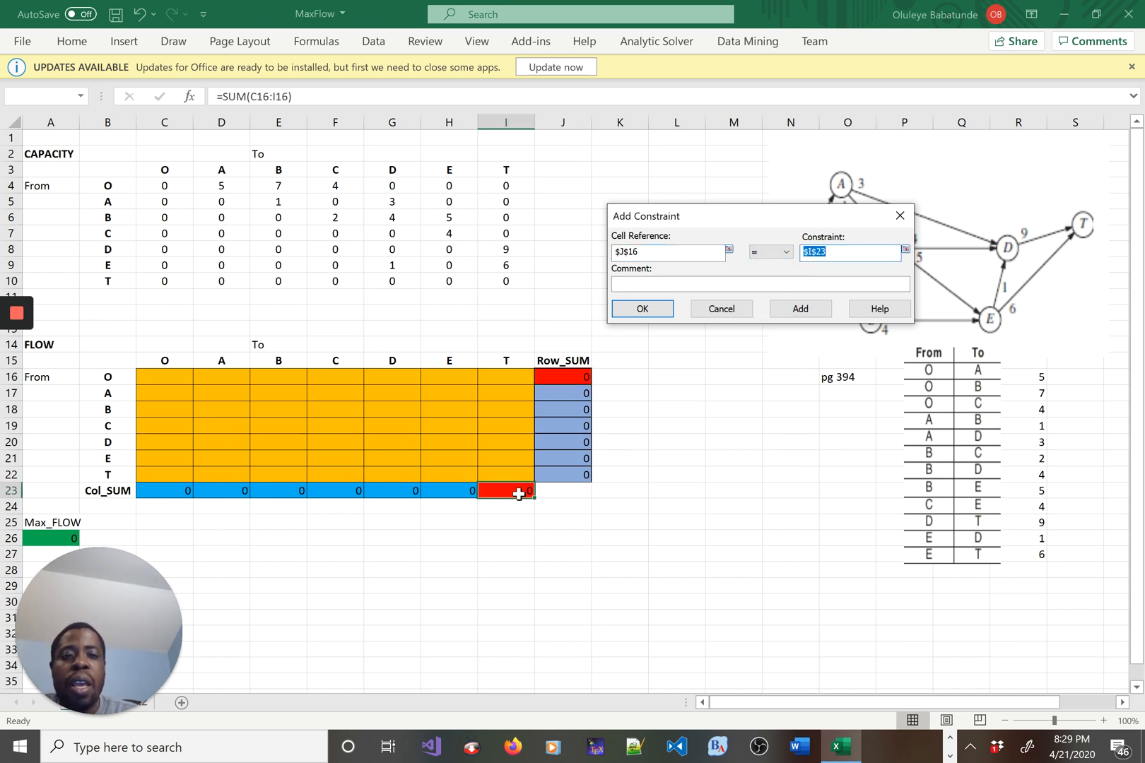
left_click(800, 309)
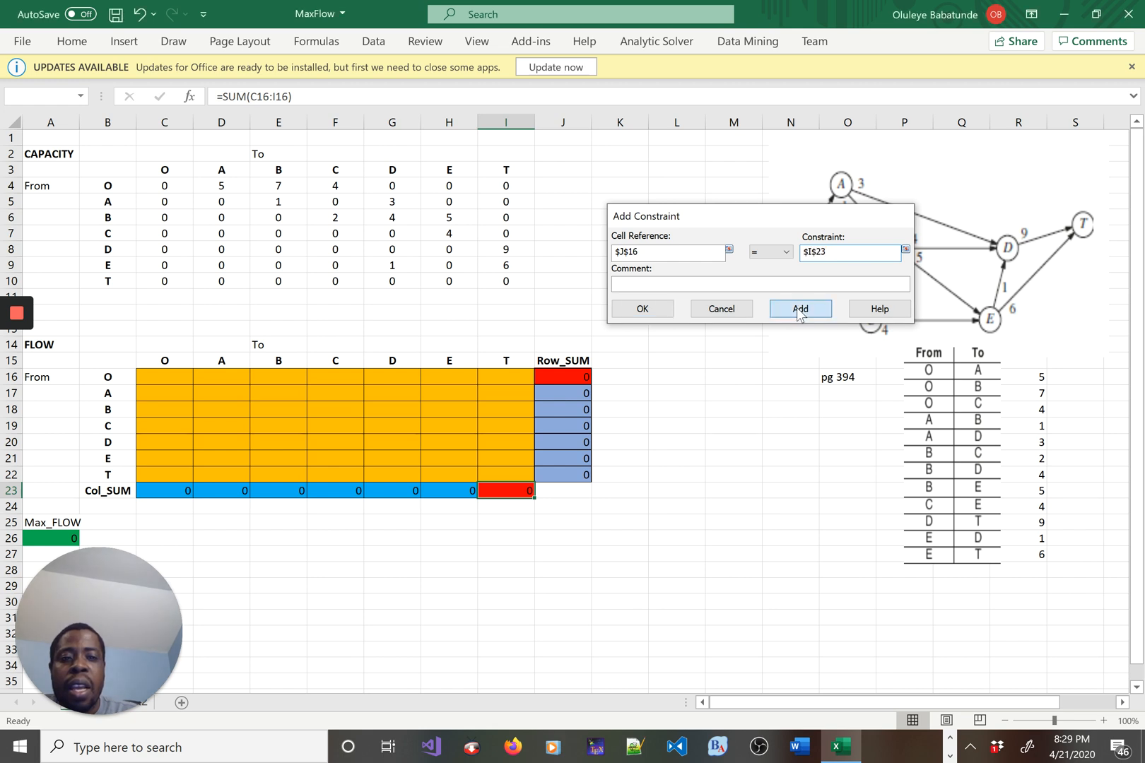
left_click(800, 308)
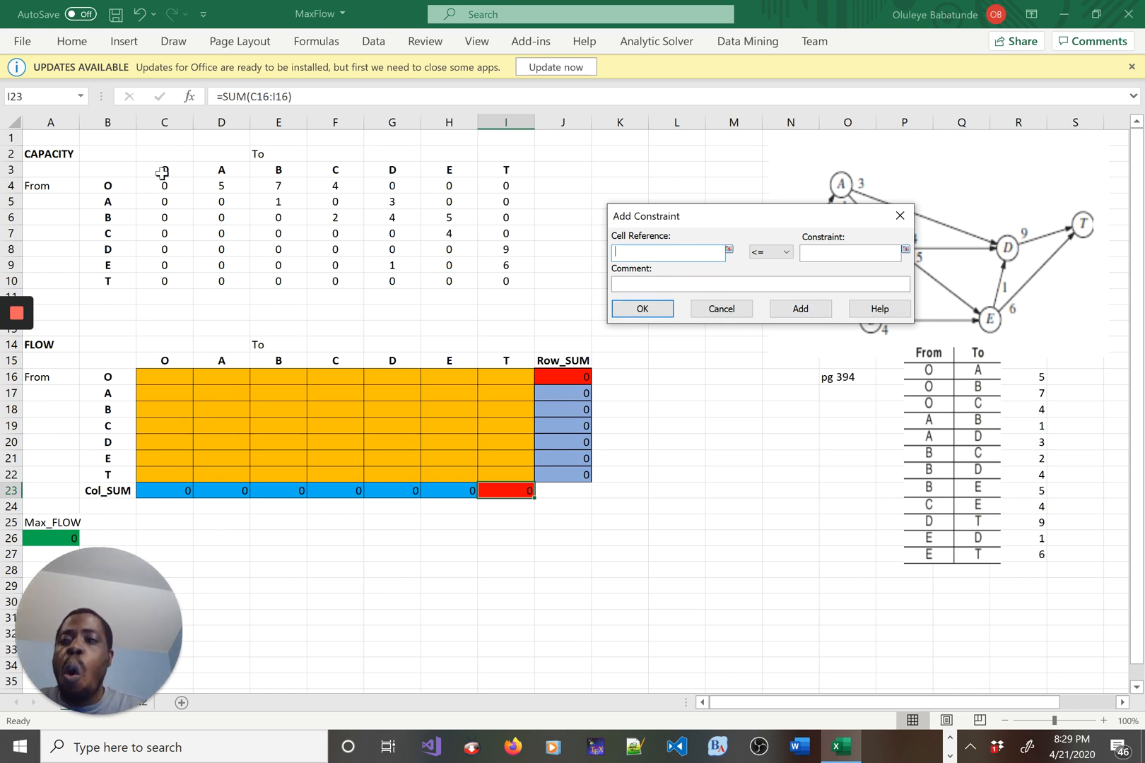
mouse_move(380, 163)
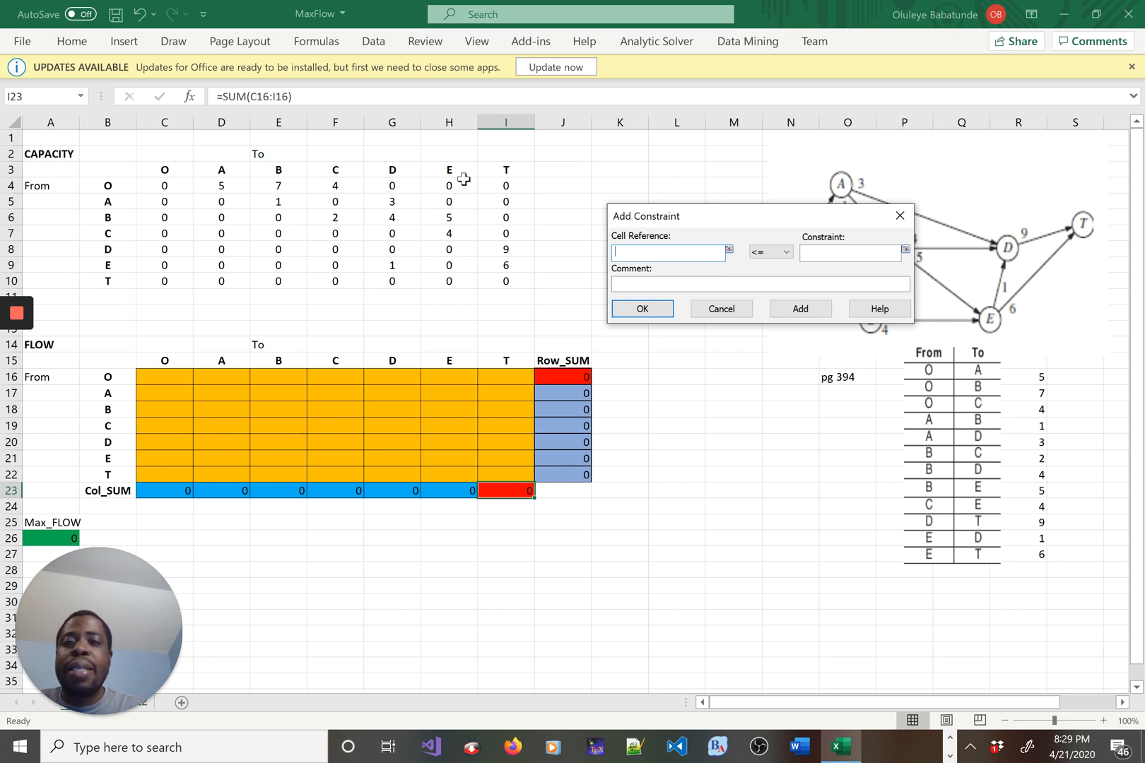
mouse_move(358, 201)
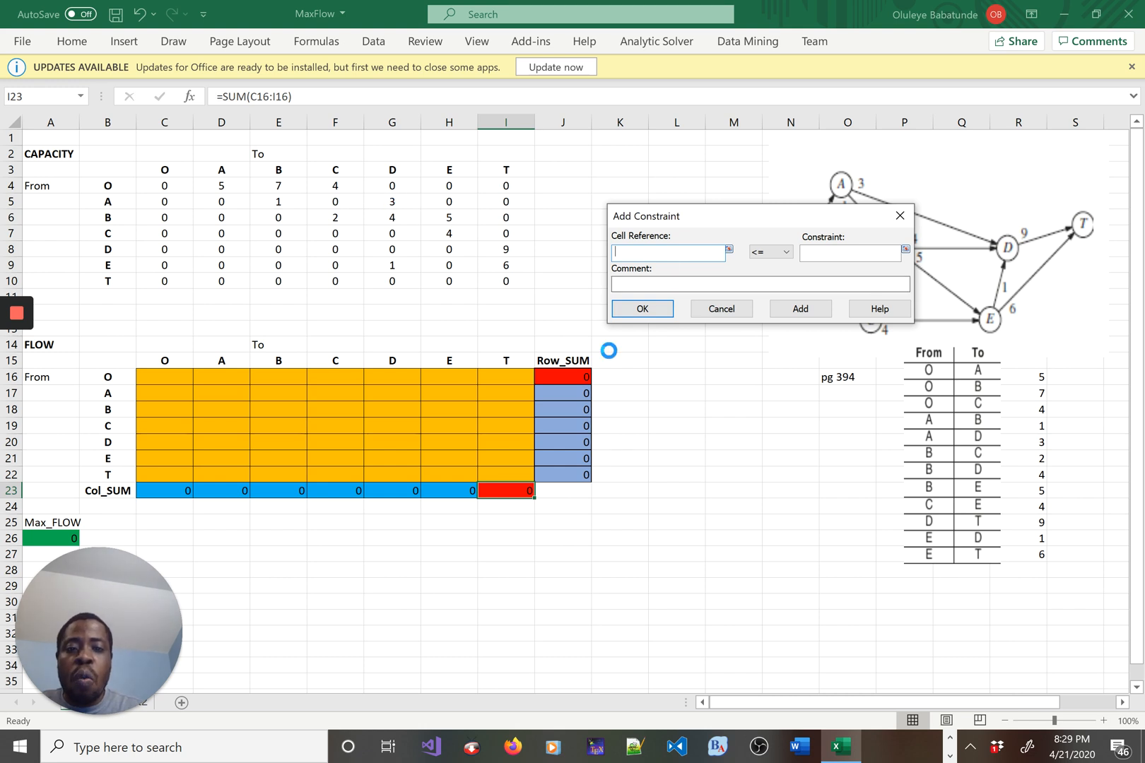
mouse_move(575, 394)
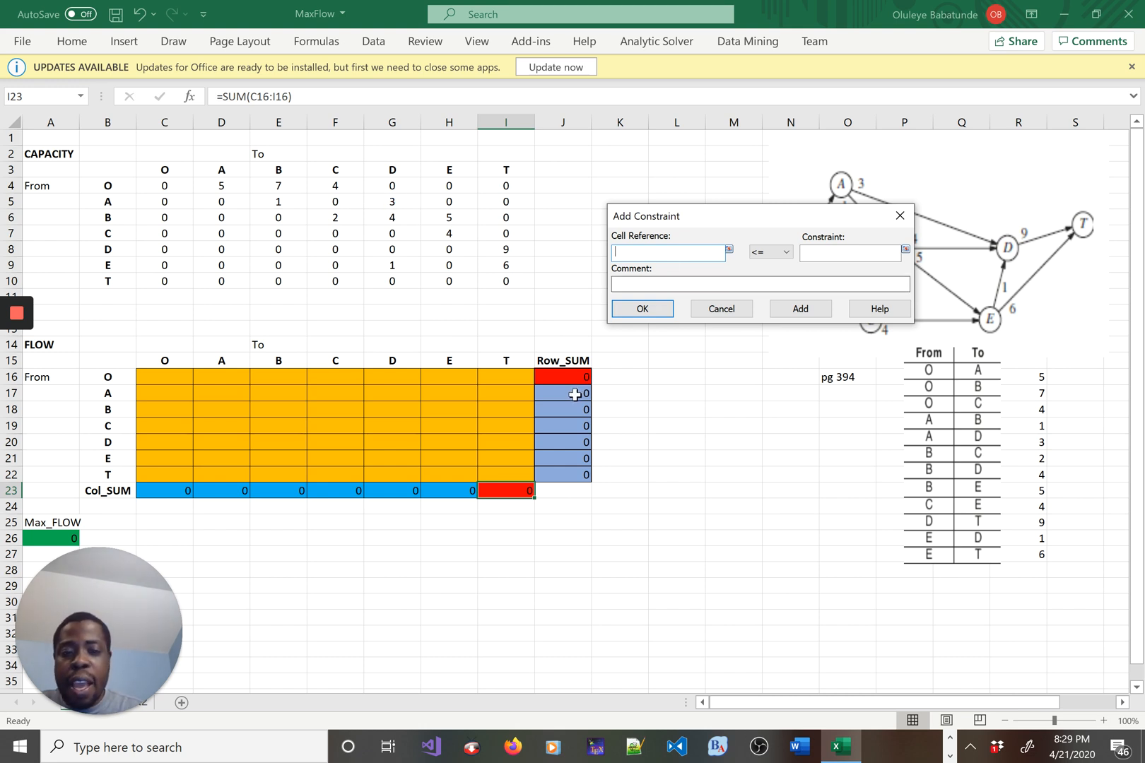
Add the flow-balance constraint $J$17:$J$21 = $D$23:$H$23 for nodes A–E
left_click(563, 393)
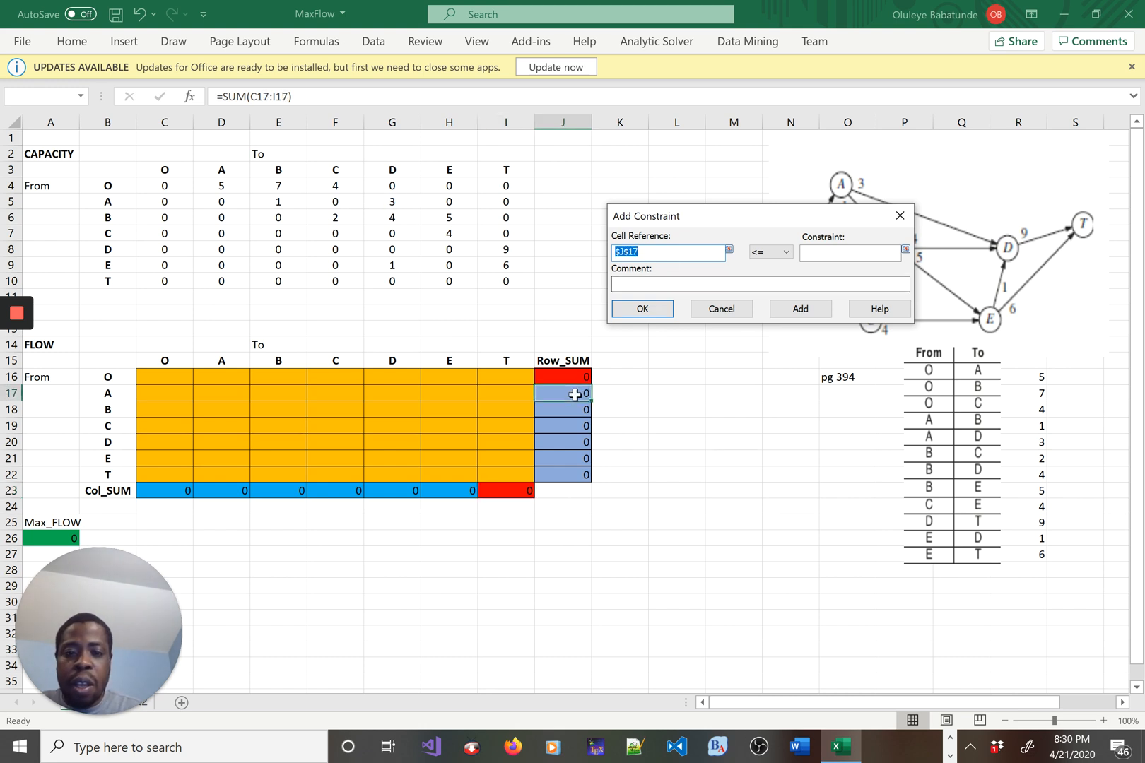
left_click_drag(562, 392, 562, 408)
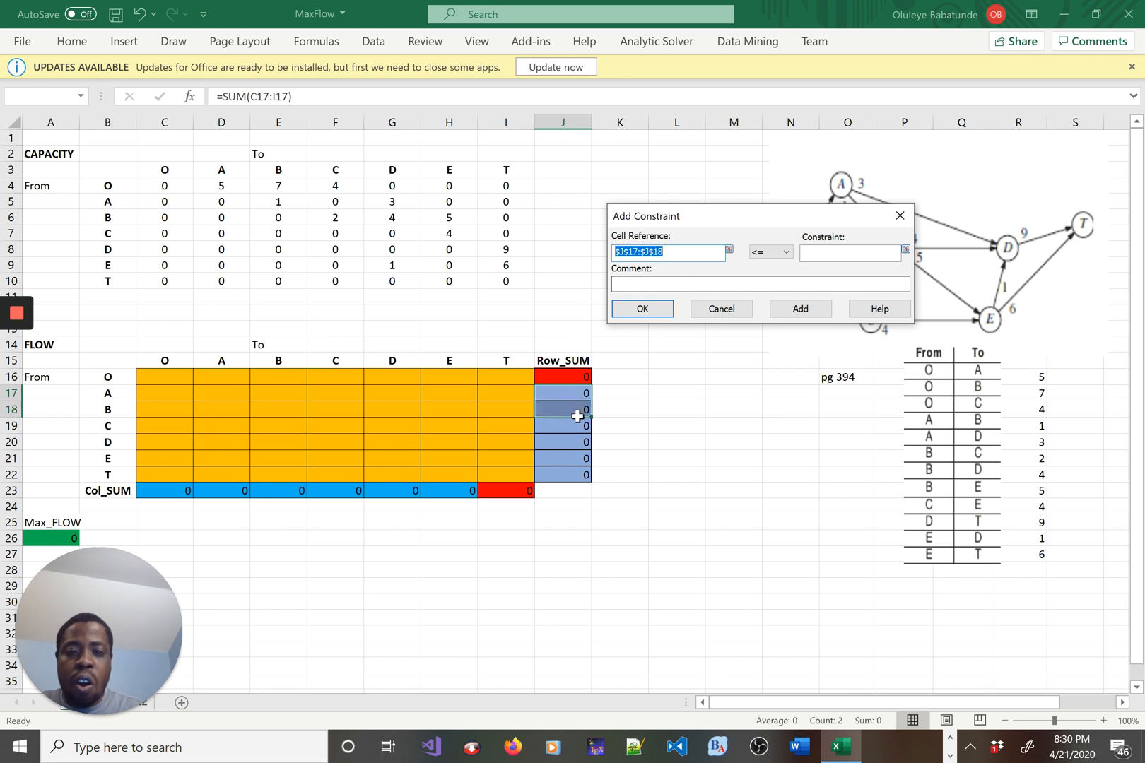
left_click_drag(562, 408, 562, 443)
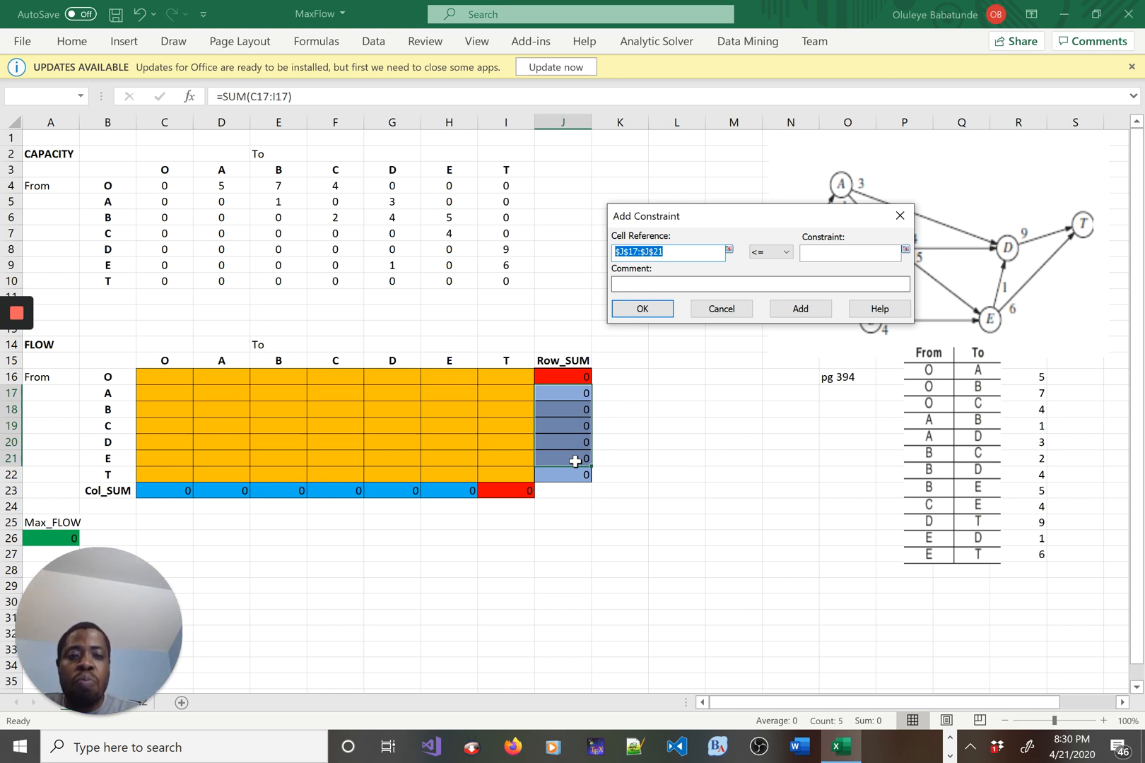
left_click(785, 252)
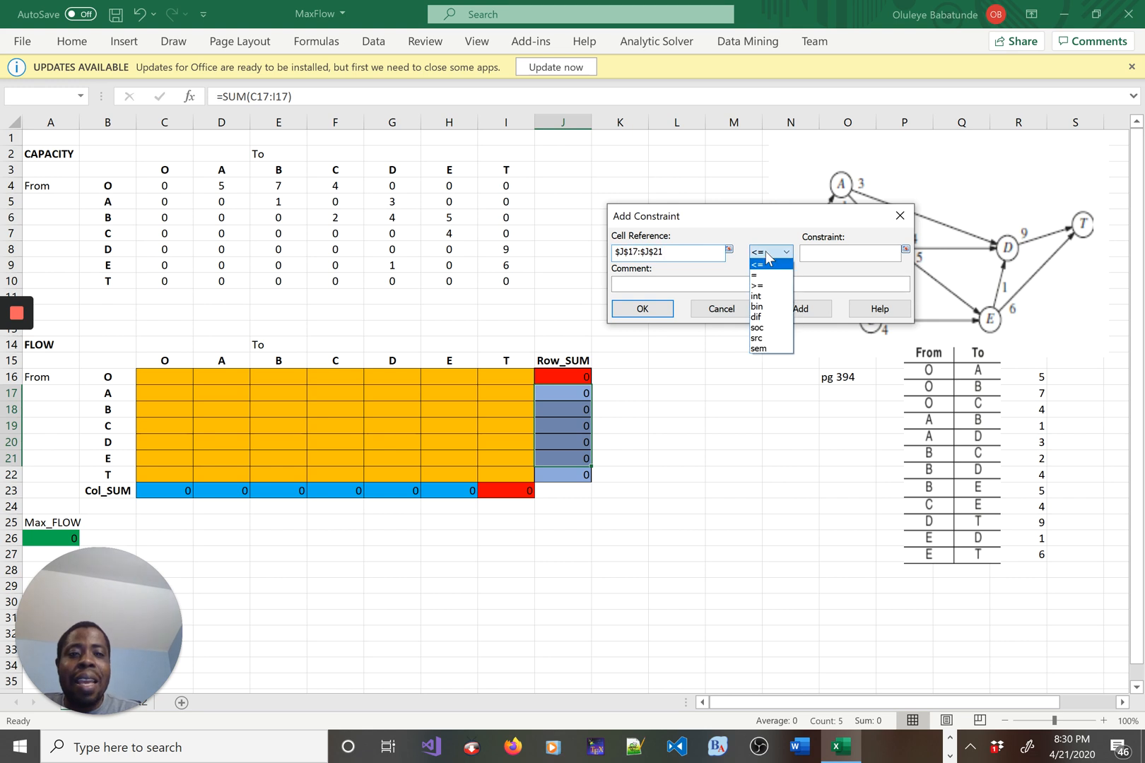
left_click(754, 275)
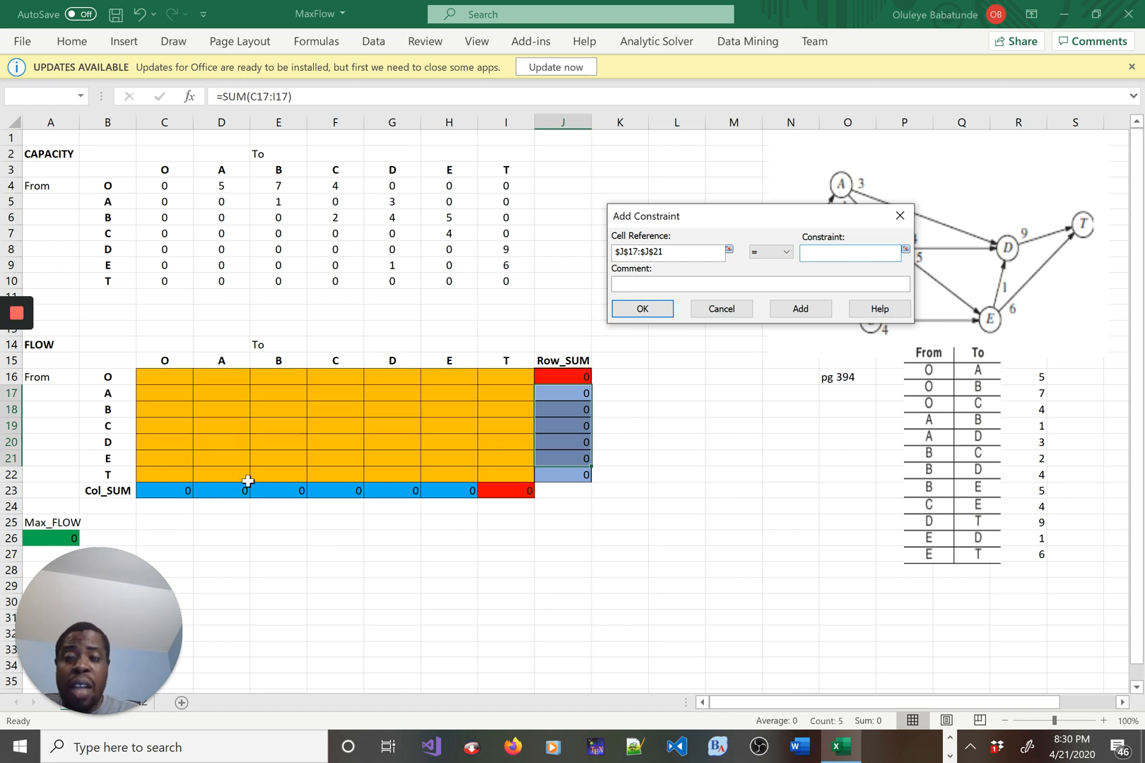
left_click_drag(221, 393, 563, 491)
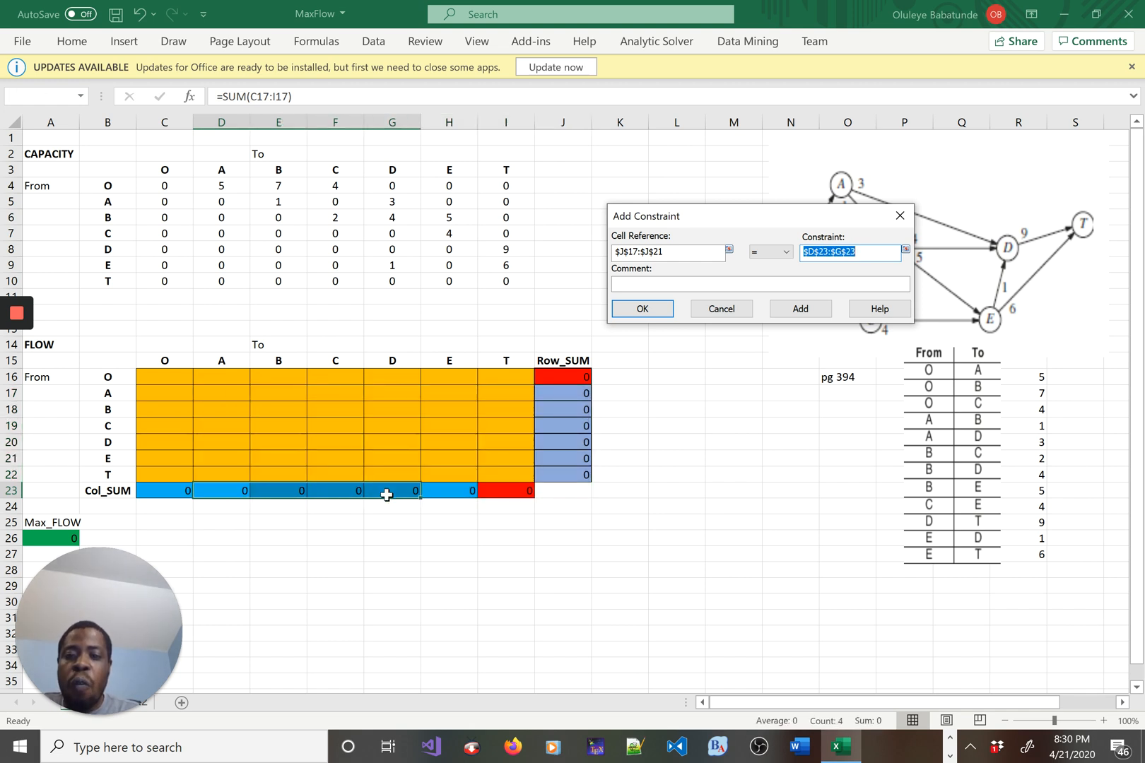
left_click_drag(420, 496, 475, 496)
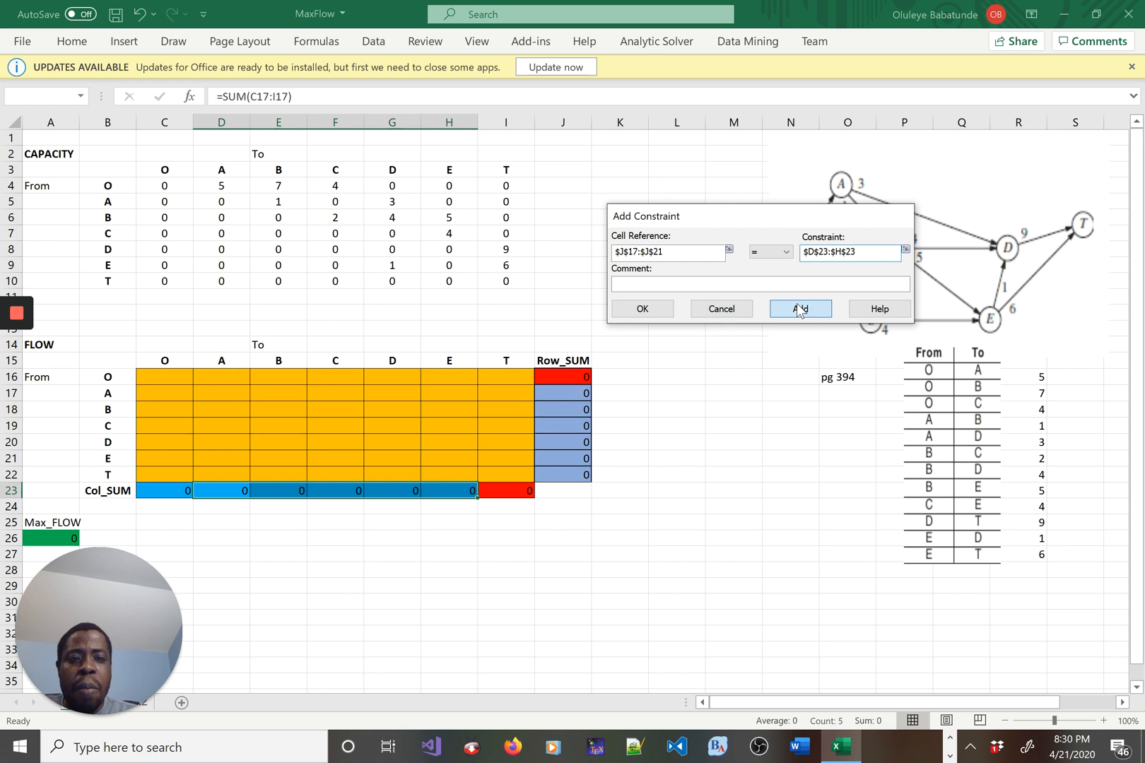
left_click(799, 308)
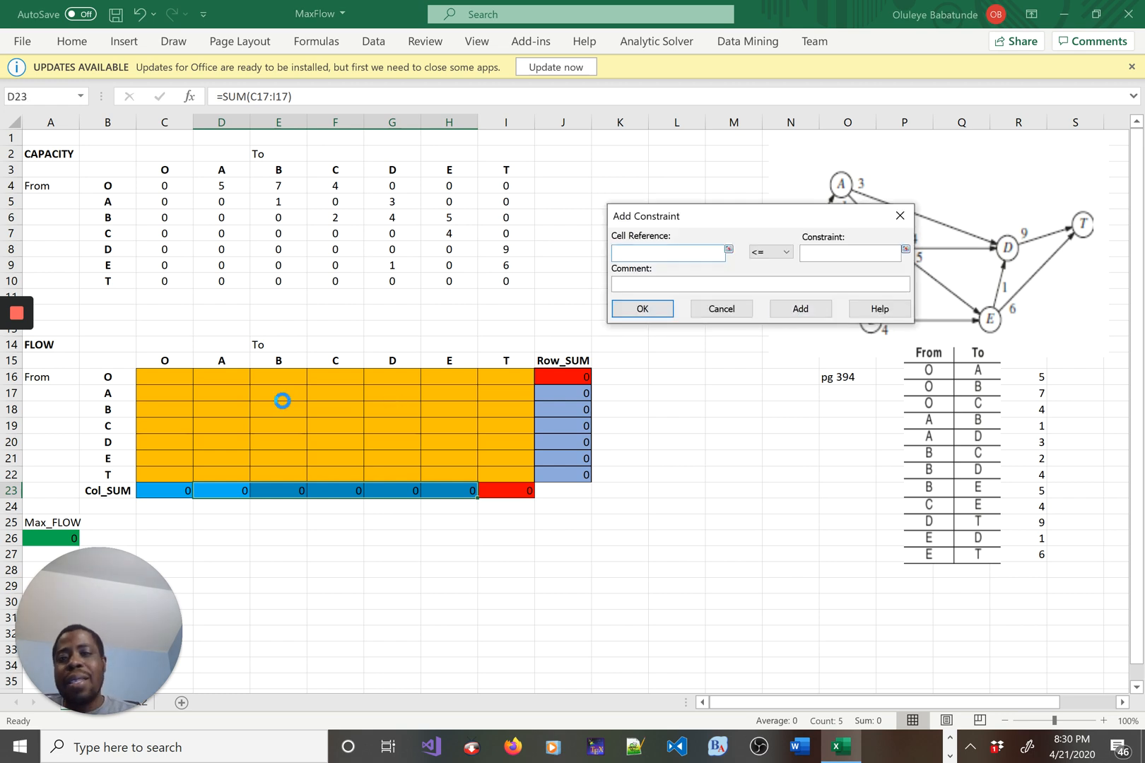
left_click(164, 377)
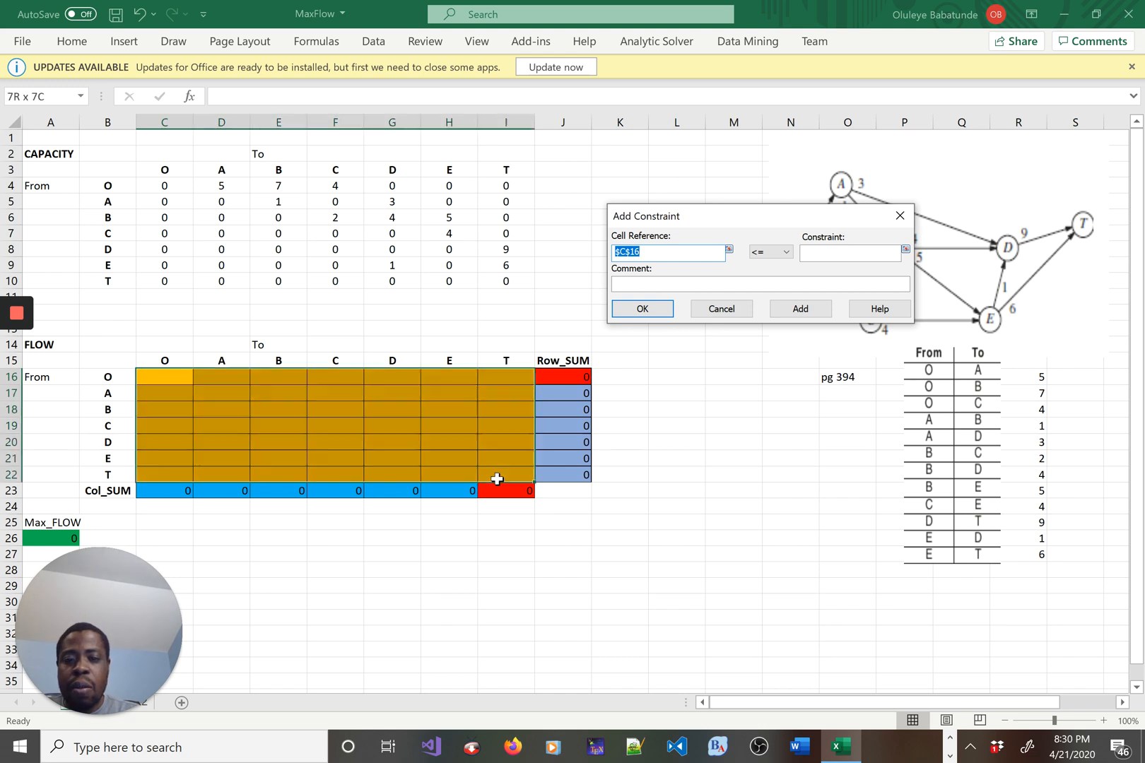
Add the capacity constraint C16:I22 <= C4:I10, dismissing the Sticky Keys prompt
left_click_drag(164, 377, 505, 475)
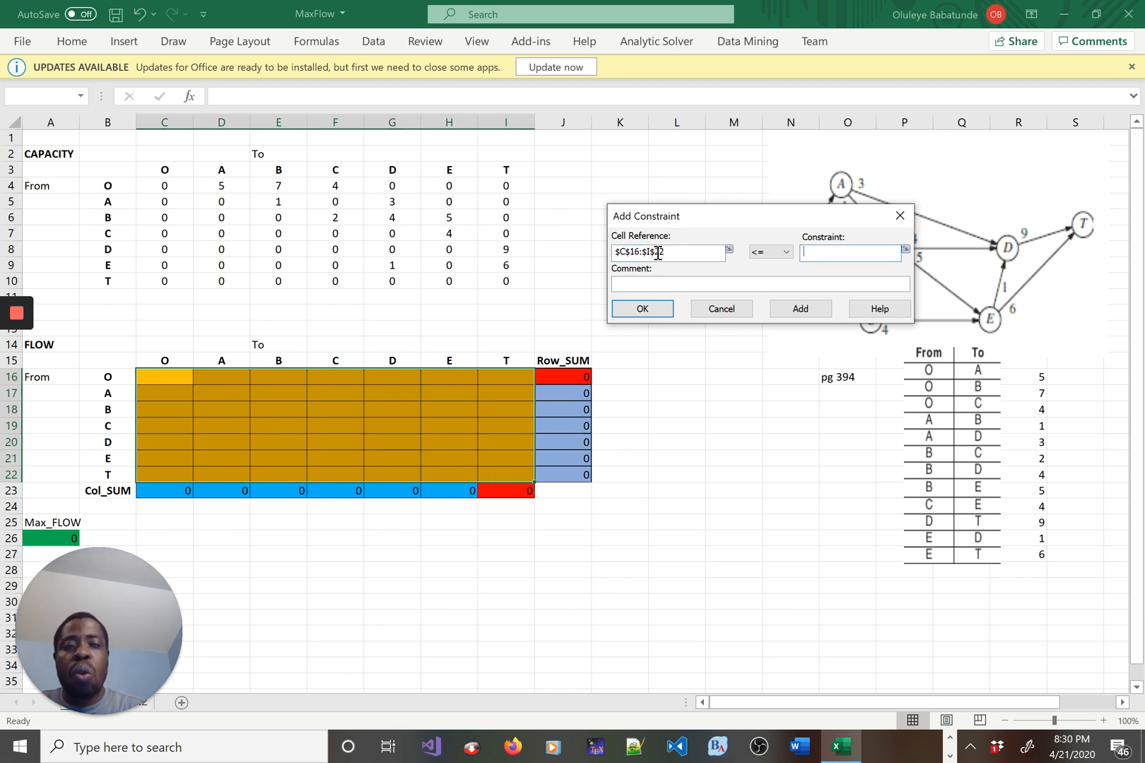
left_click(164, 185)
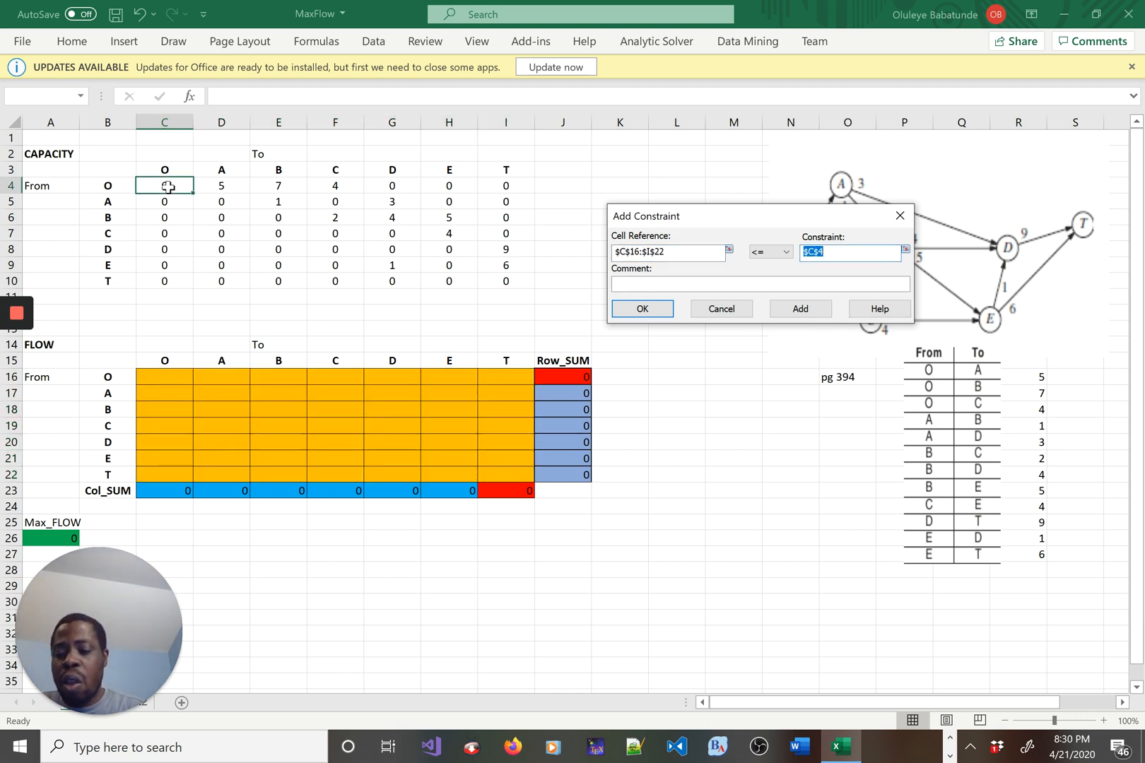
left_click_drag(164, 185, 504, 279)
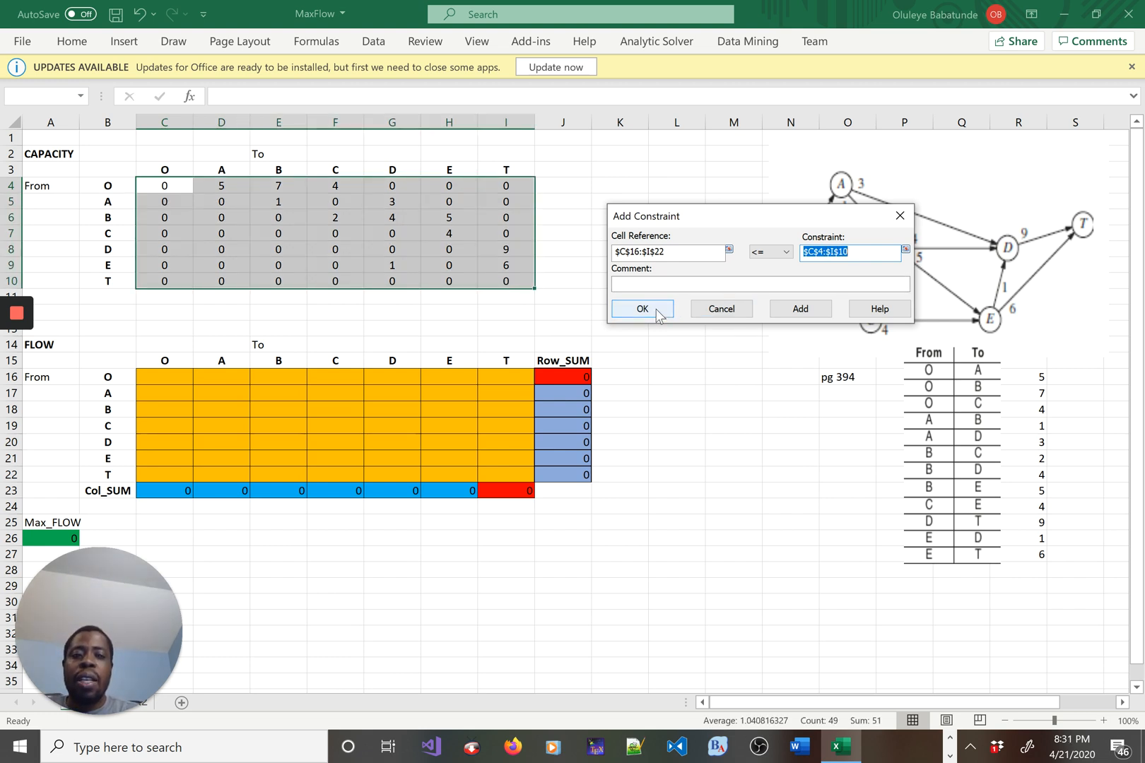
key("shift")
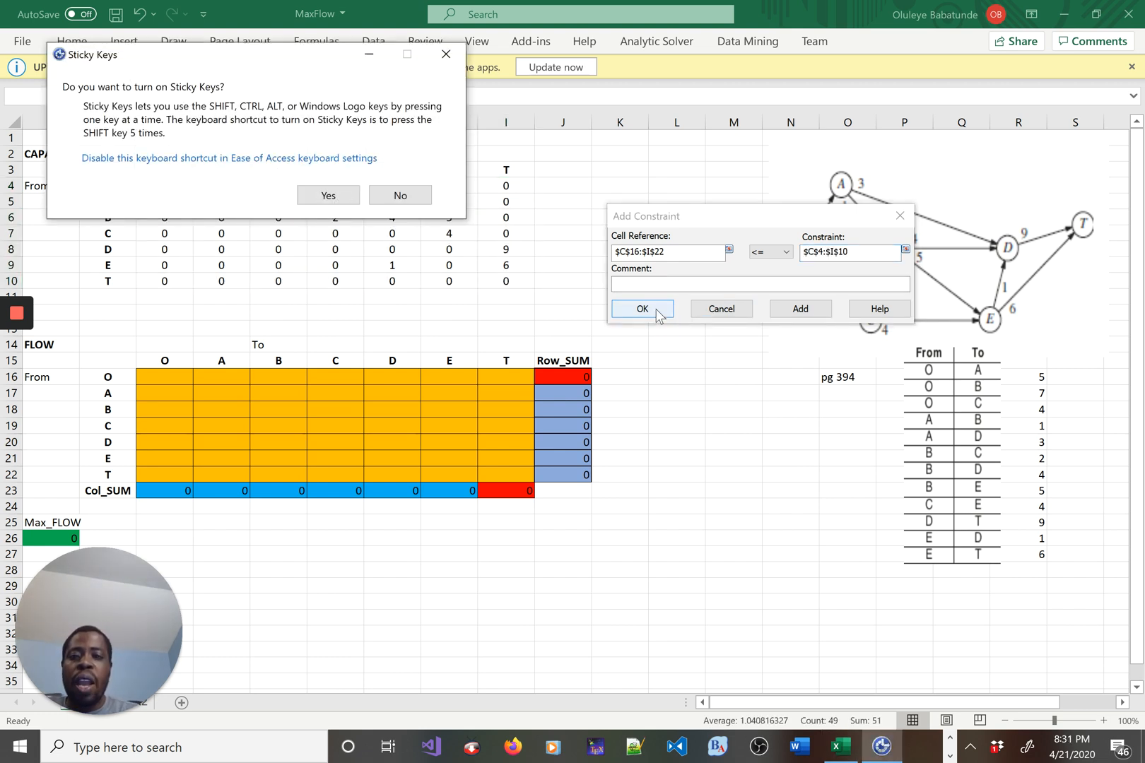
left_click(400, 195)
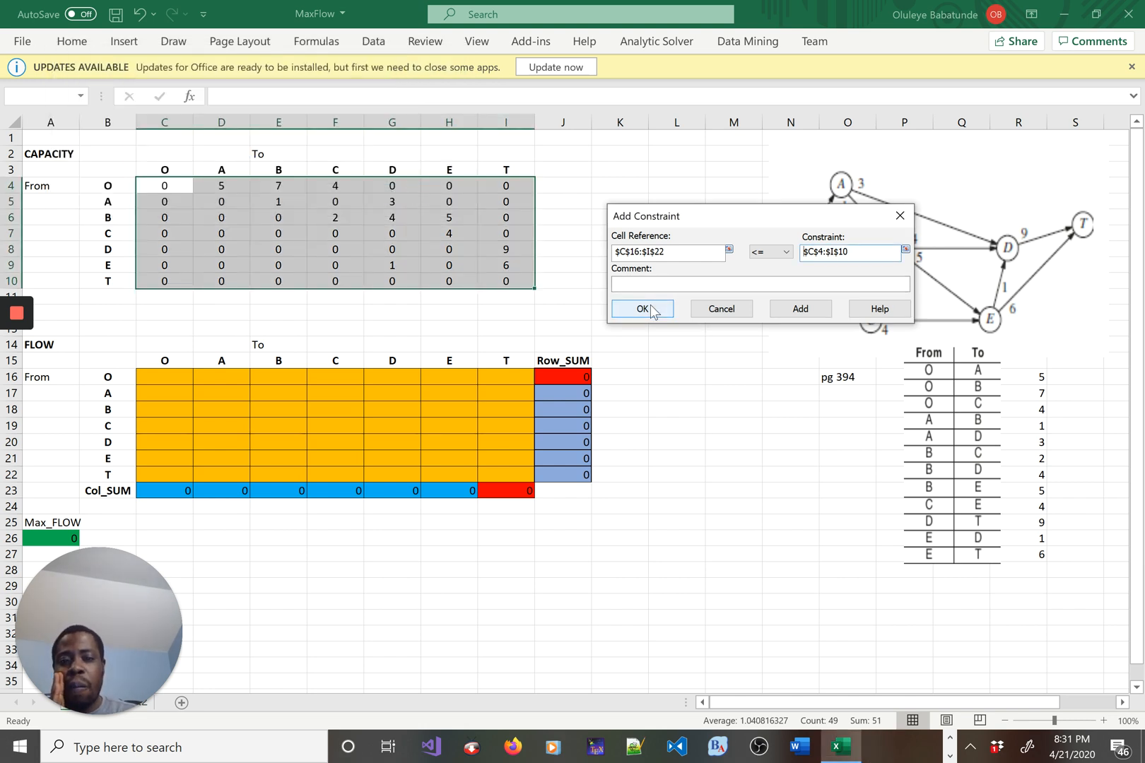
left_click(640, 308)
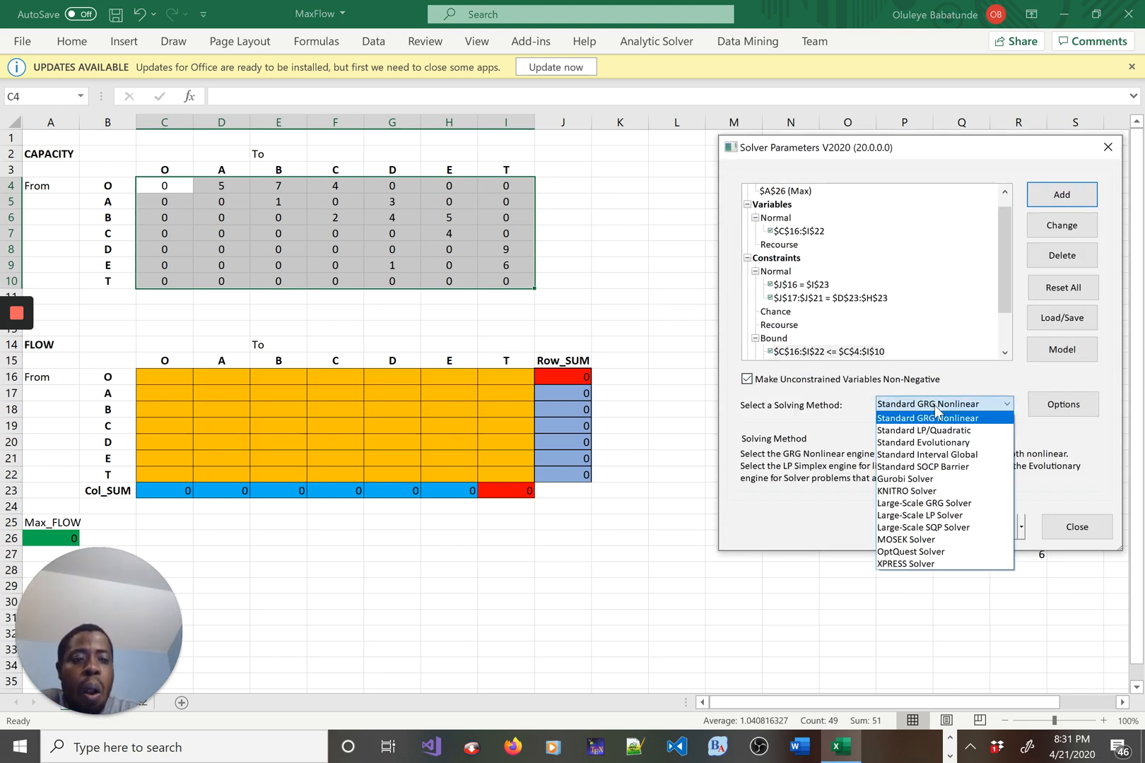
Solve with the Standard LP/Quadratic method, filling the flow matrix and giving Max_FLOW 14
left_click(922, 430)
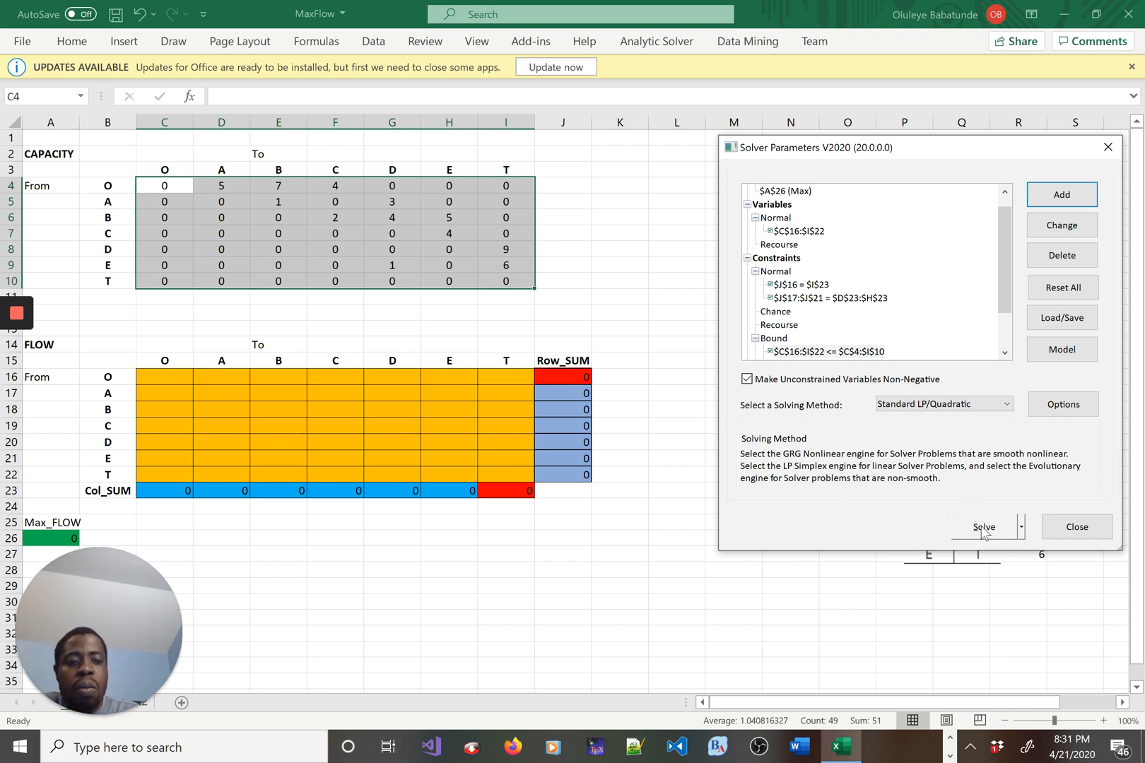
left_click(984, 527)
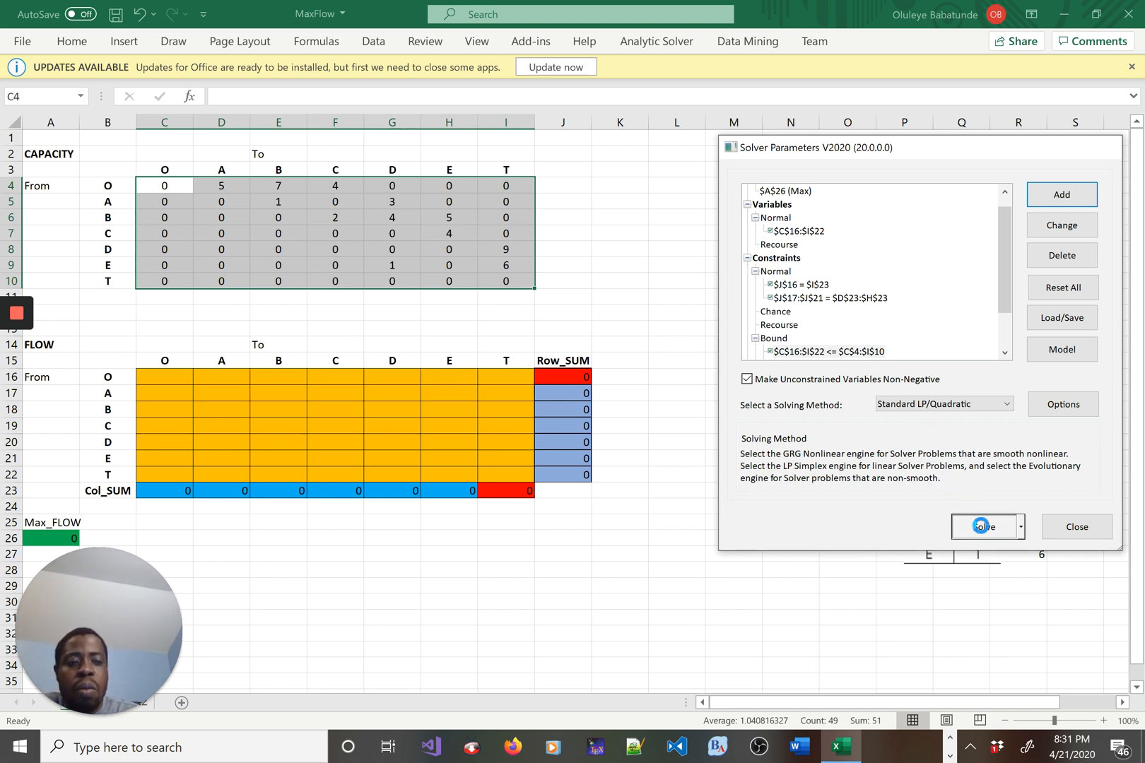
left_click(980, 527)
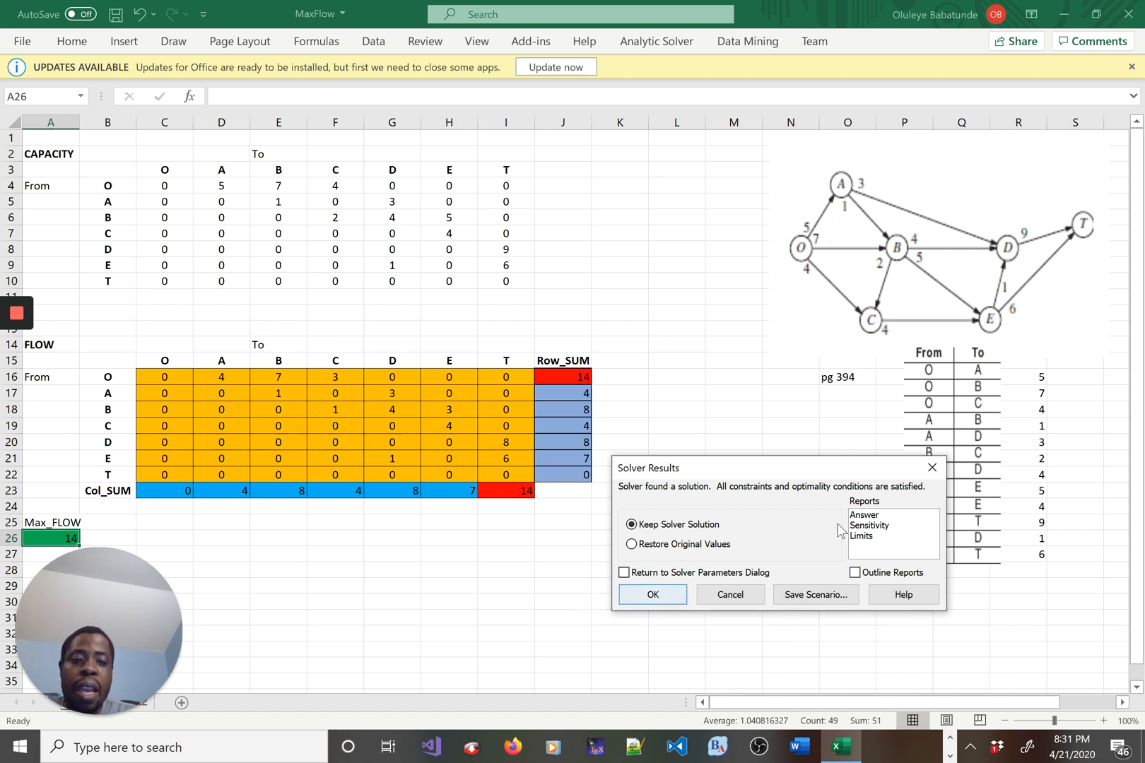
Keep the Solver solution and request the Answer, Sensitivity and Limits reports
left_click(863, 515)
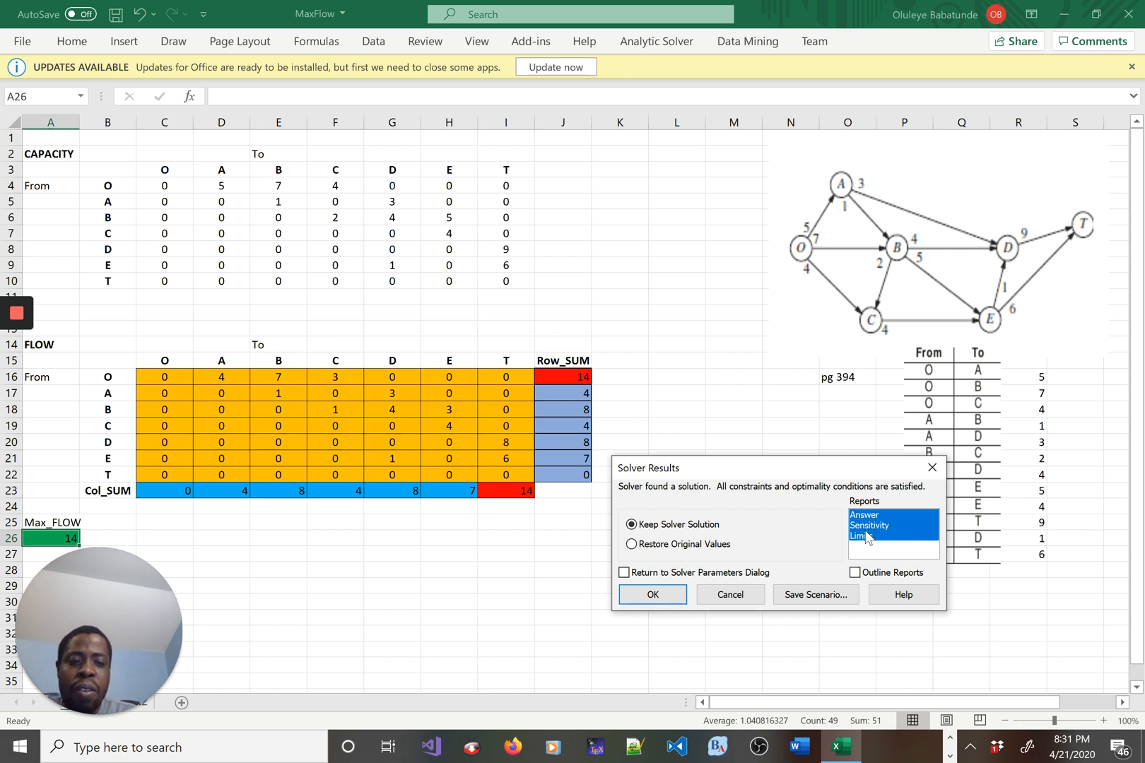
left_click(652, 595)
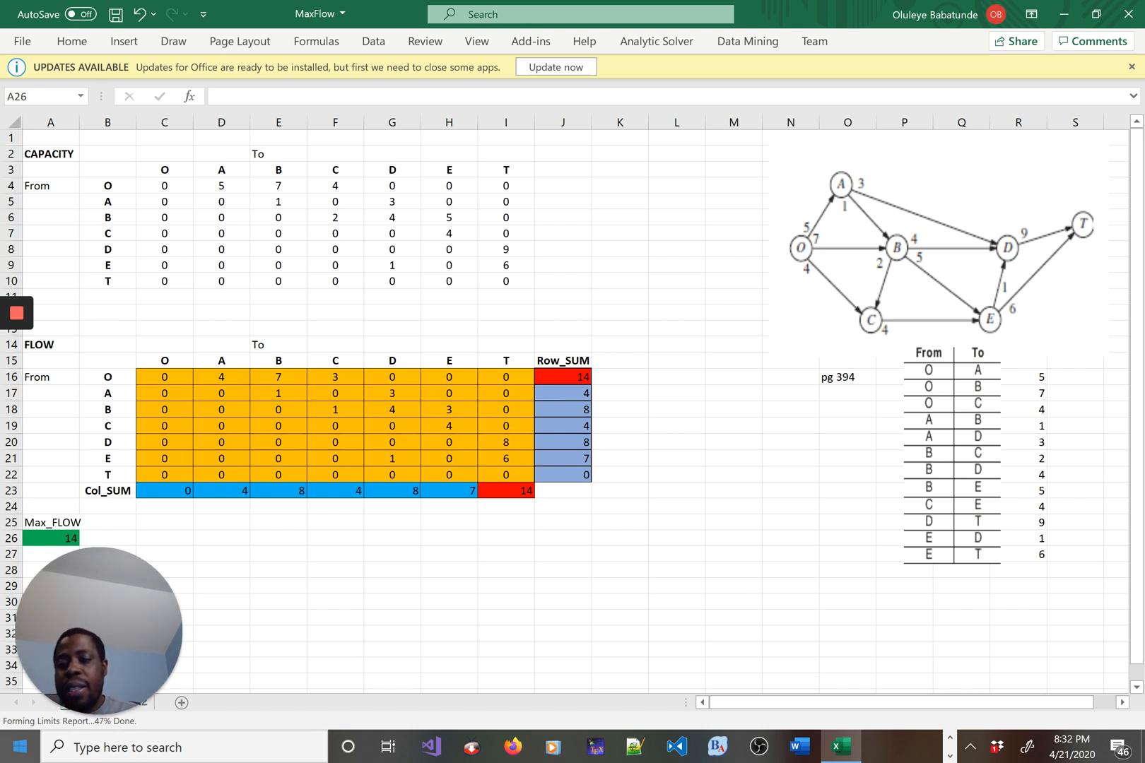
mouse_move(399, 616)
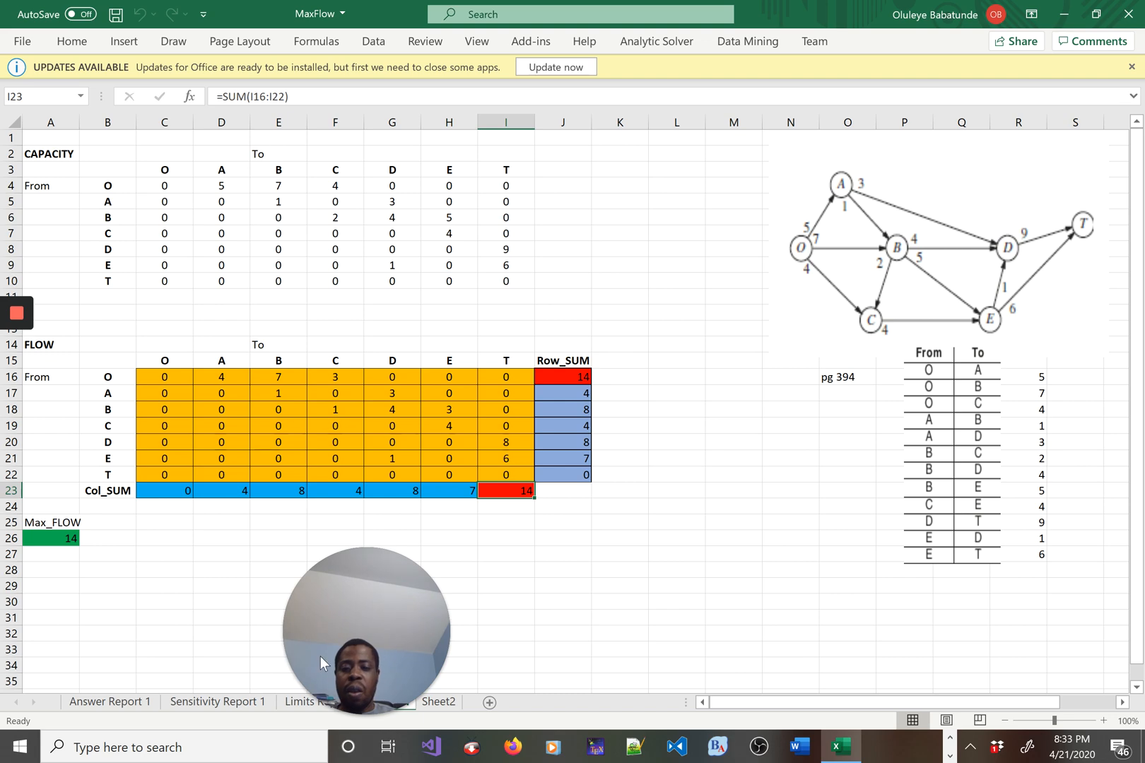
left_click(390, 701)
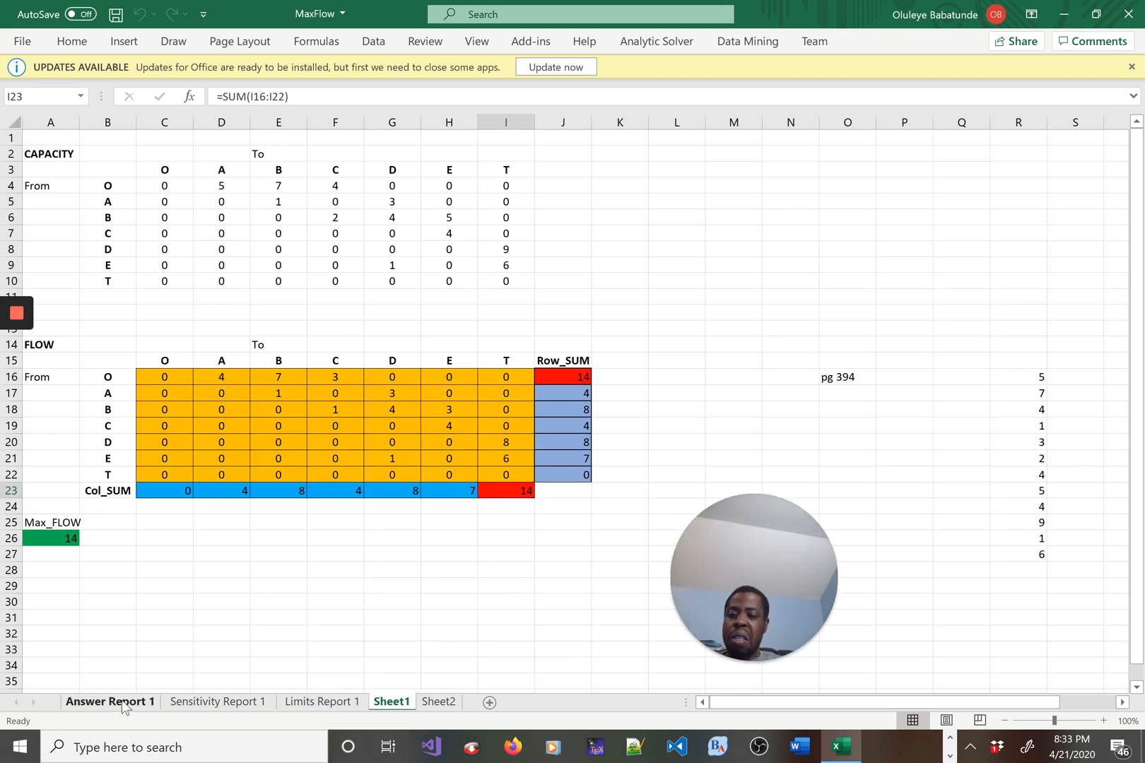
left_click(108, 702)
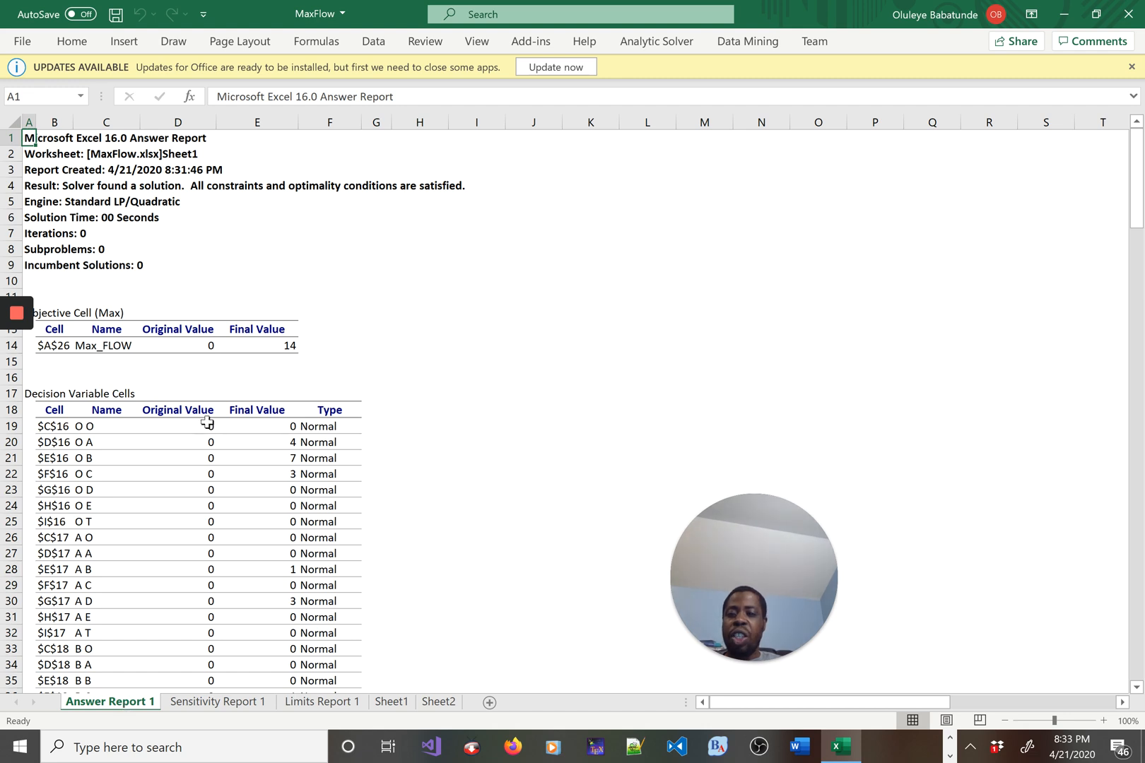
left_click(177, 425)
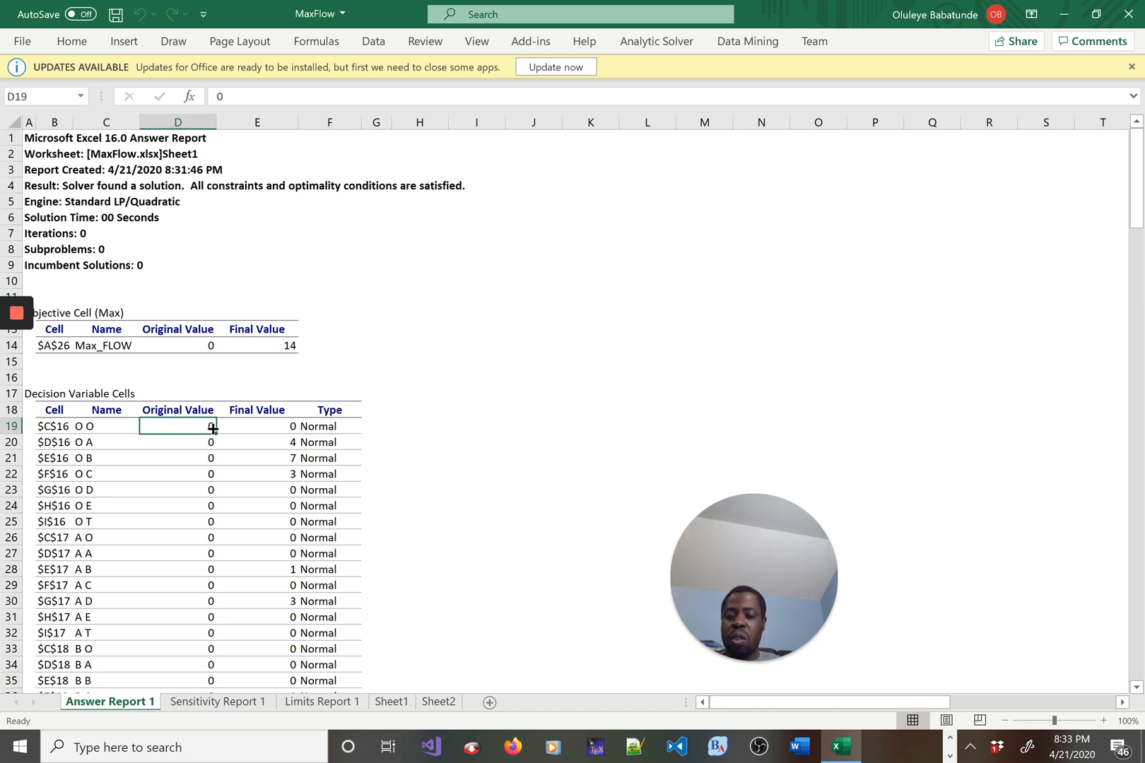
left_click_drag(176, 425, 176, 537)
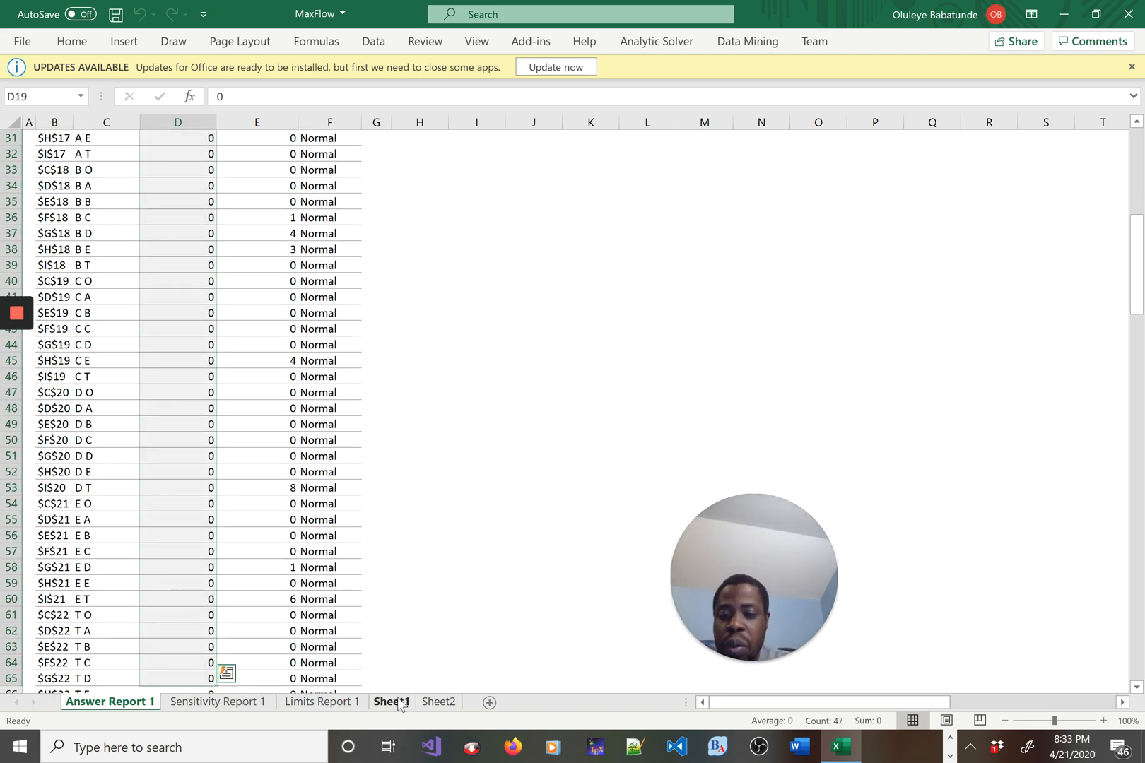
left_click(390, 707)
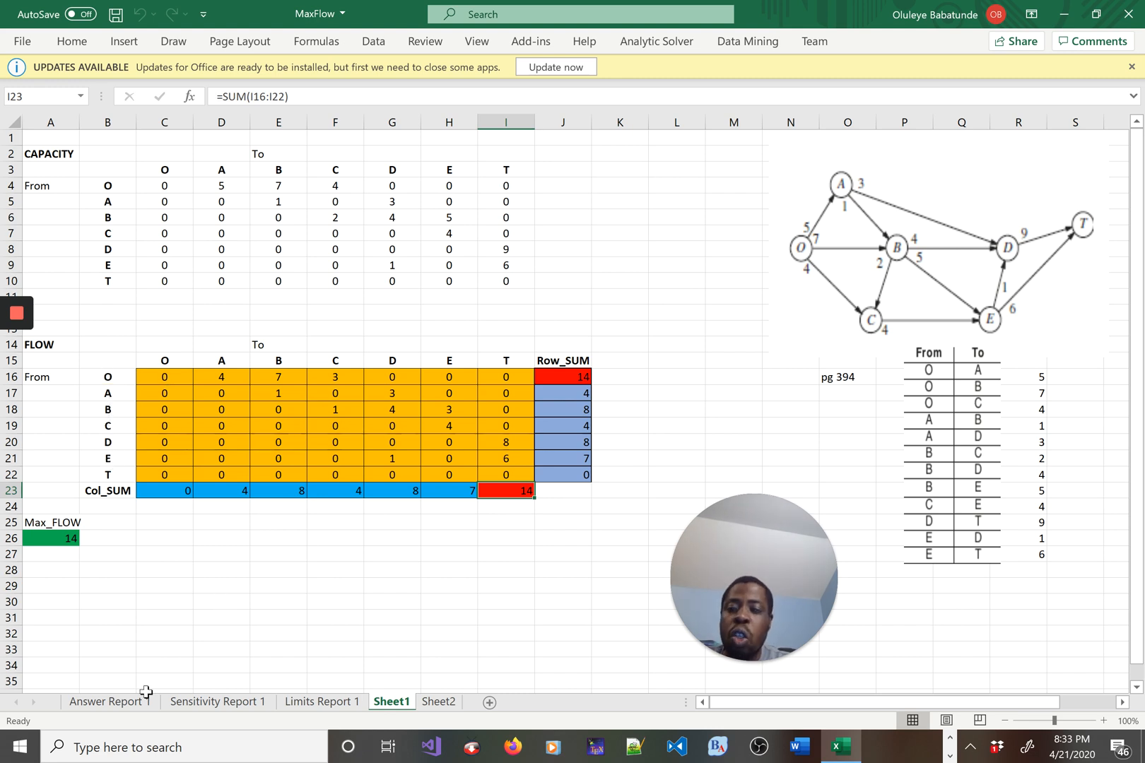
left_click(110, 702)
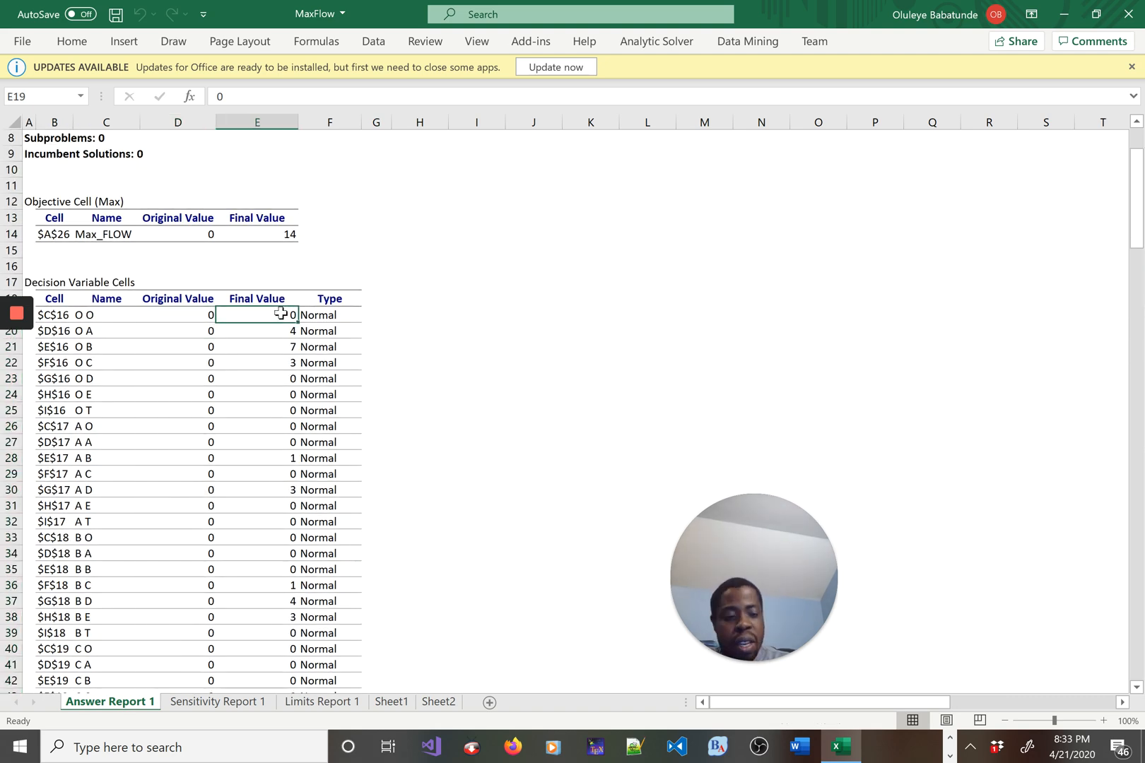
left_click_drag(256, 315, 255, 536)
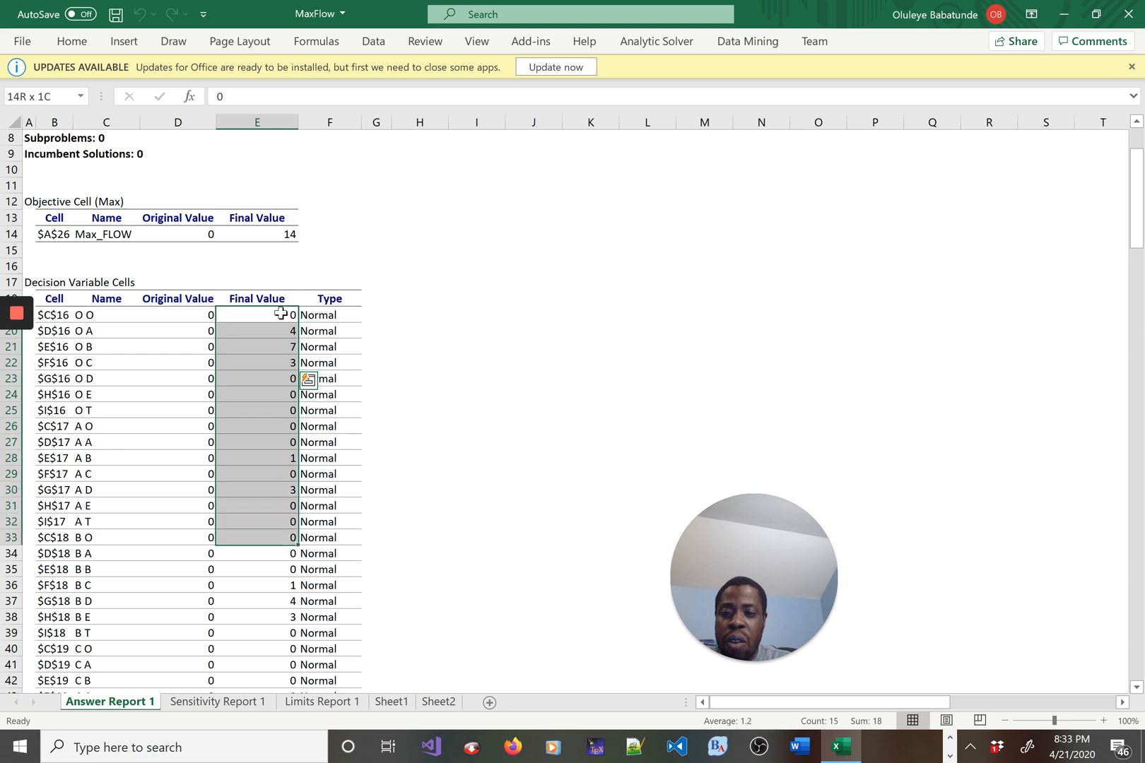
scroll("down", 3)
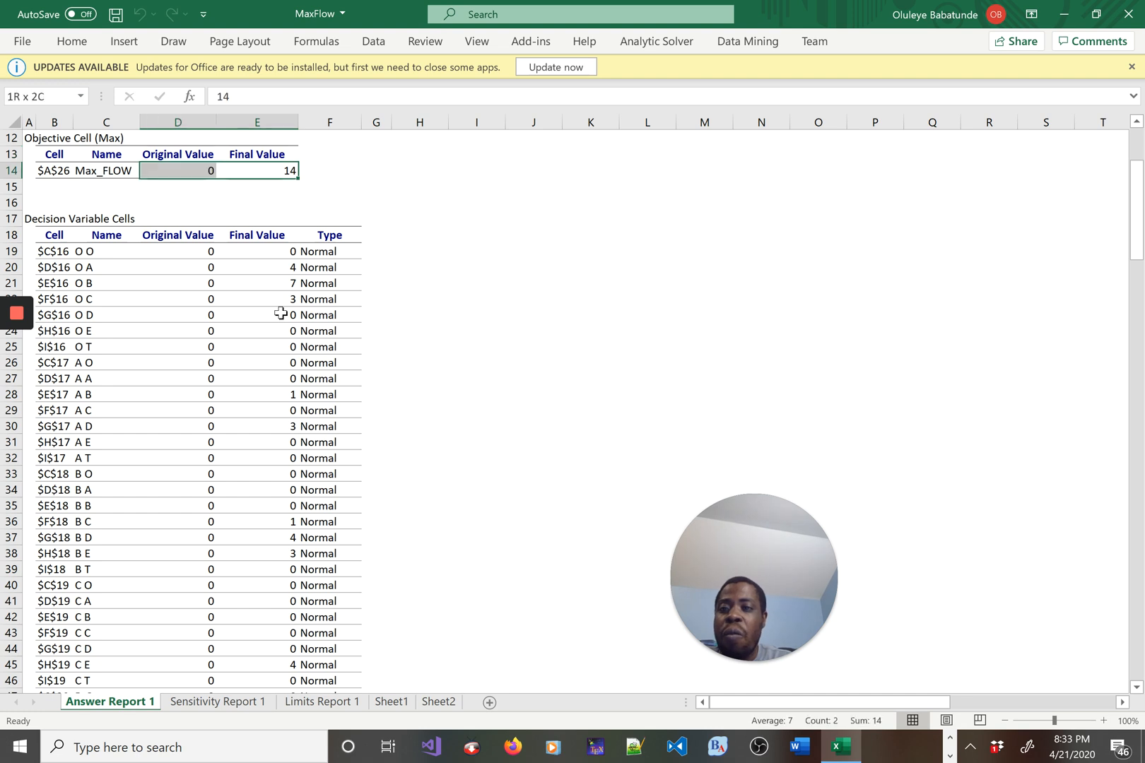
left_click(255, 170)
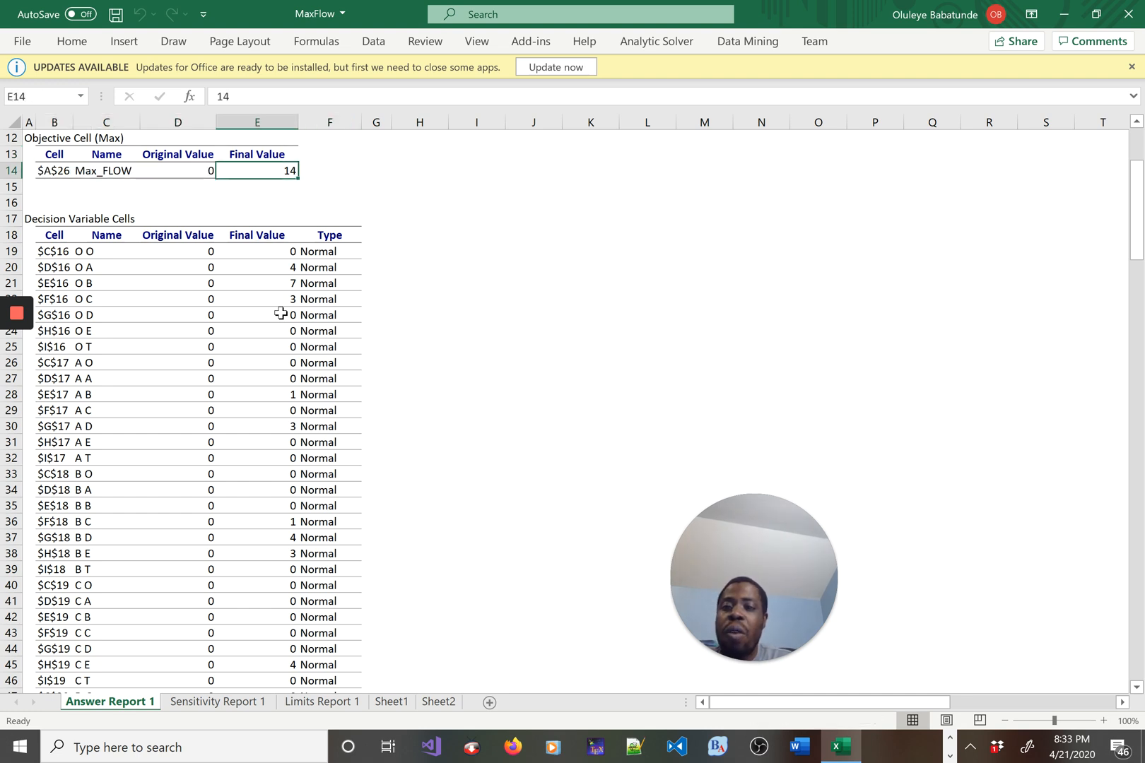
mouse_move(307, 734)
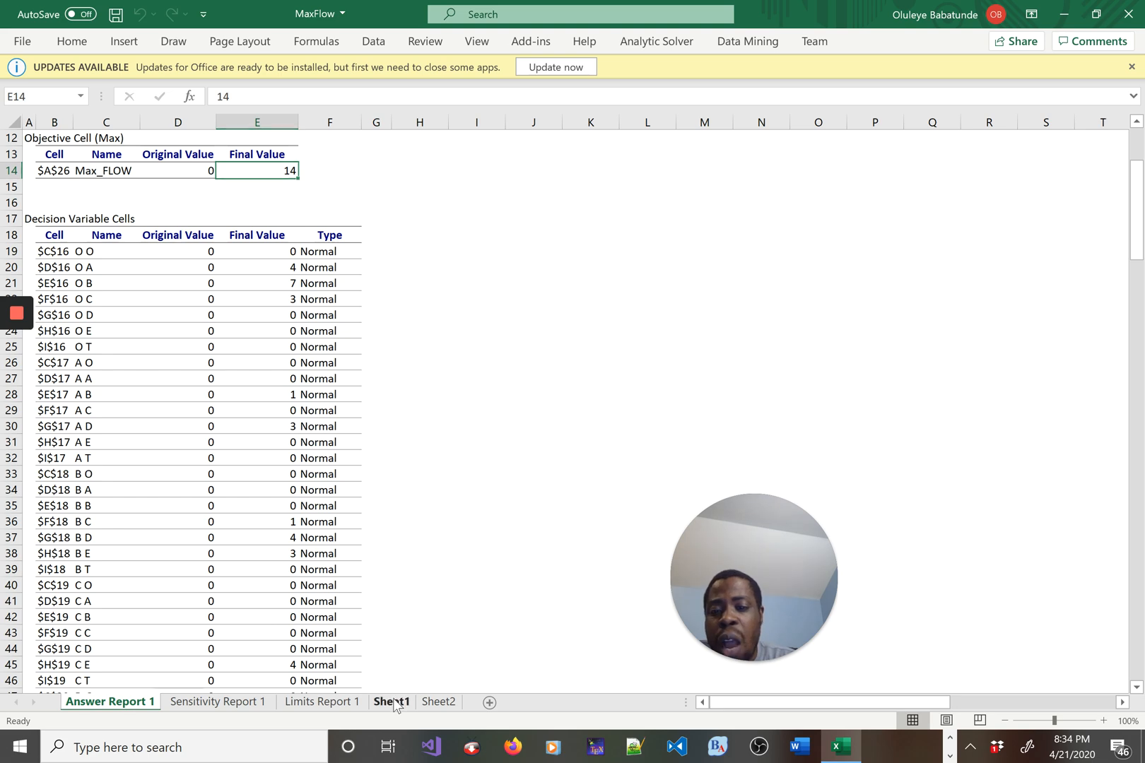
left_click(390, 701)
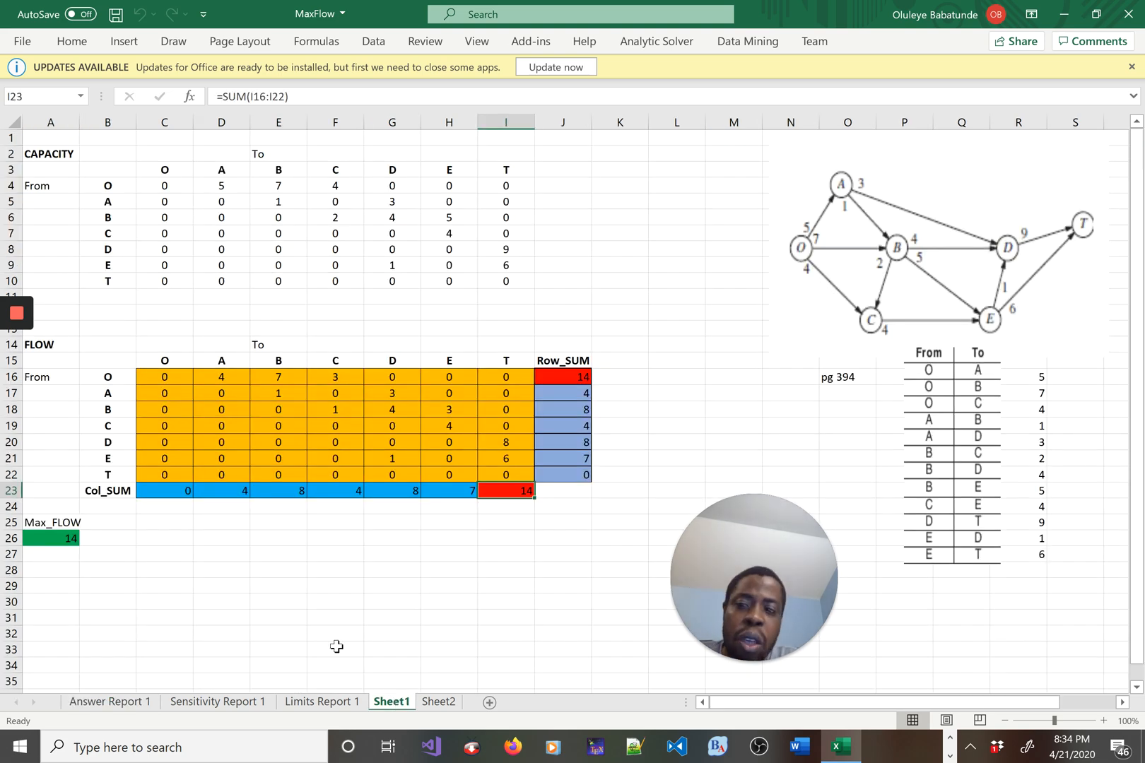